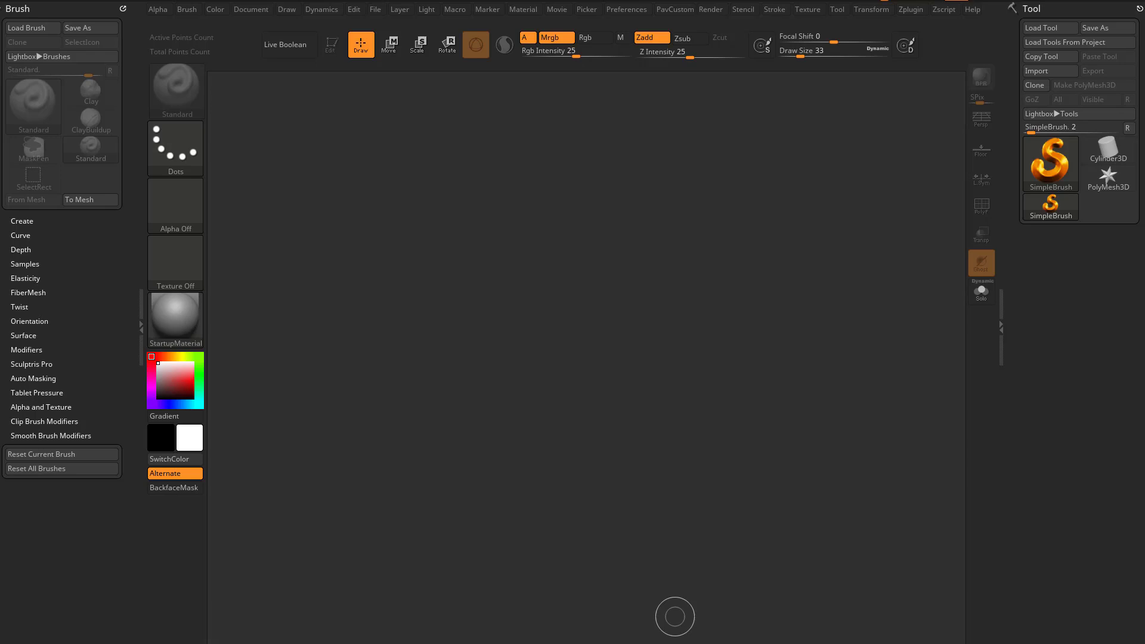
Load a Plane3D from the starter-mesh picker and convert it to an editable PolyMesh3D
click(1050, 164)
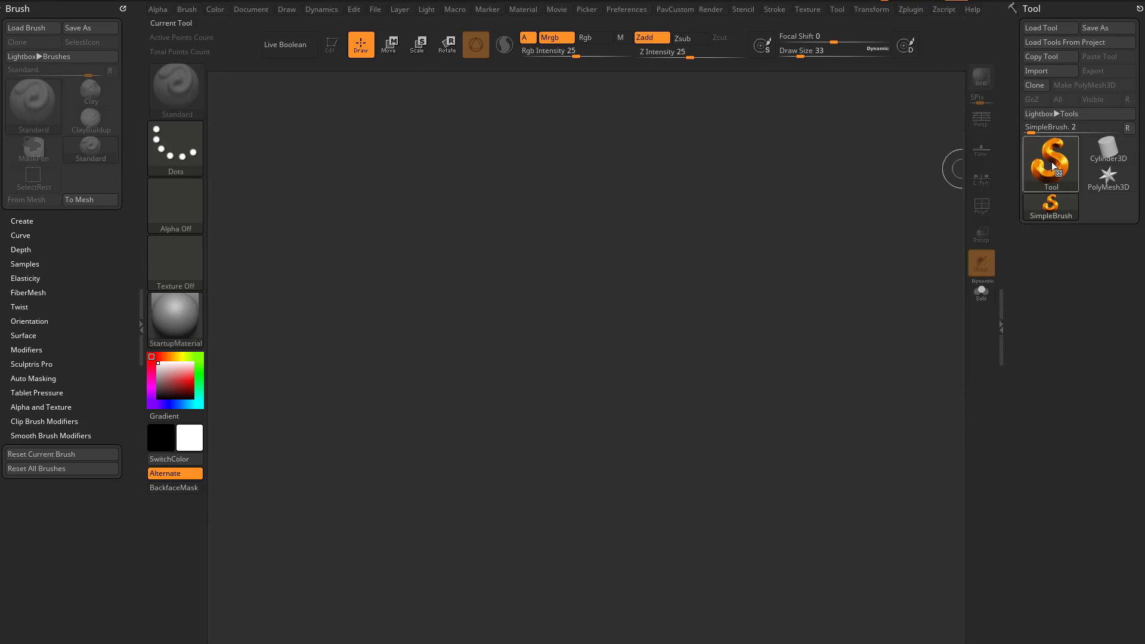
click(1050, 163)
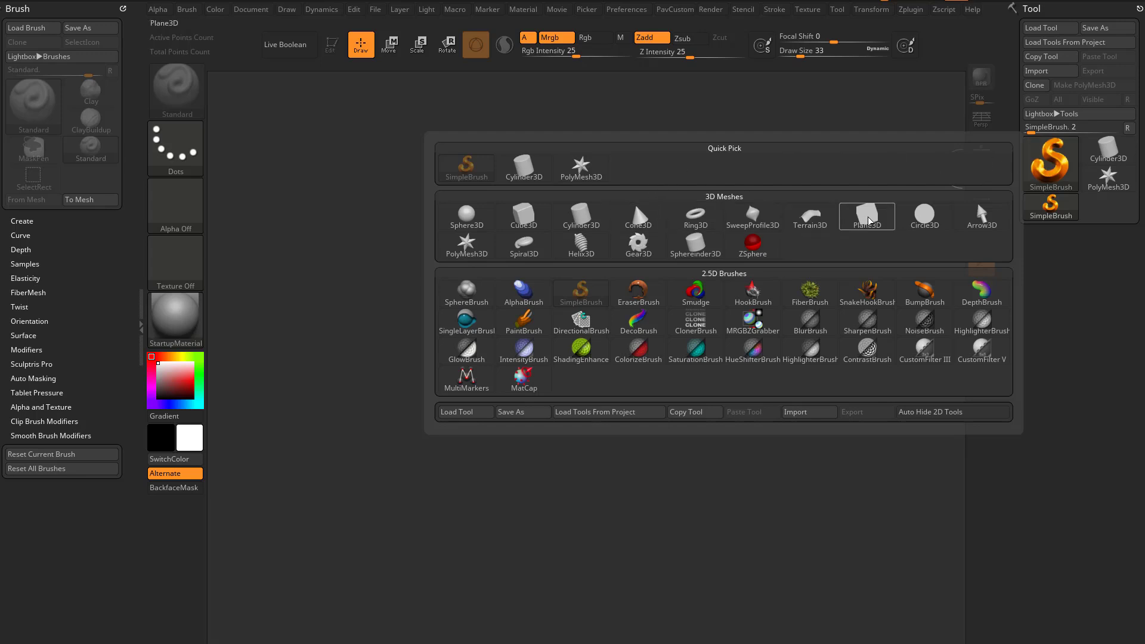
click(867, 215)
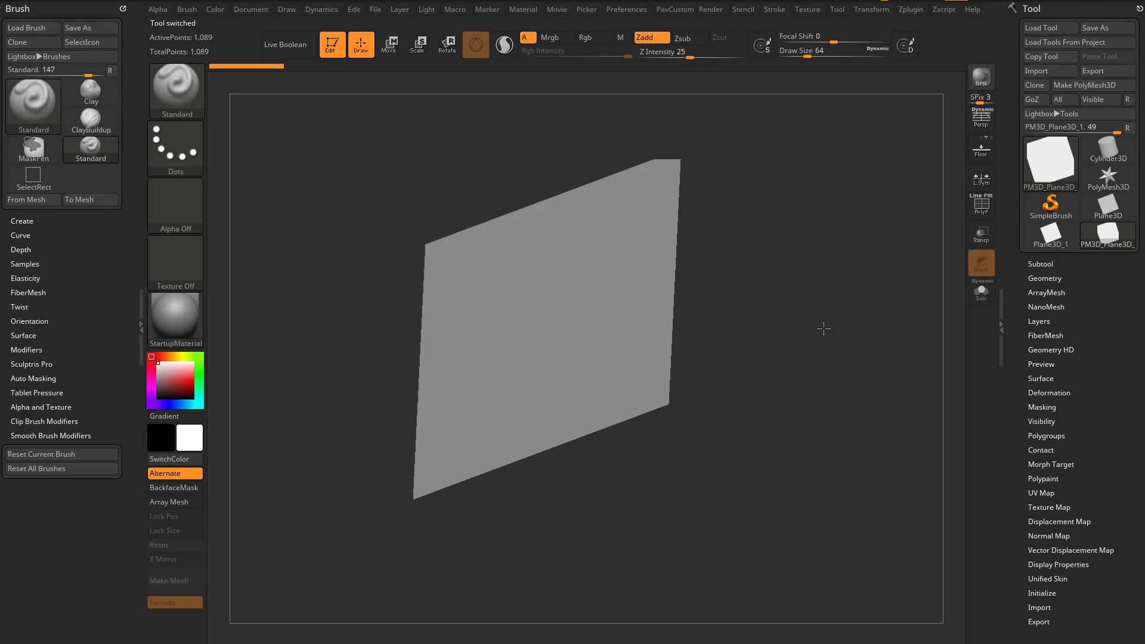
Turn on PolyFrame wireframe, tilt the view slightly and expand the Dynamic Subdiv settings
click(980, 206)
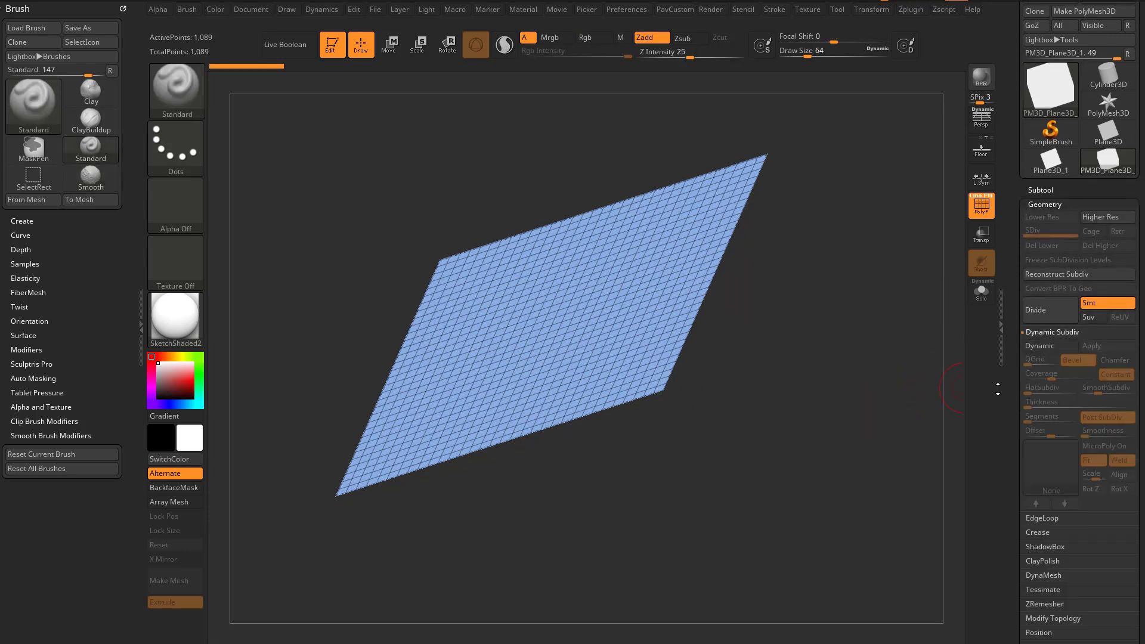
drag(832, 50, 843, 365)
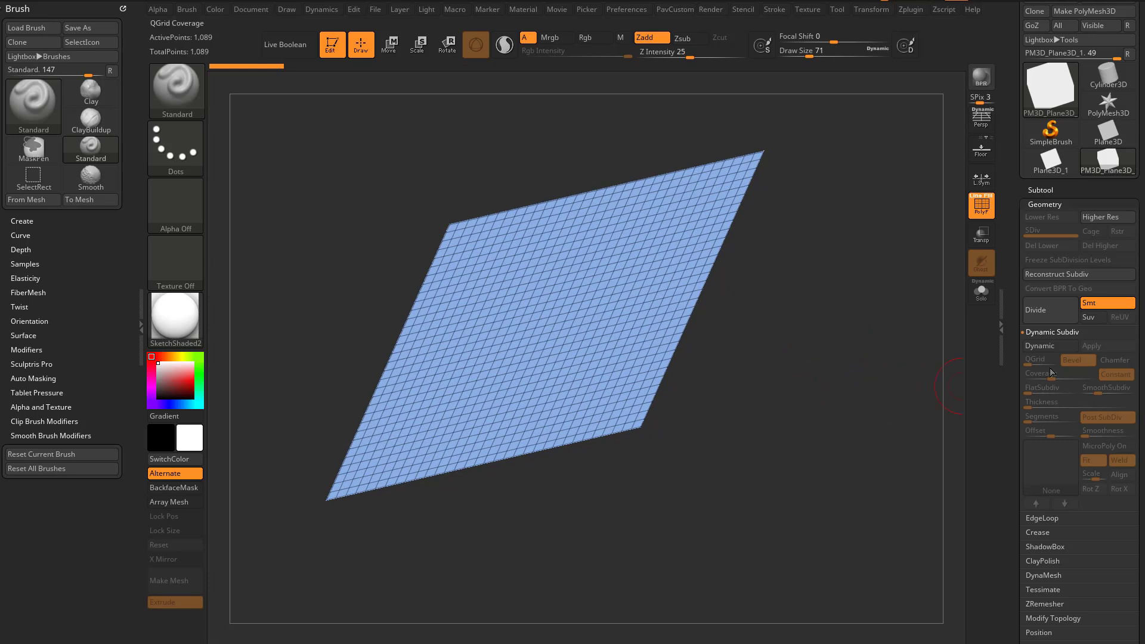
click(1049, 346)
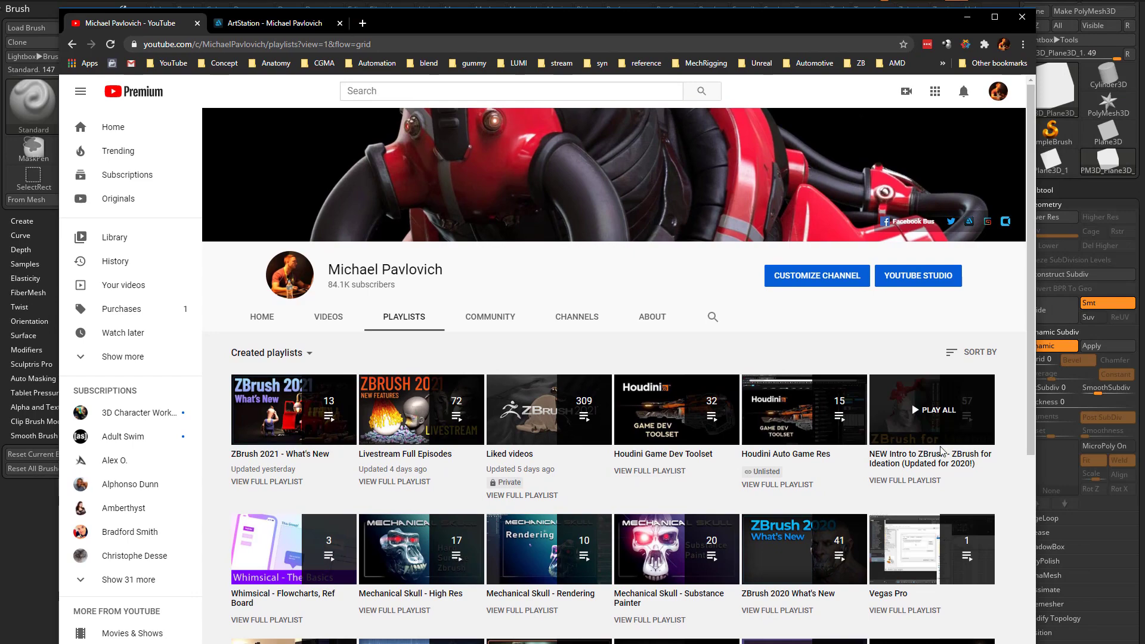
Close the YouTube browser window and return to the plane with Dynamic Subdiv enabled
click(270, 22)
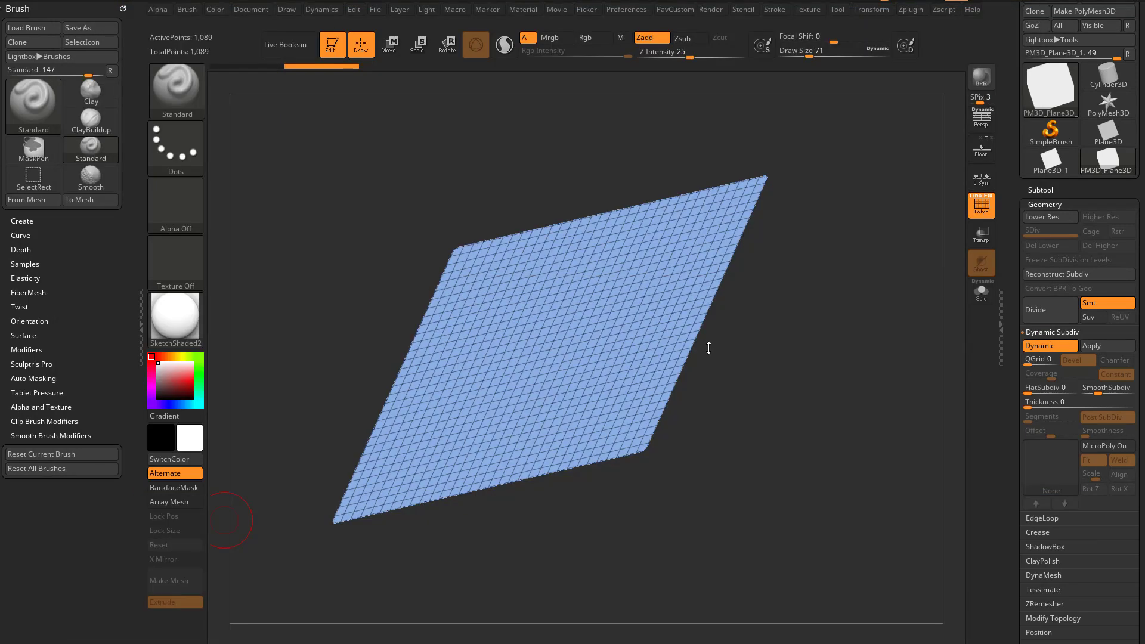
Raise the Dynamic Subdiv Thickness so the plane previews as a slab, inspecting its edge
drag(709, 348, 824, 394)
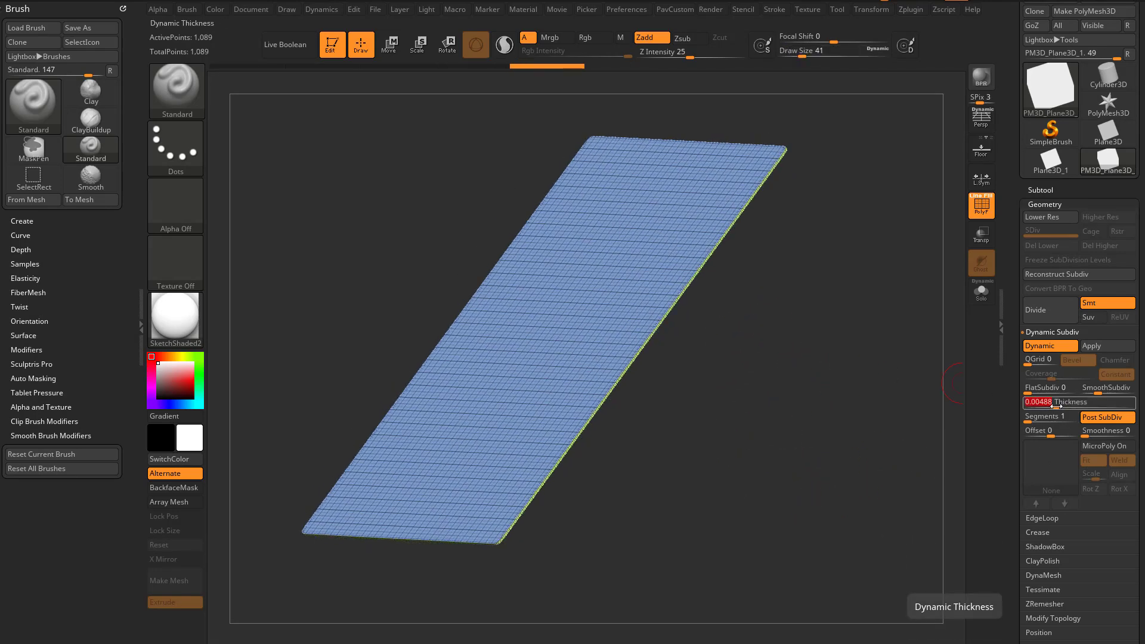
drag(1037, 402, 1074, 402)
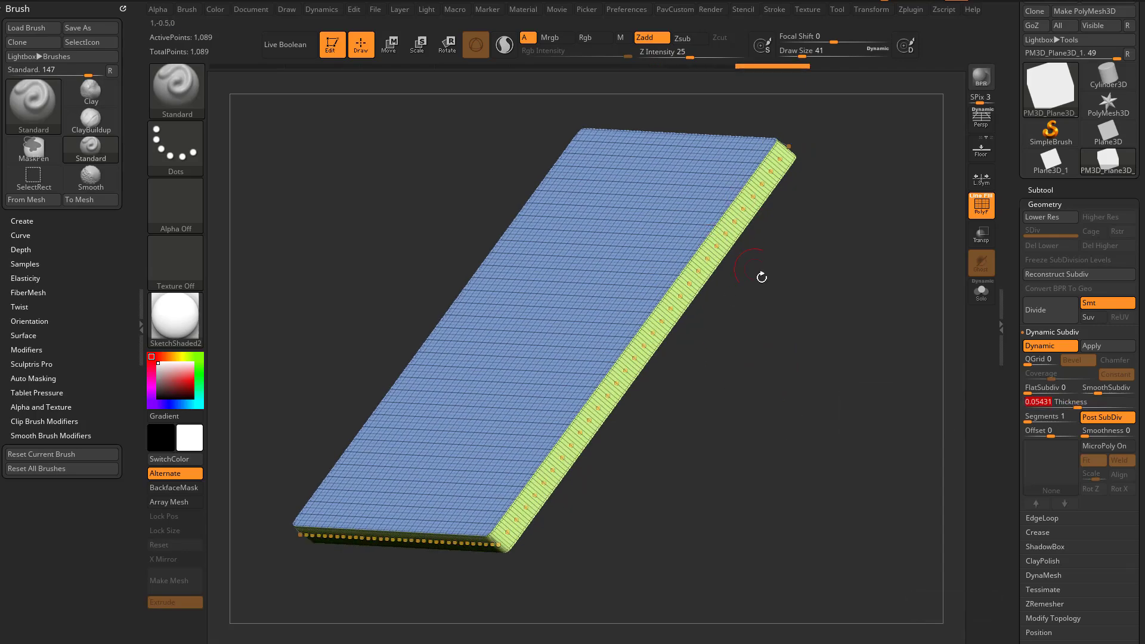
drag(1073, 402, 1036, 402)
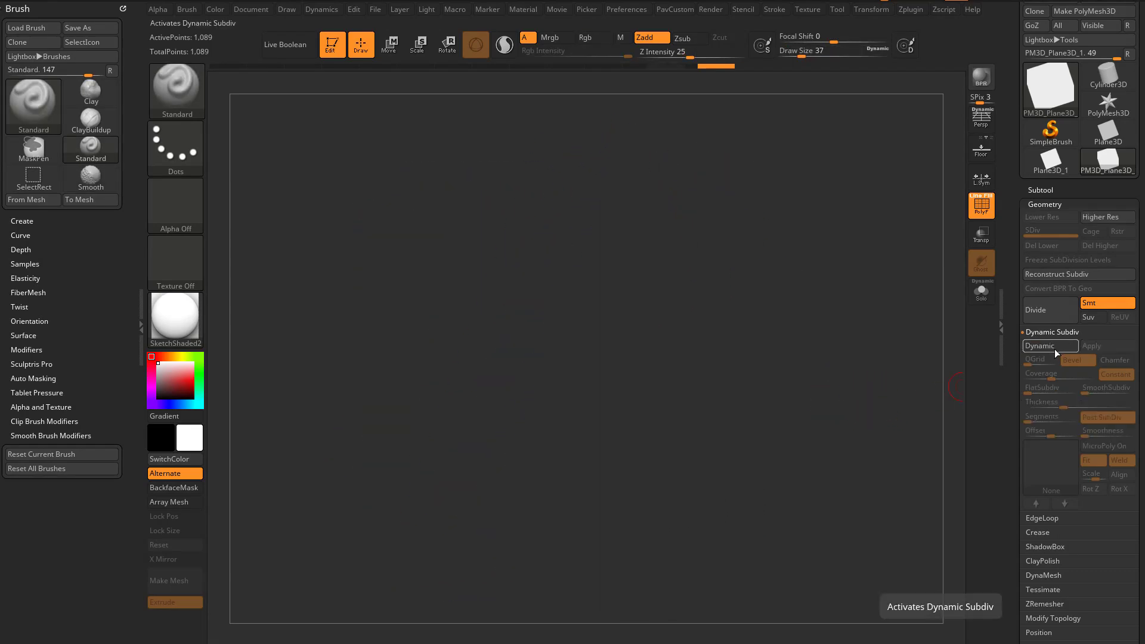
Switch to the ZModeler brush and Edge Extrude a first bent tab from the plane's edge
click(1049, 346)
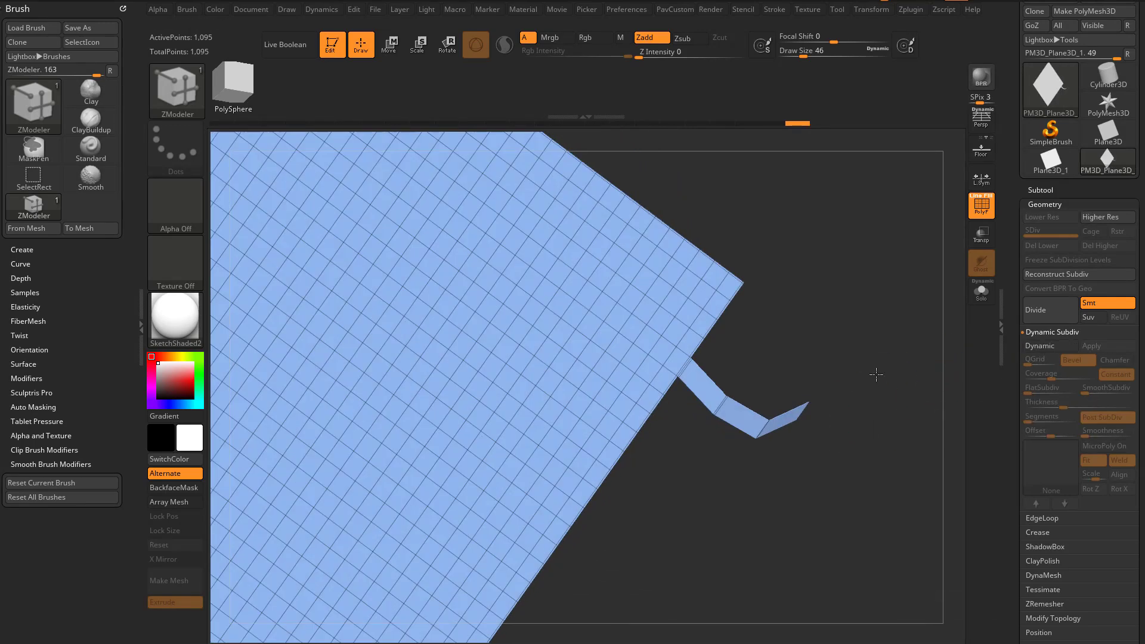
Edge Extrude more tabs along the plane, adjust a point, and preview with Thickness and Offset -100
drag(875, 375, 726, 344)
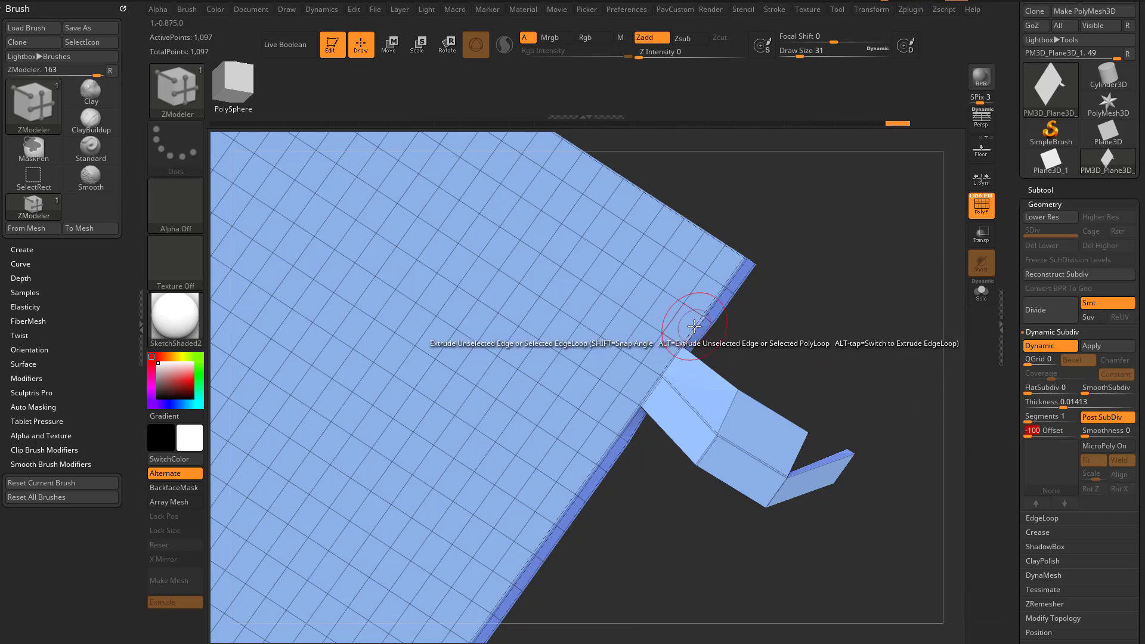
mouse_move(716, 298)
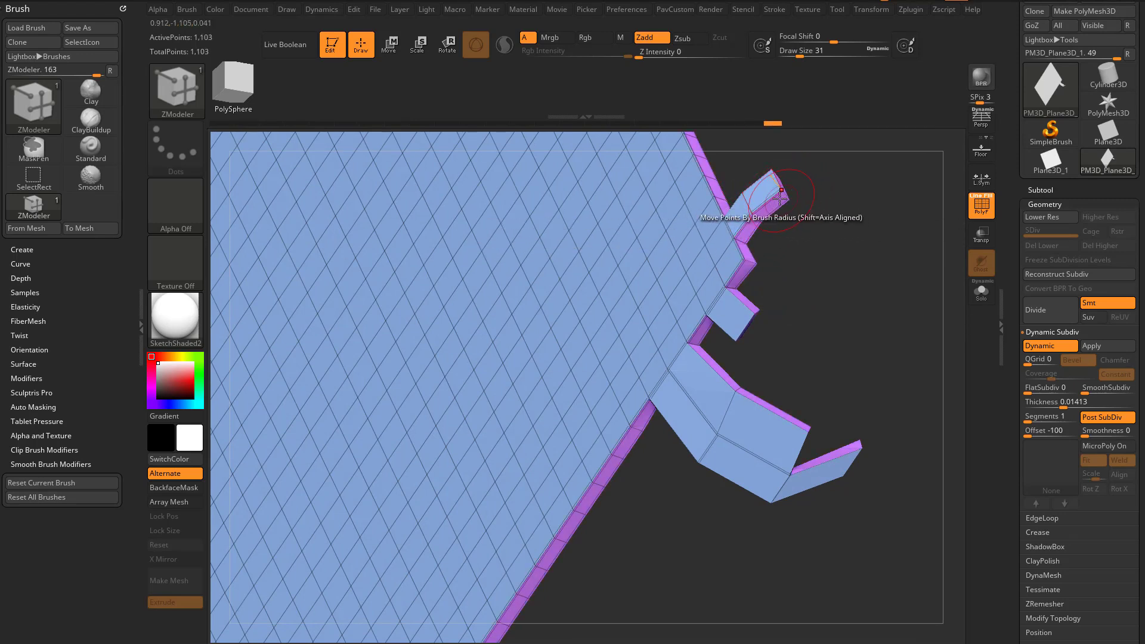
click(1049, 346)
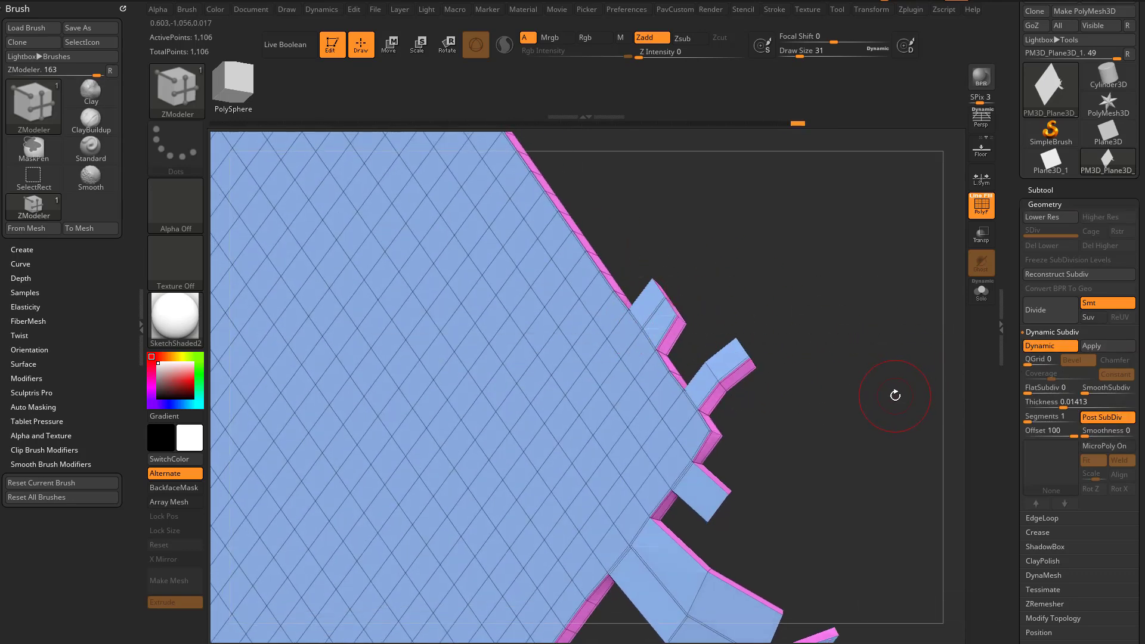
drag(1066, 430, 1029, 430)
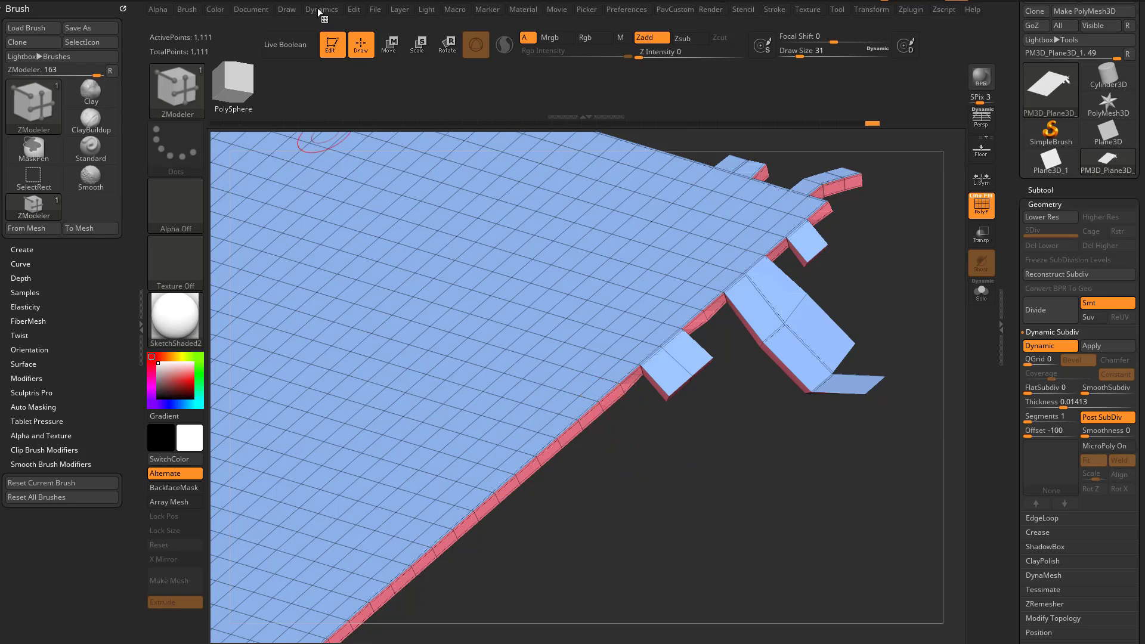
Load the head project with its cap subtool and show the cloth Dynamics settings
click(320, 10)
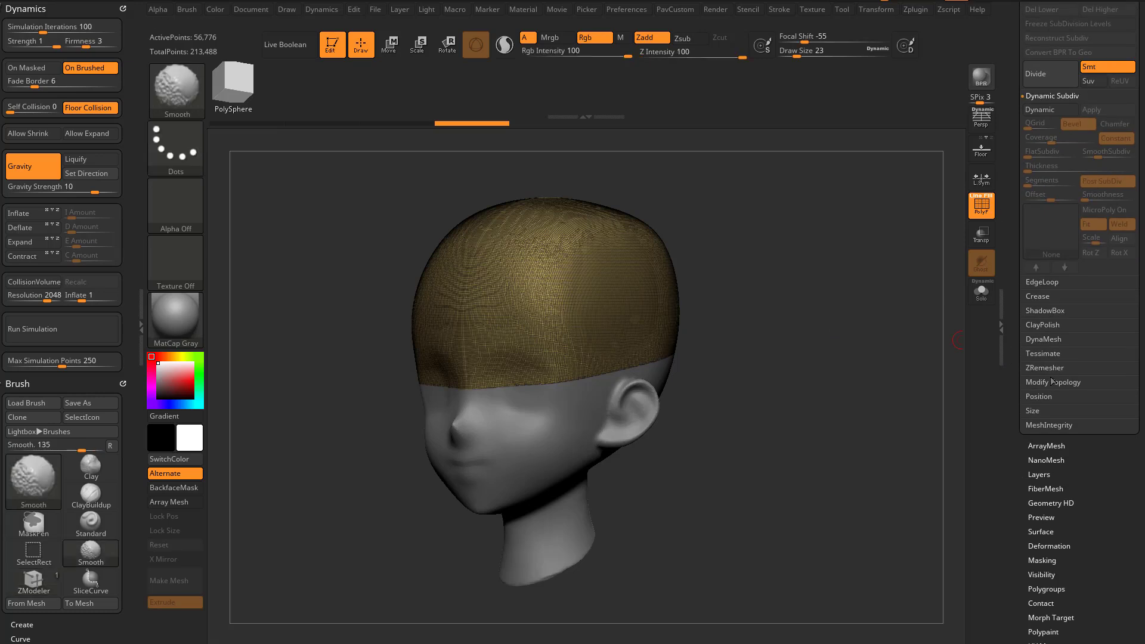
Make the cap a MeshFromBrush via ZModeler and ZRemesh it into a light quad grid
click(1053, 381)
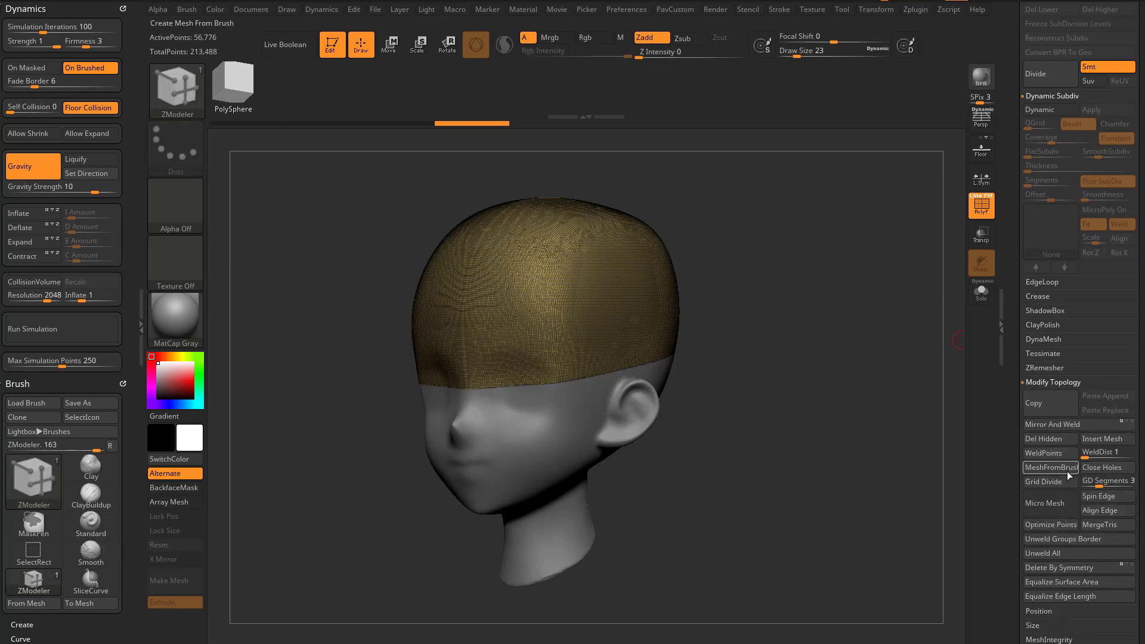
click(1050, 467)
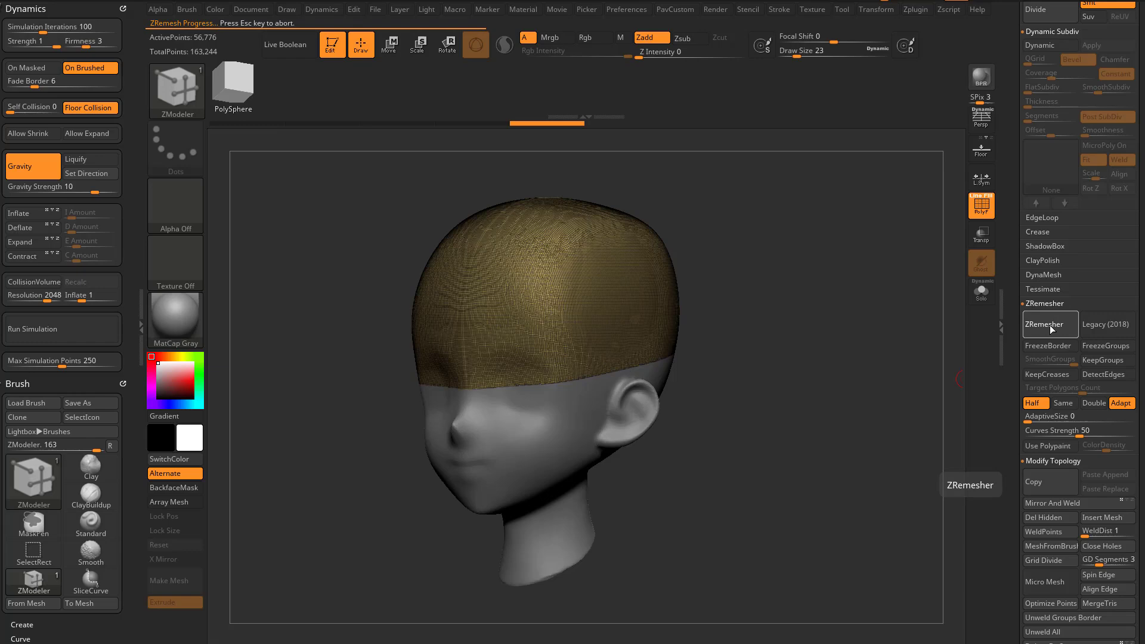
click(1049, 325)
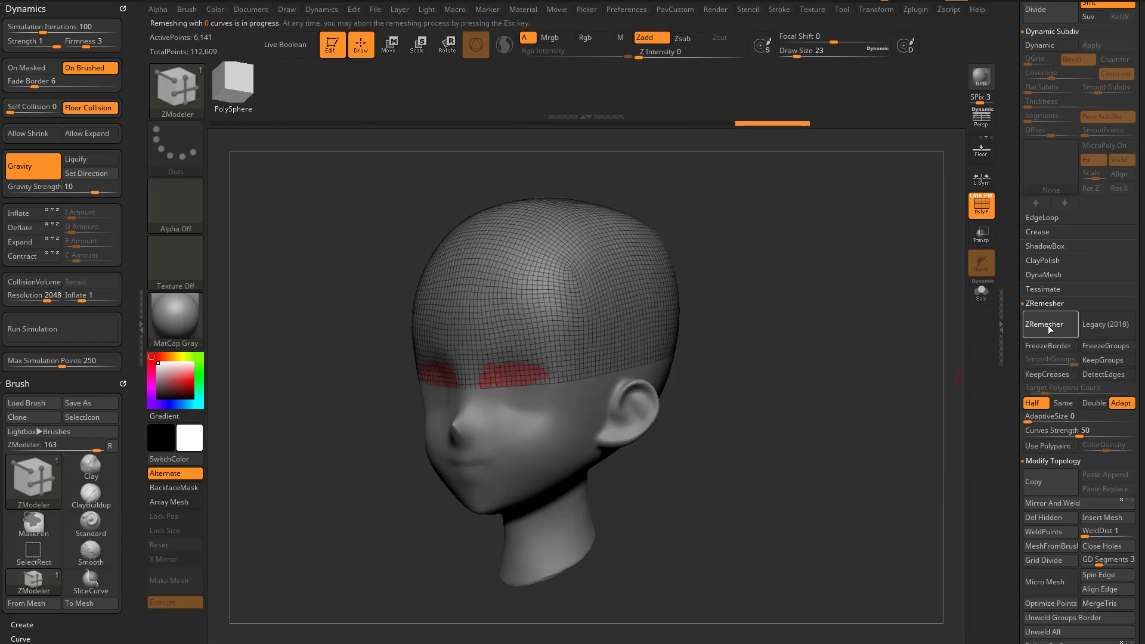
click(1049, 324)
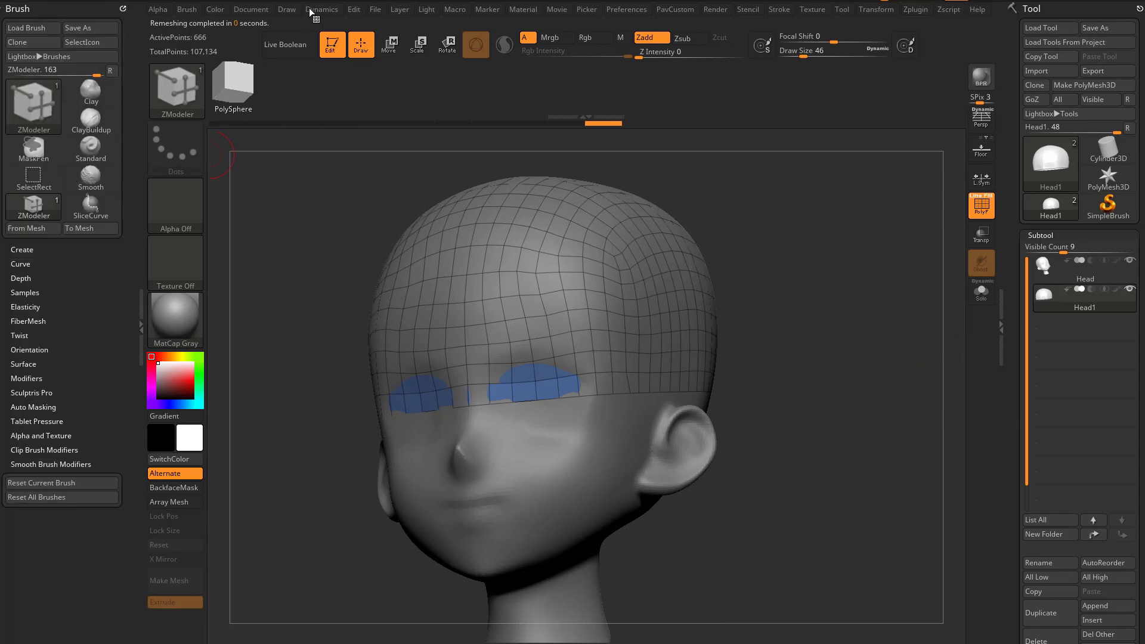
Enable Collision Volume and Contract, then run the simulation so the cap shrinks onto the skull
click(321, 8)
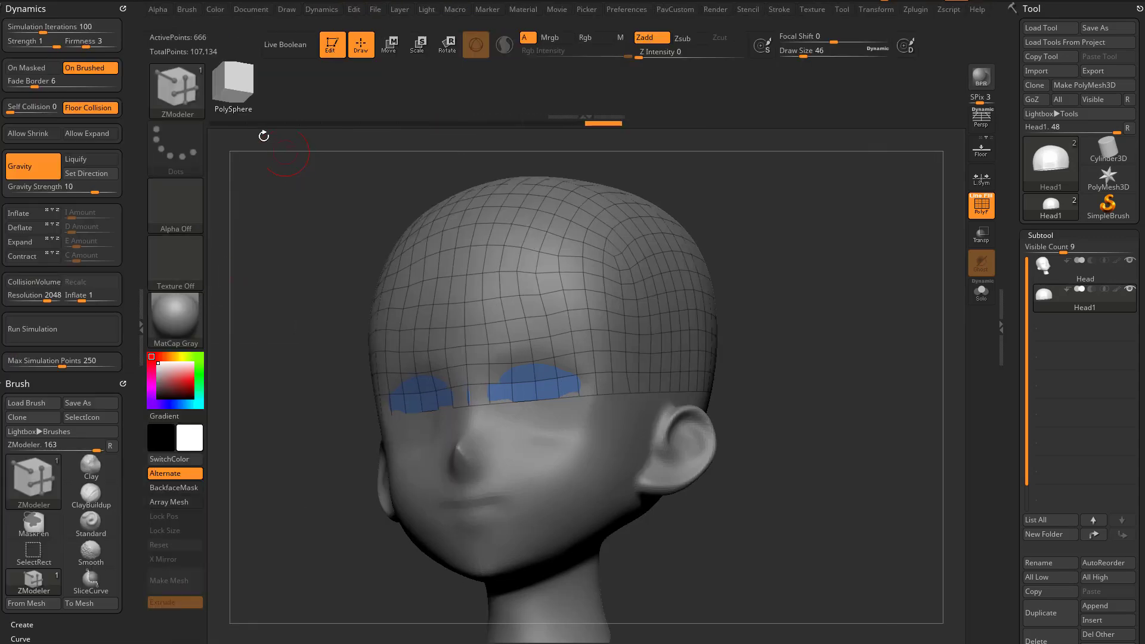
mouse_move(35, 295)
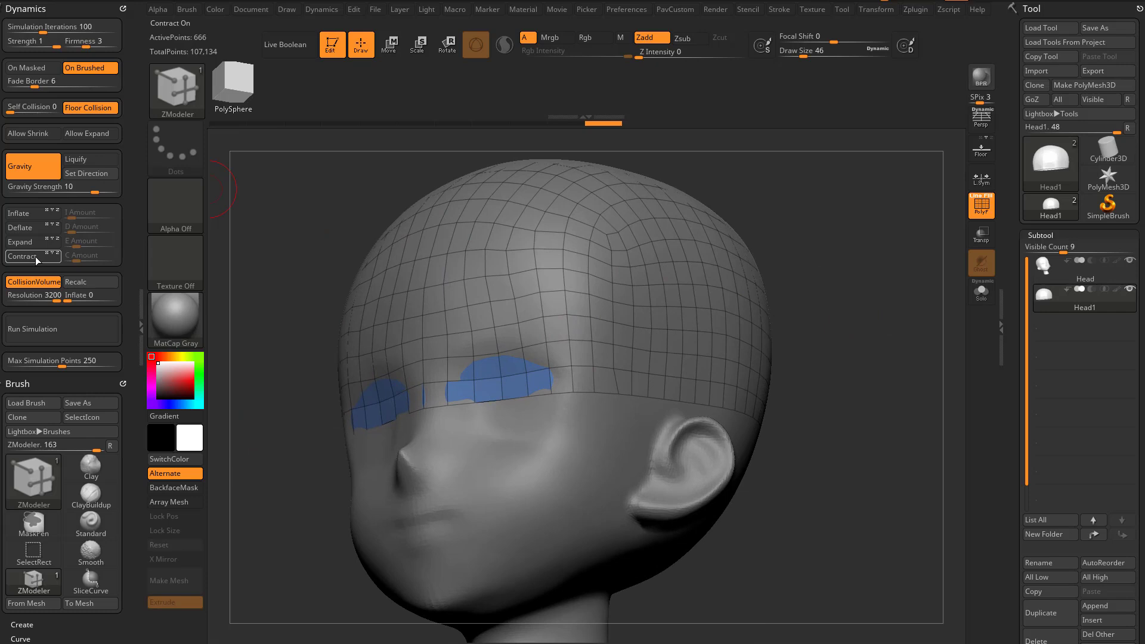
click(27, 255)
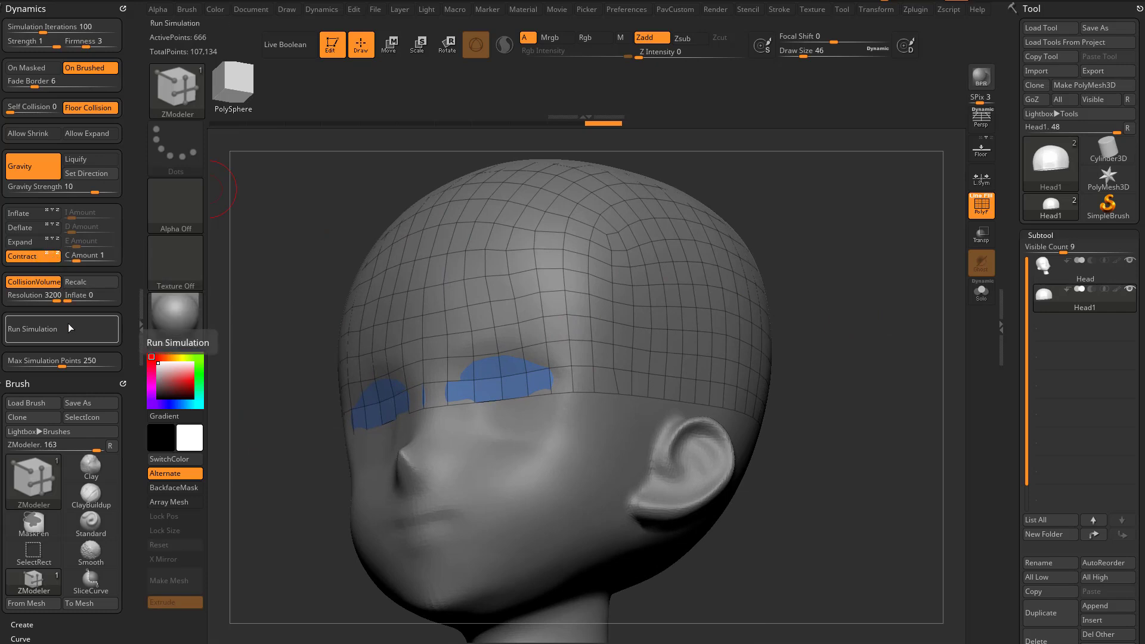
click(61, 329)
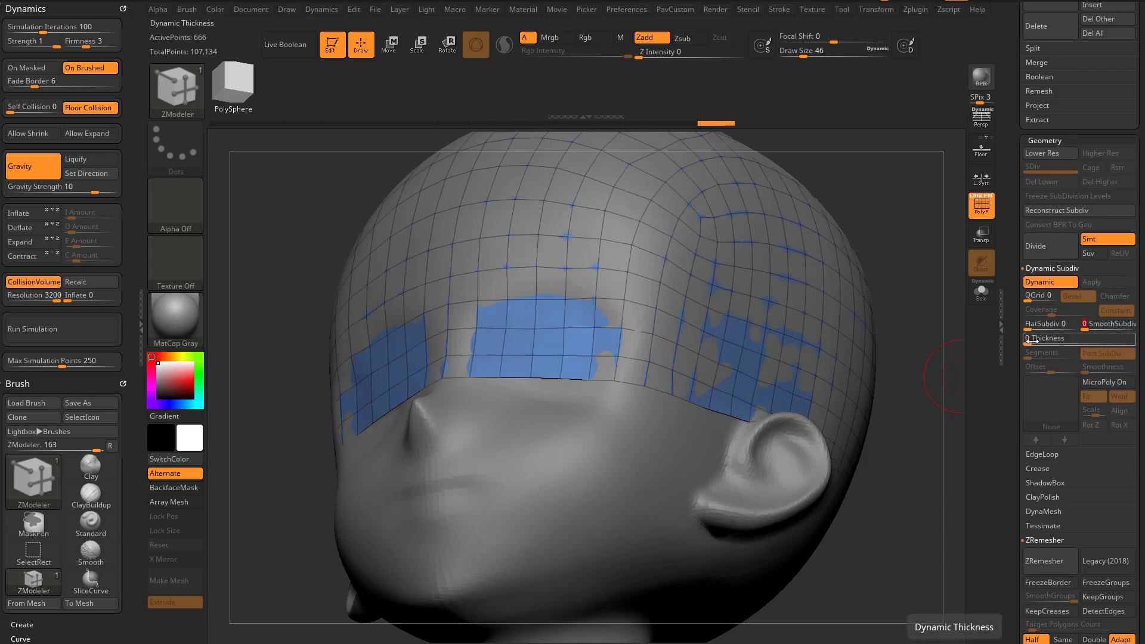
Give the cap a preview thickness and Edge Extrude a thin band down from its lower border
drag(1029, 338, 1059, 337)
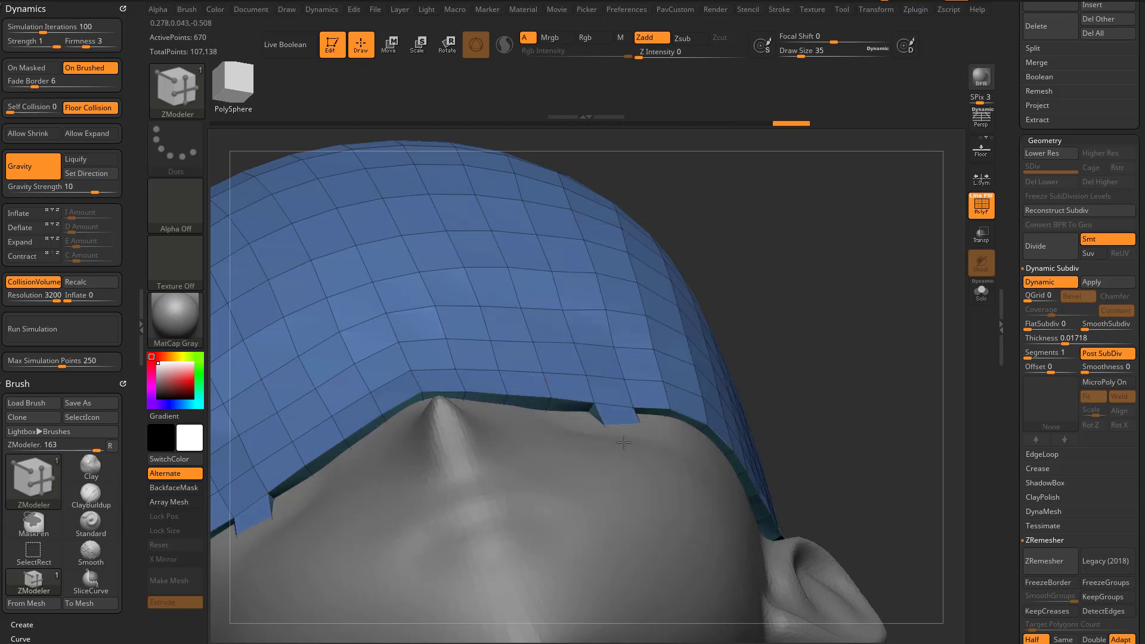
click(624, 442)
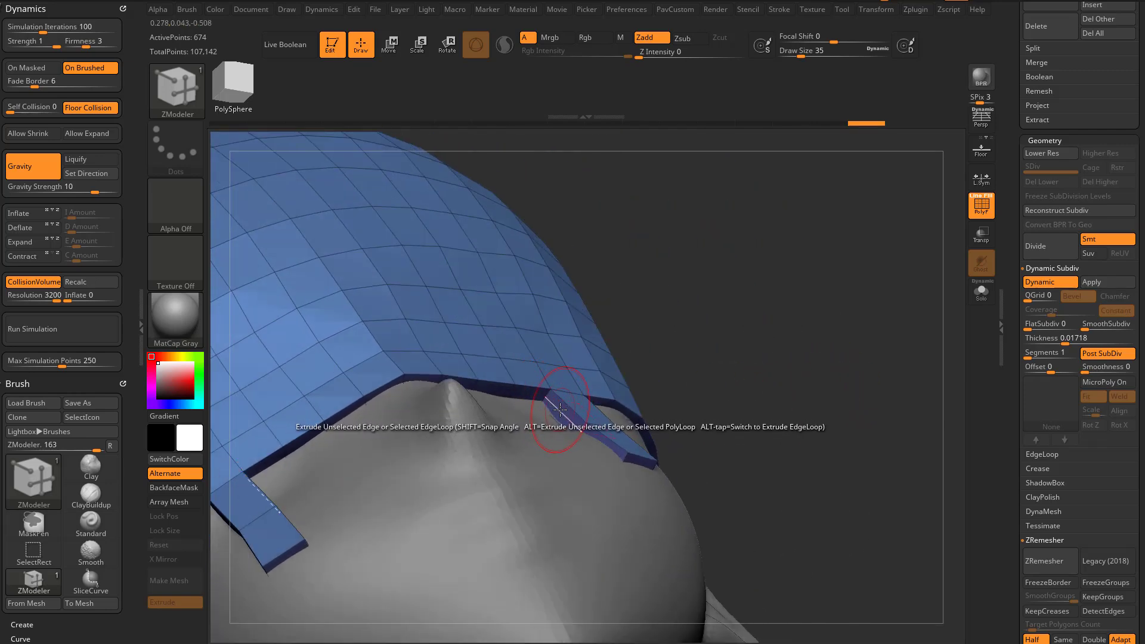
Compare the cap with the Dynamic Subdiv thickness preview switched off and back on
click(1048, 281)
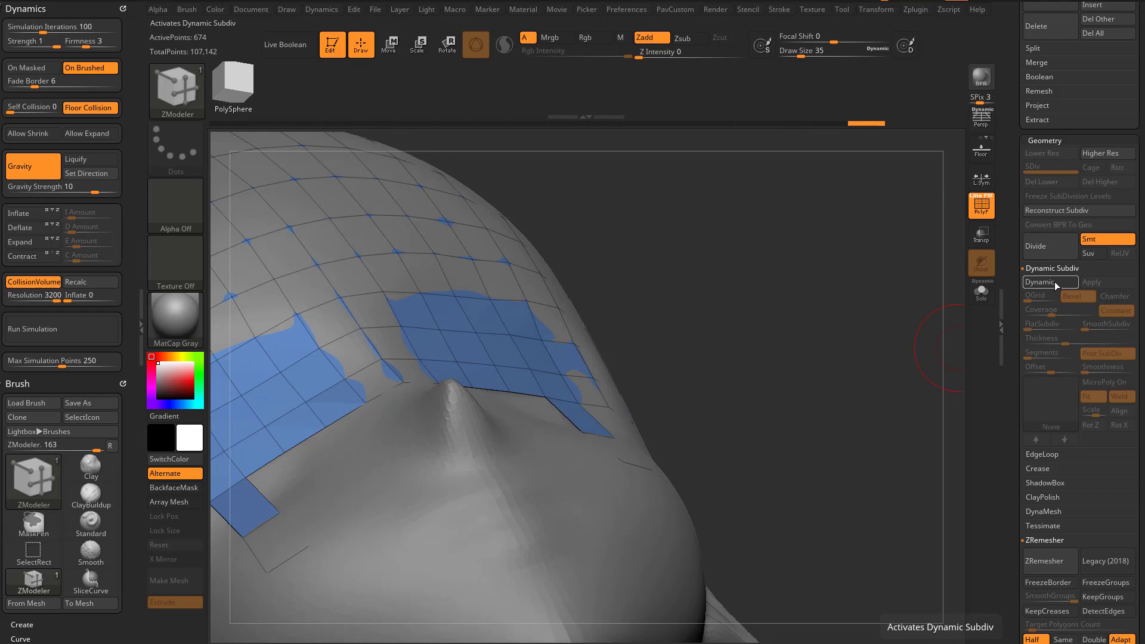
click(1037, 295)
text(100)
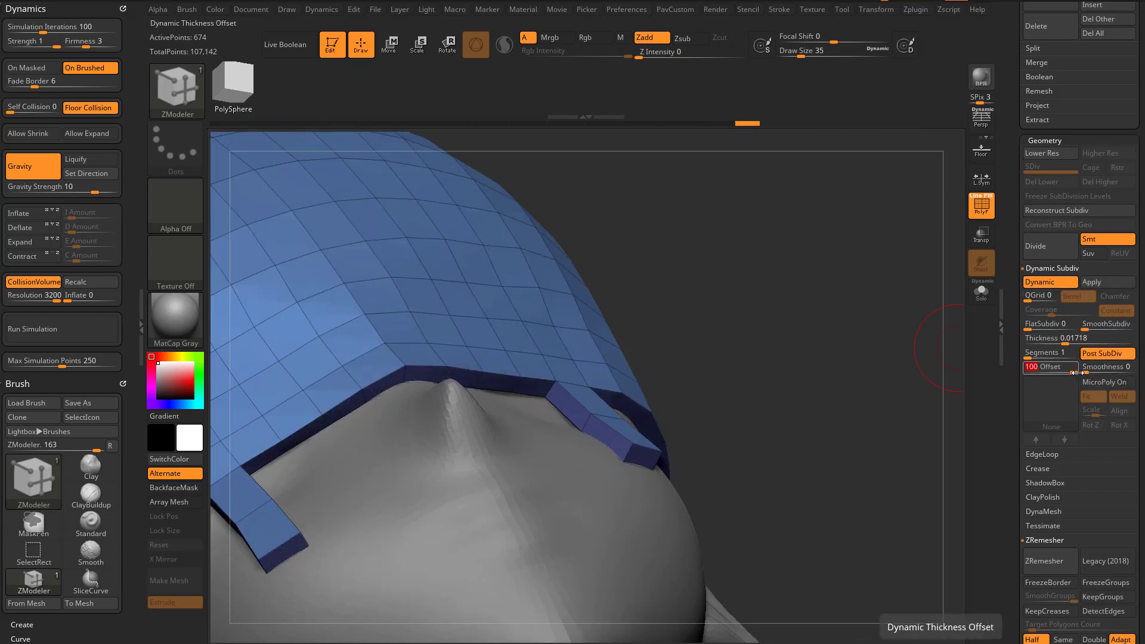
click(1048, 282)
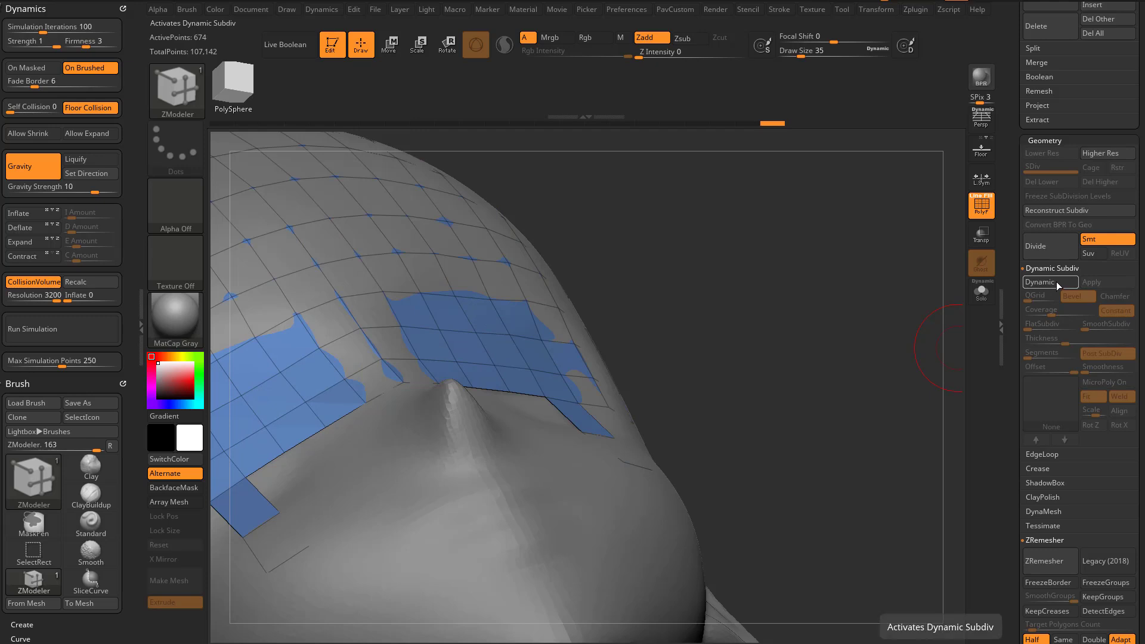
click(1048, 281)
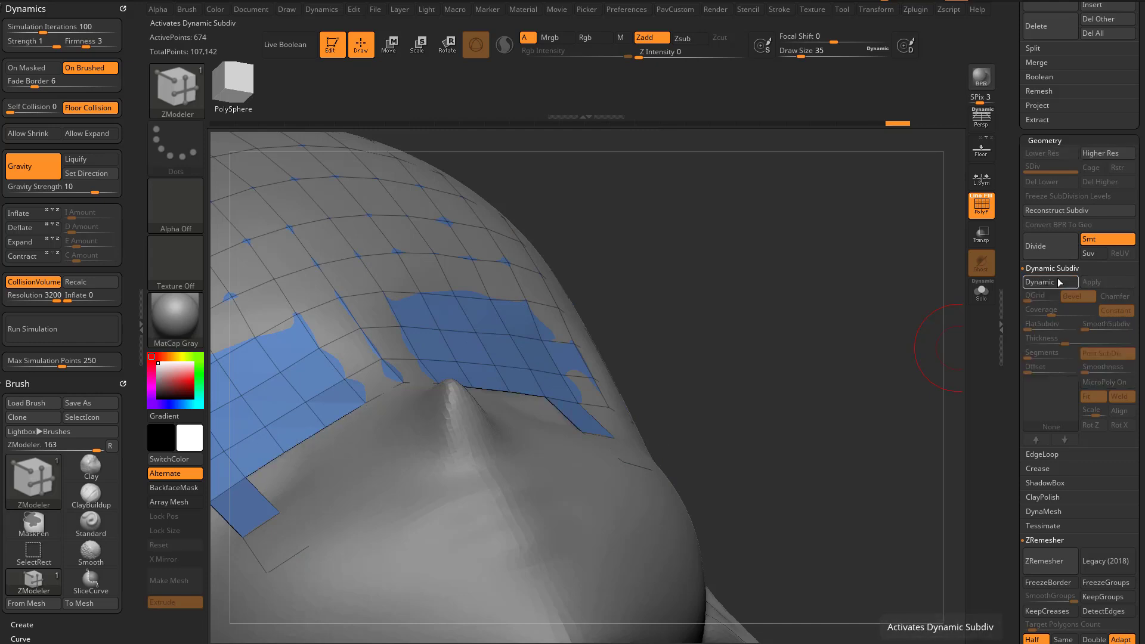
click(1046, 282)
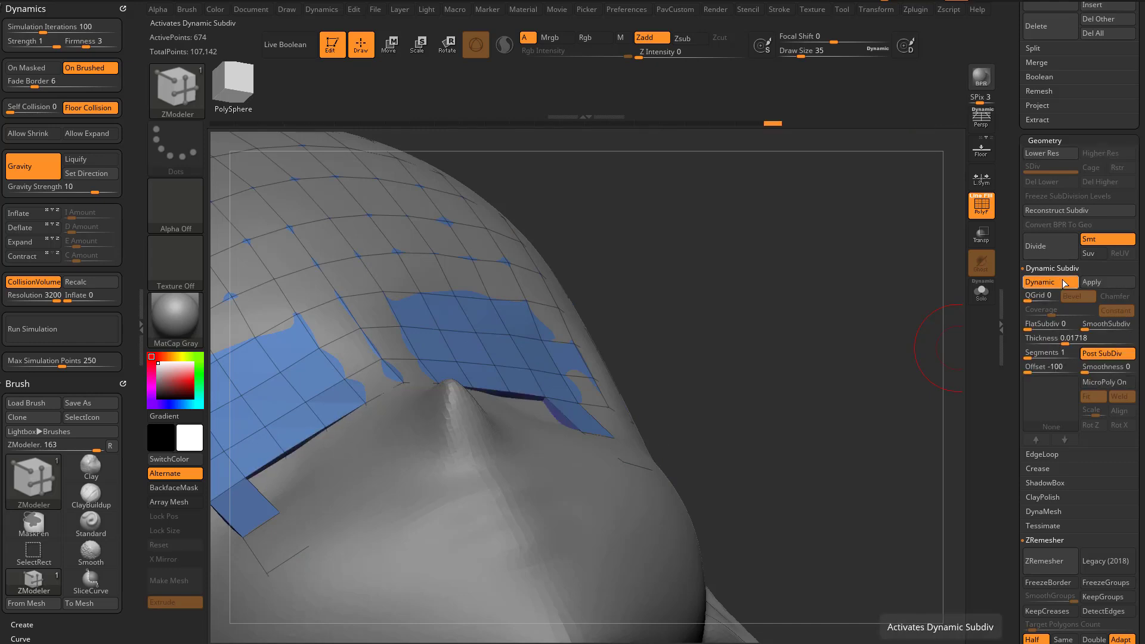
Set Dynamic Subdiv Offset to 100 and Thickness to 0.00998, then isolate the cap with Solo to inspect its shell
drag(1045, 366, 1055, 366)
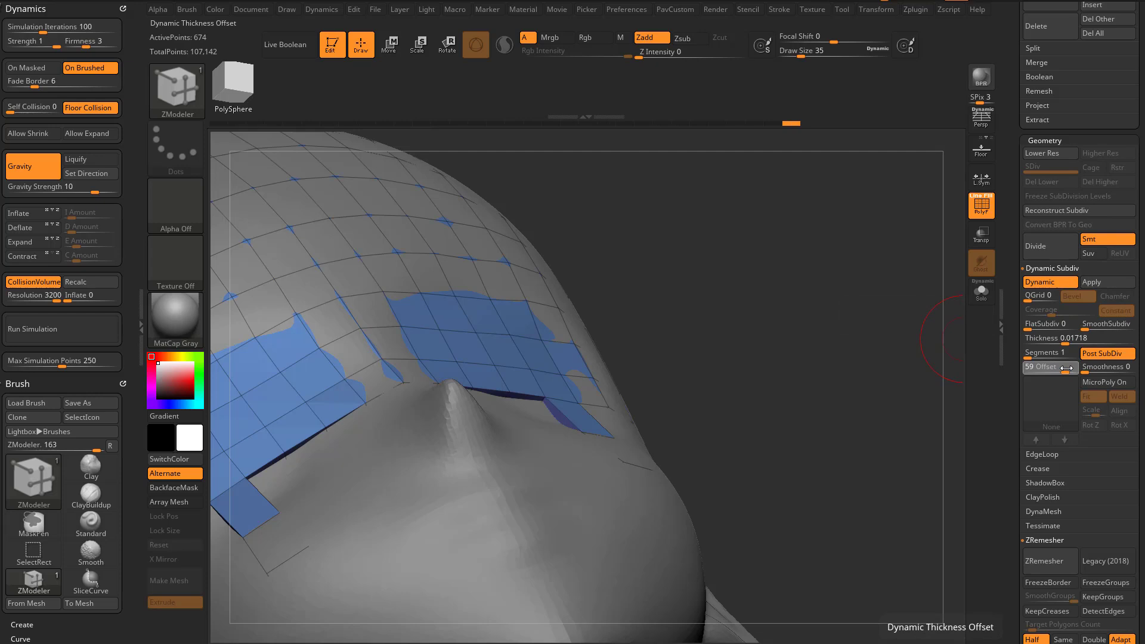
drag(1036, 366, 1073, 366)
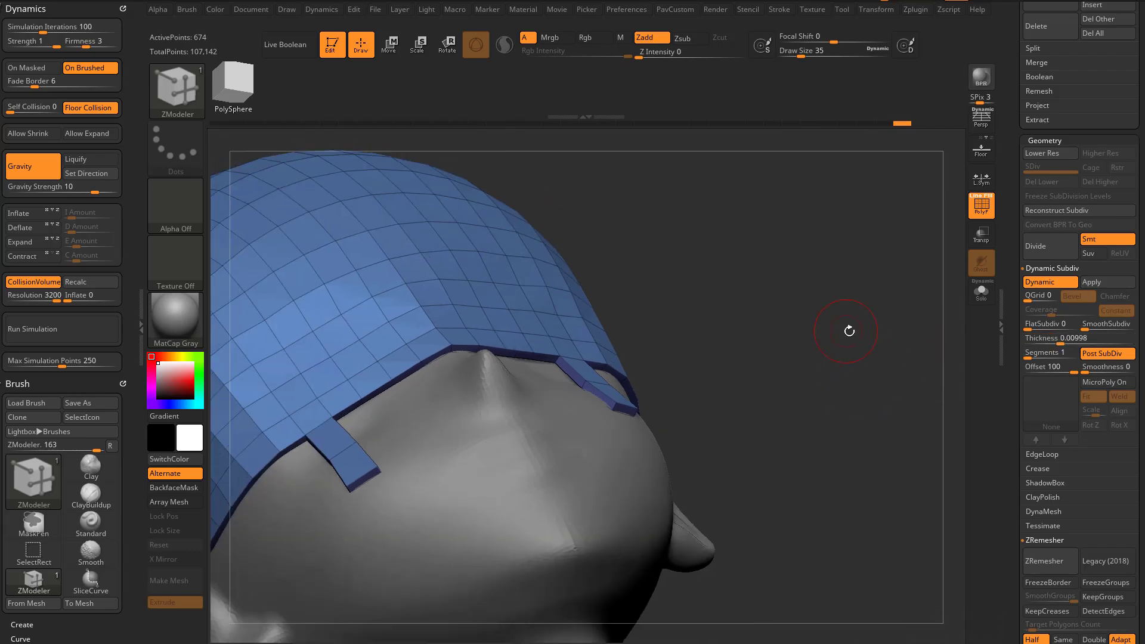
drag(846, 330, 612, 389)
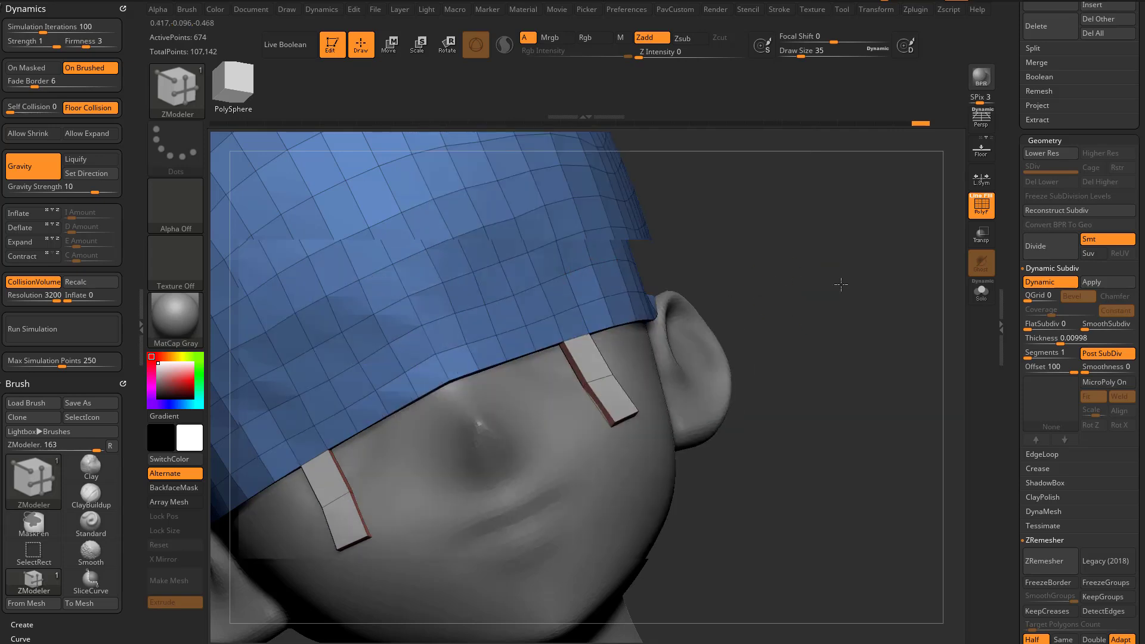
drag(840, 285, 942, 358)
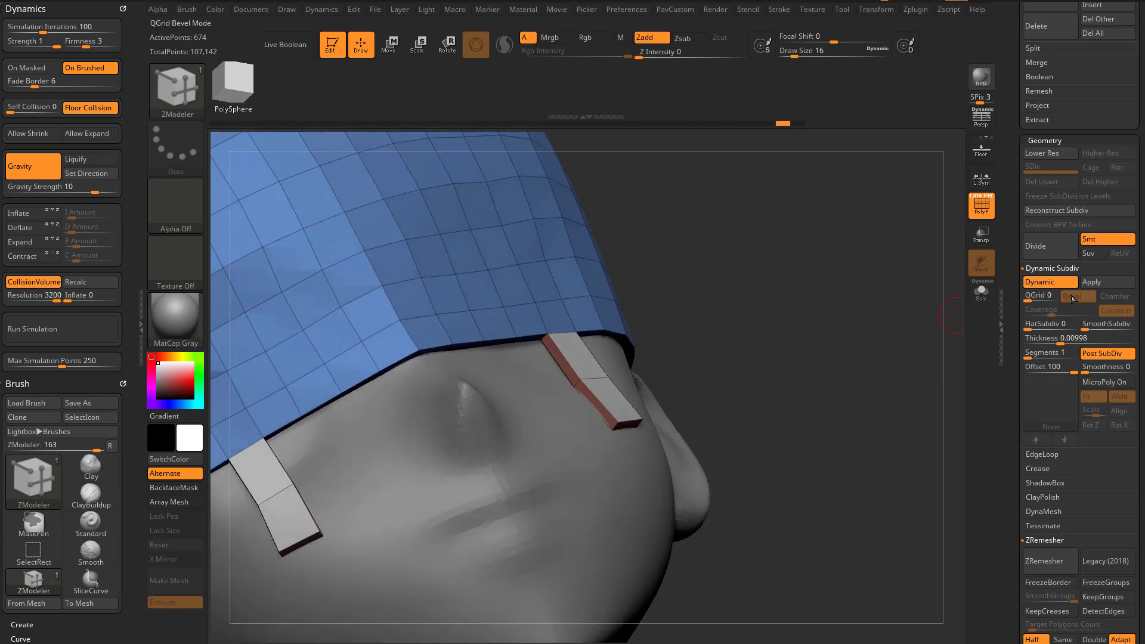
click(981, 291)
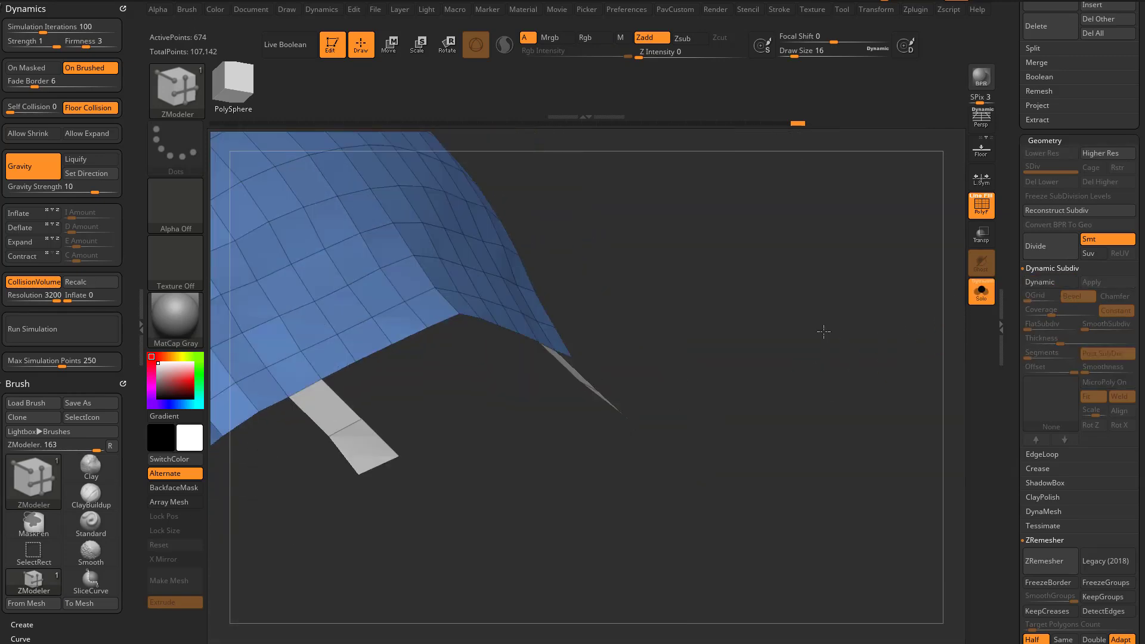
drag(824, 332, 736, 386)
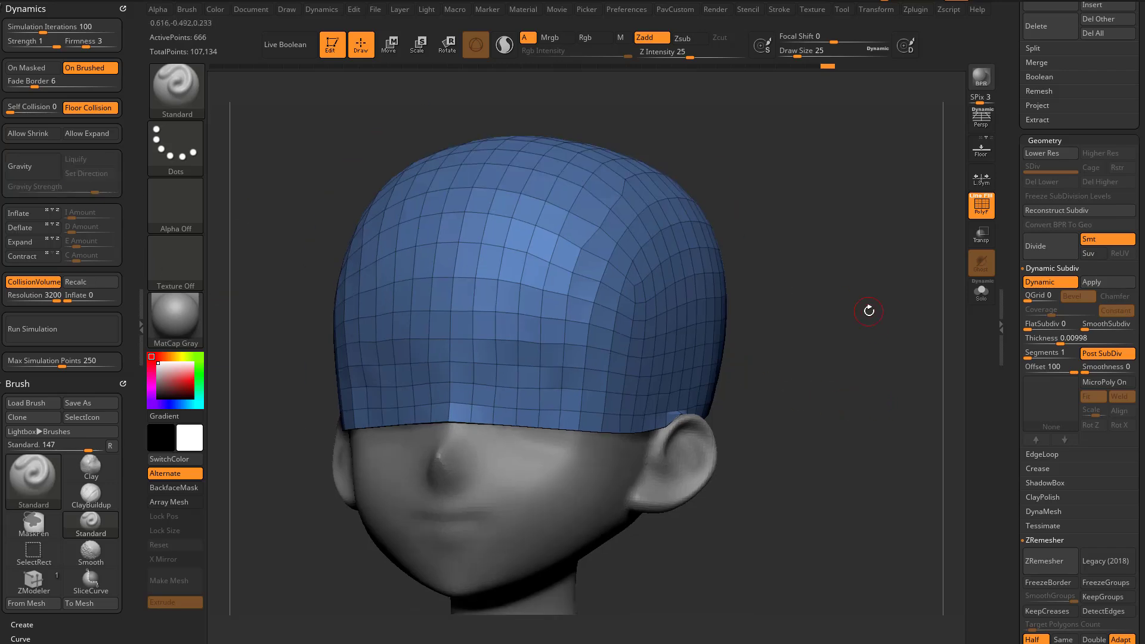
mouse_move(861, 310)
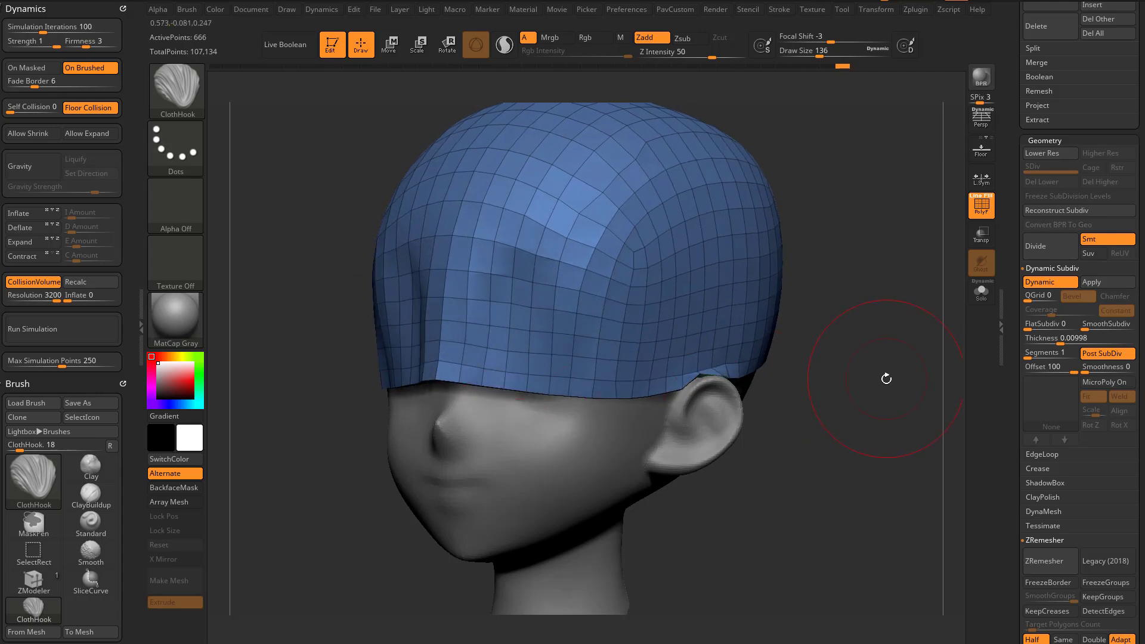
Tug bunched cloth folds into the cap's front edge with ClothHook and show the PolyF wireframe
drag(886, 378, 730, 385)
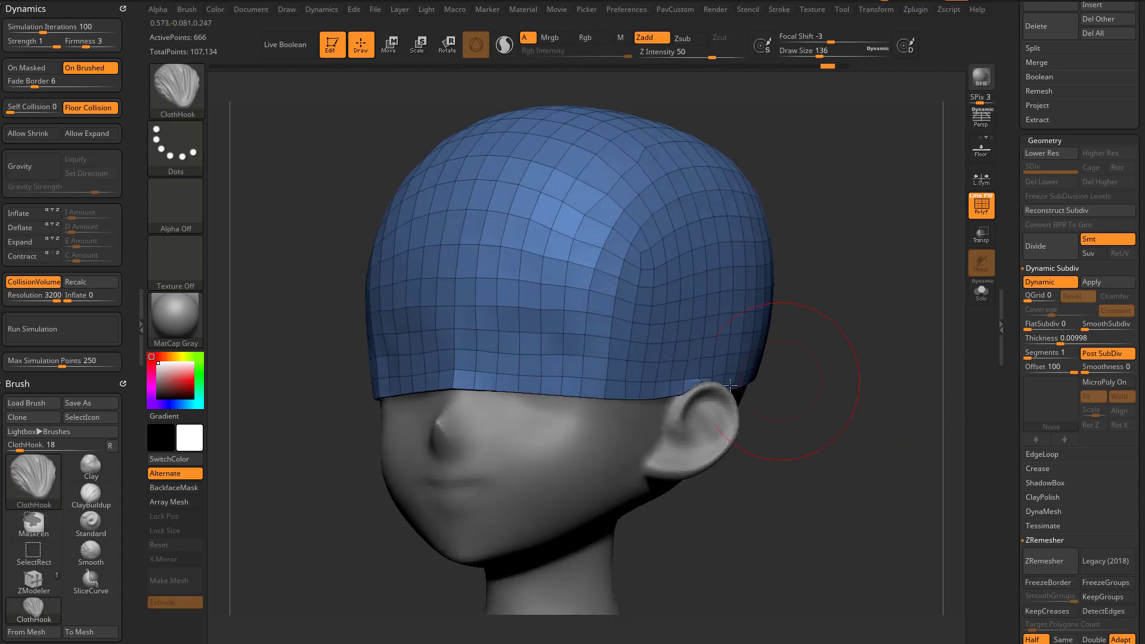
drag(730, 385, 896, 396)
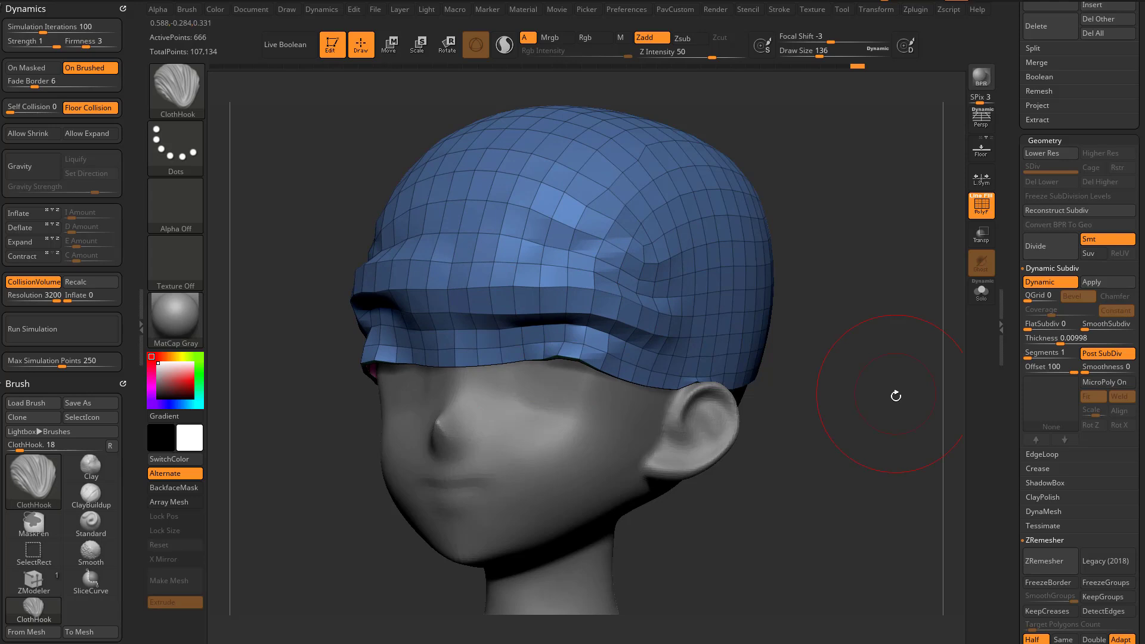
mouse_move(678, 326)
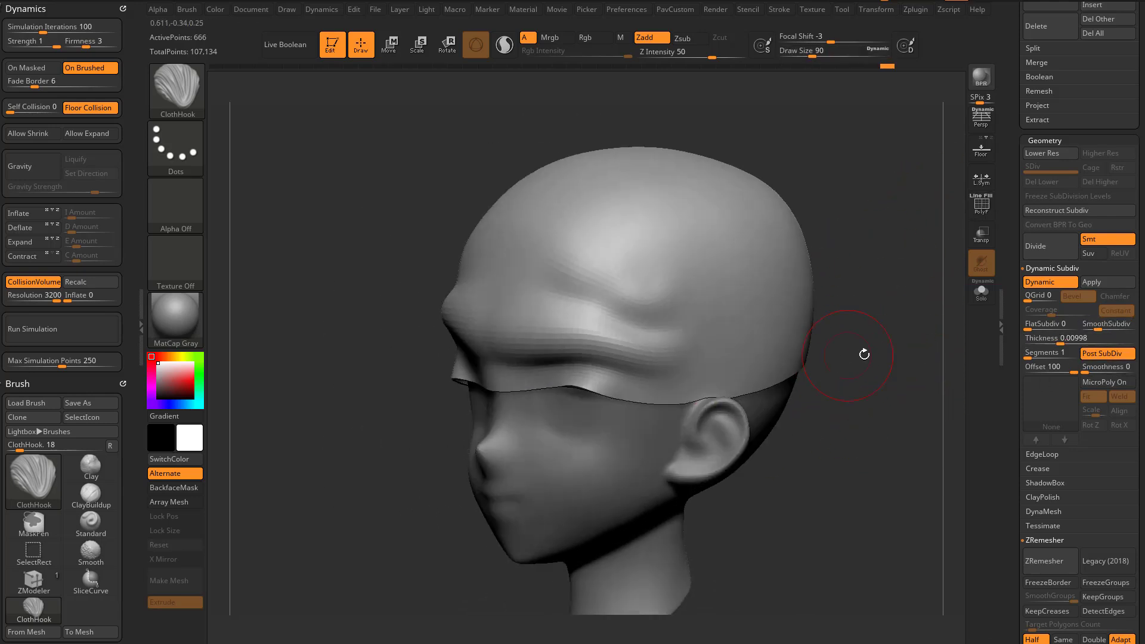
drag(863, 355, 554, 426)
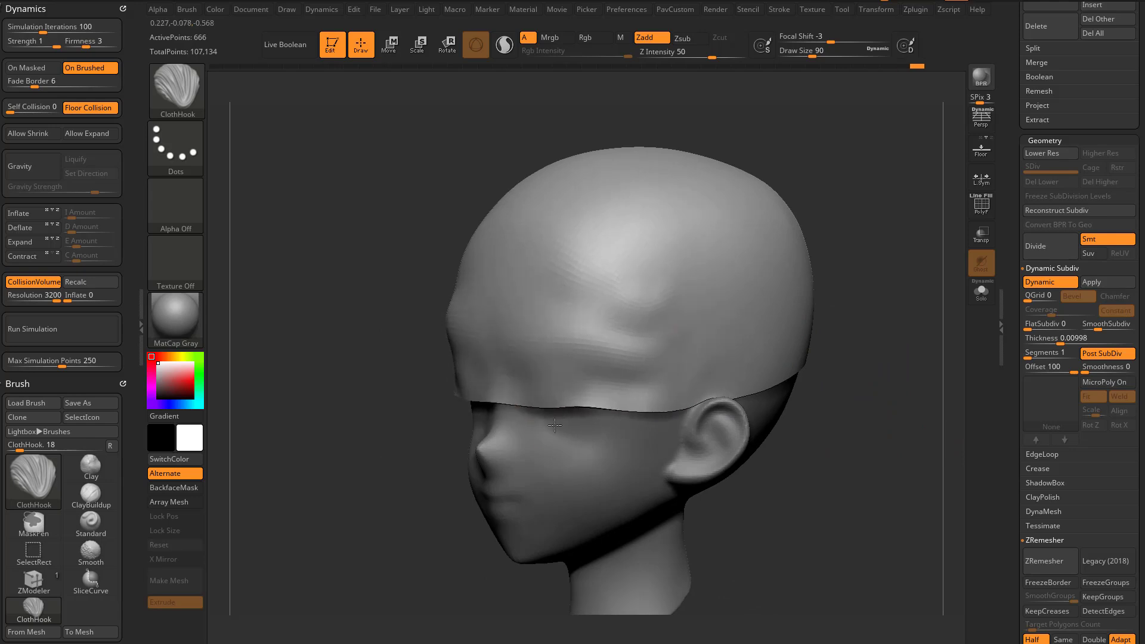
drag(554, 426, 722, 317)
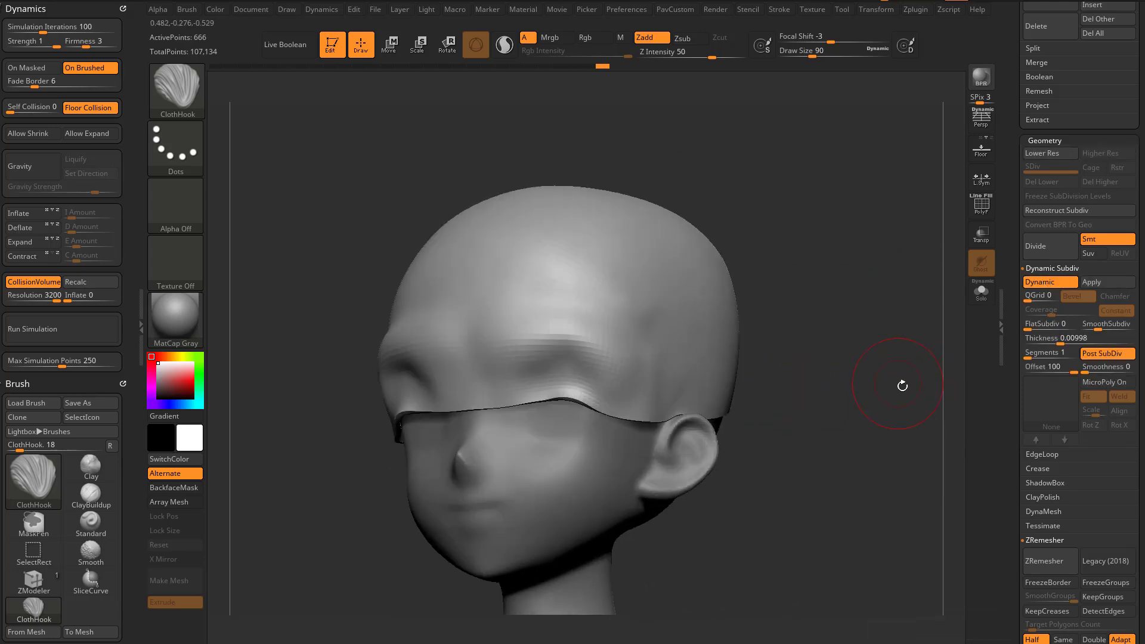
click(1107, 323)
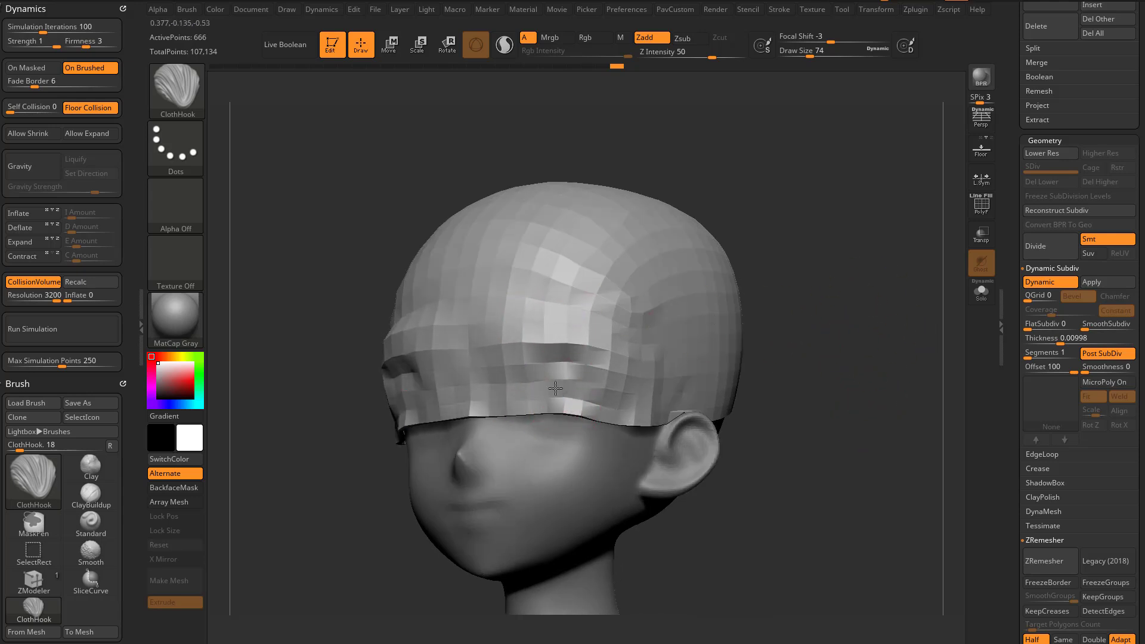
Subdivide the cap mesh twice with the polygon wireframe shown
drag(554, 395, 904, 394)
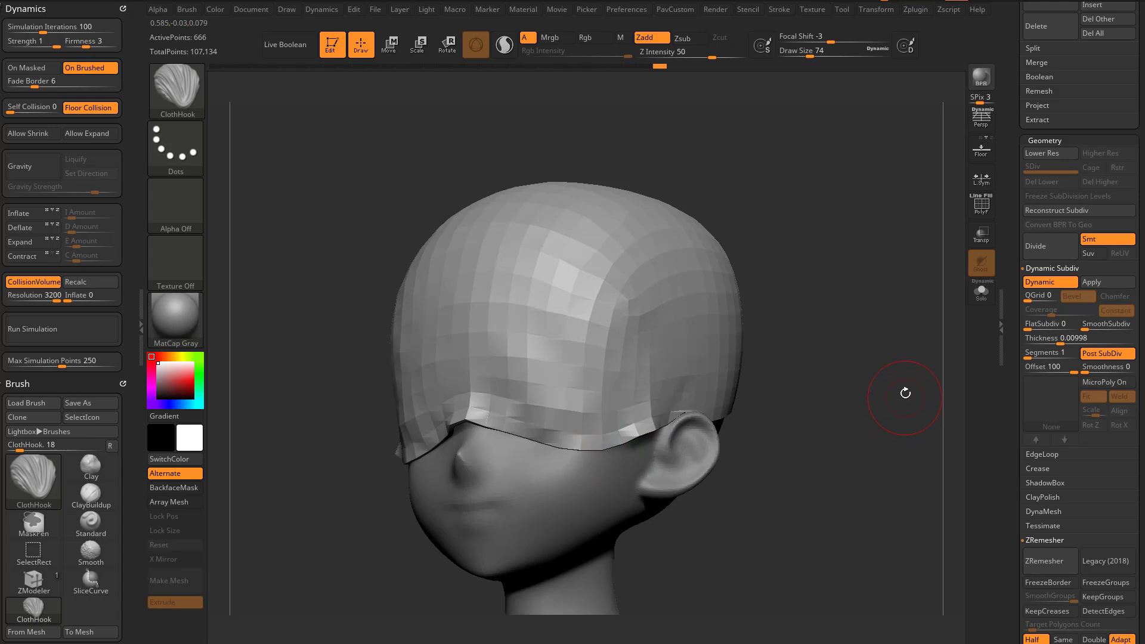
mouse_move(1048, 246)
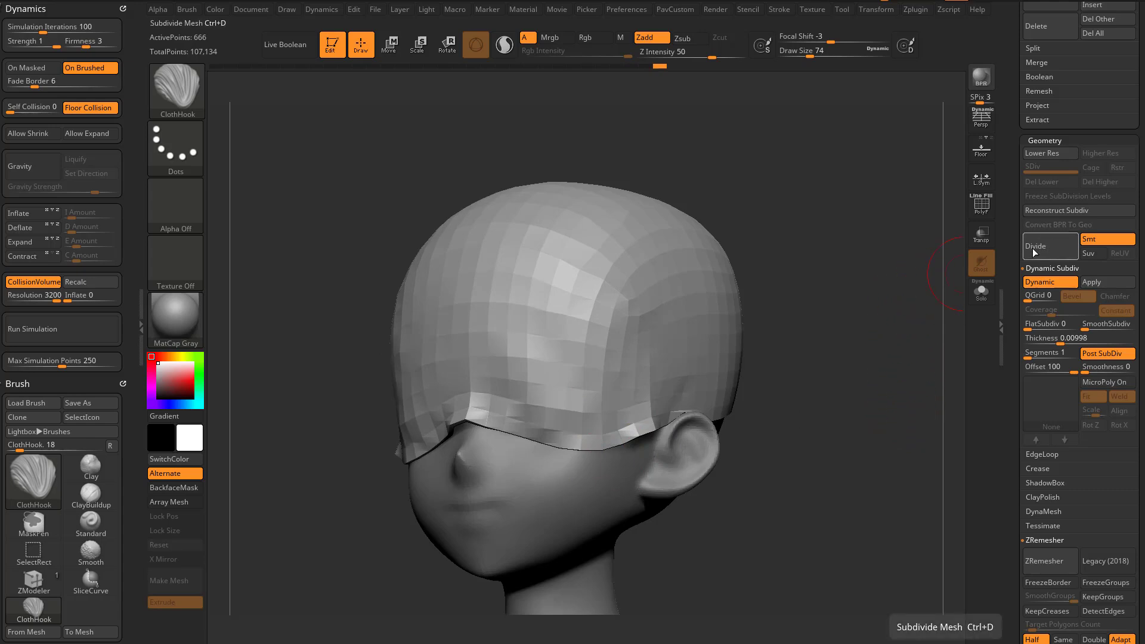
click(1034, 245)
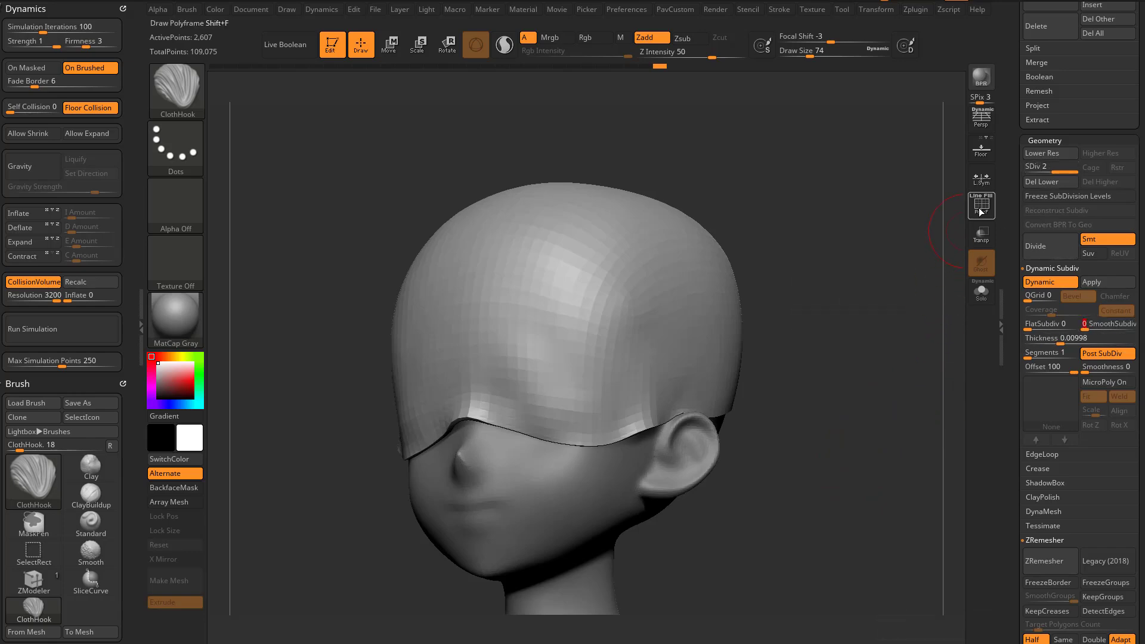
click(980, 205)
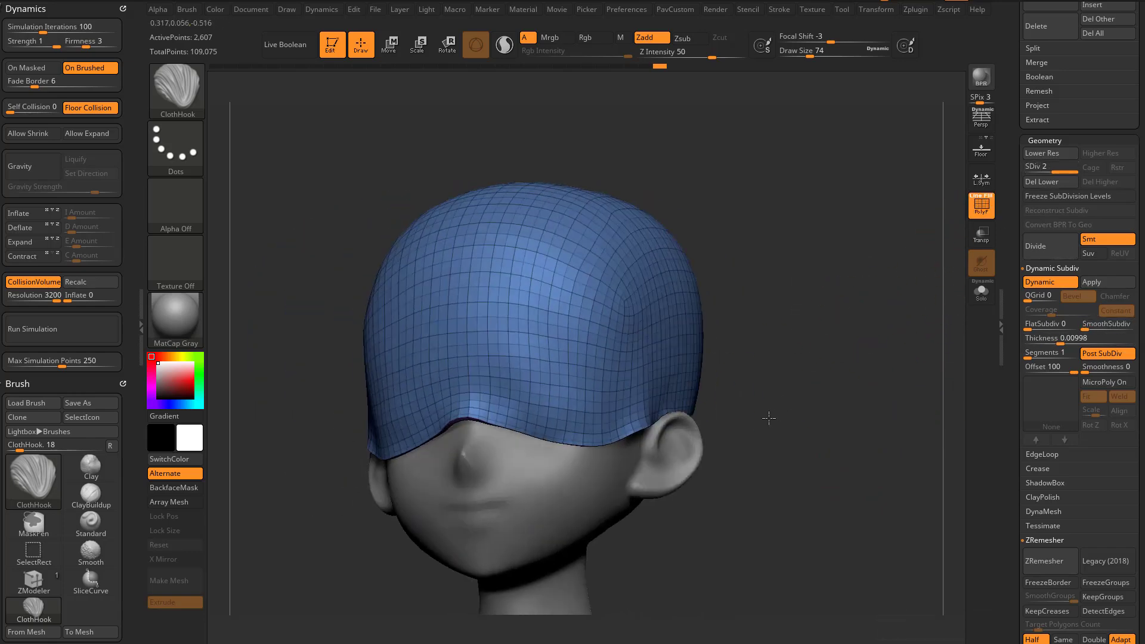
click(1034, 246)
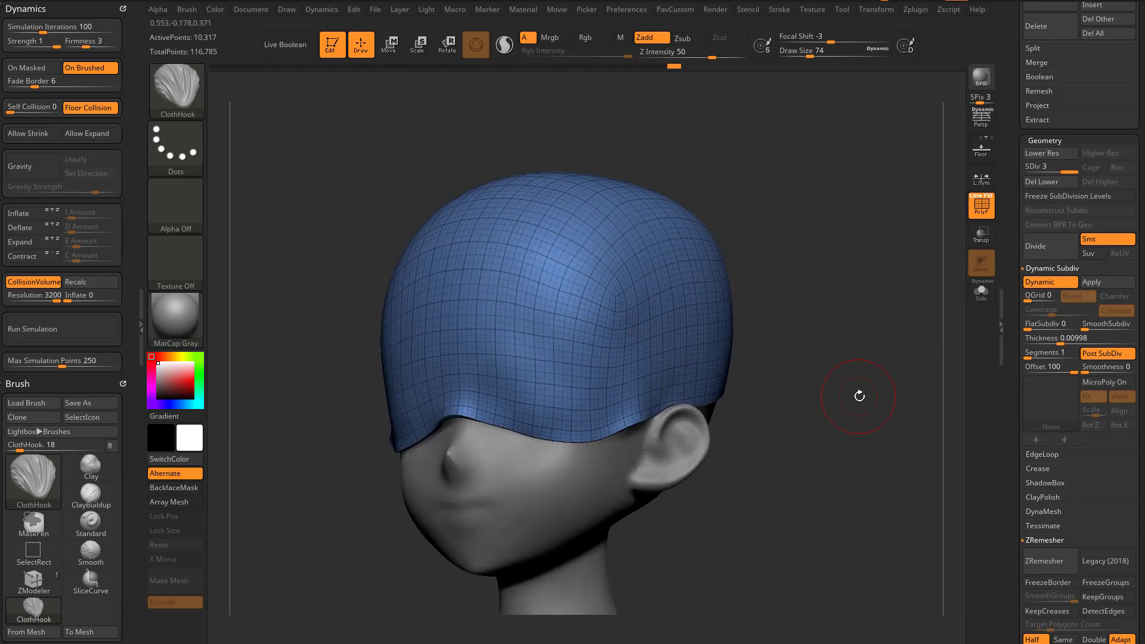
With a smaller ClothHook brush drag the cap down over the eyes into wrinkles, then raise SDiv to 3
drag(860, 397, 565, 420)
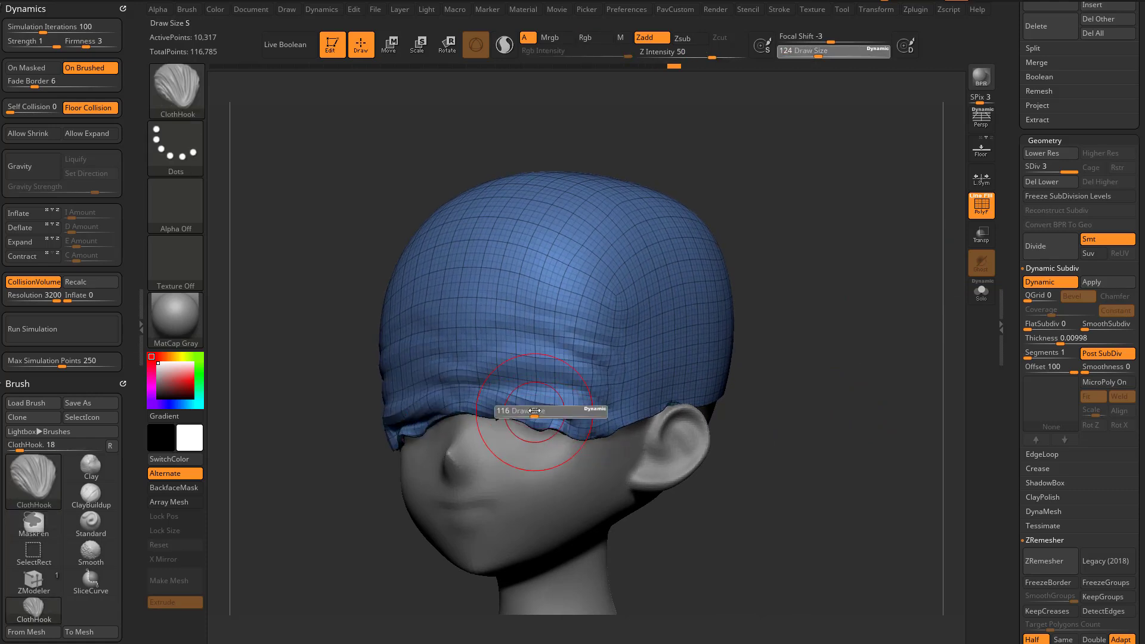
drag(540, 409, 595, 410)
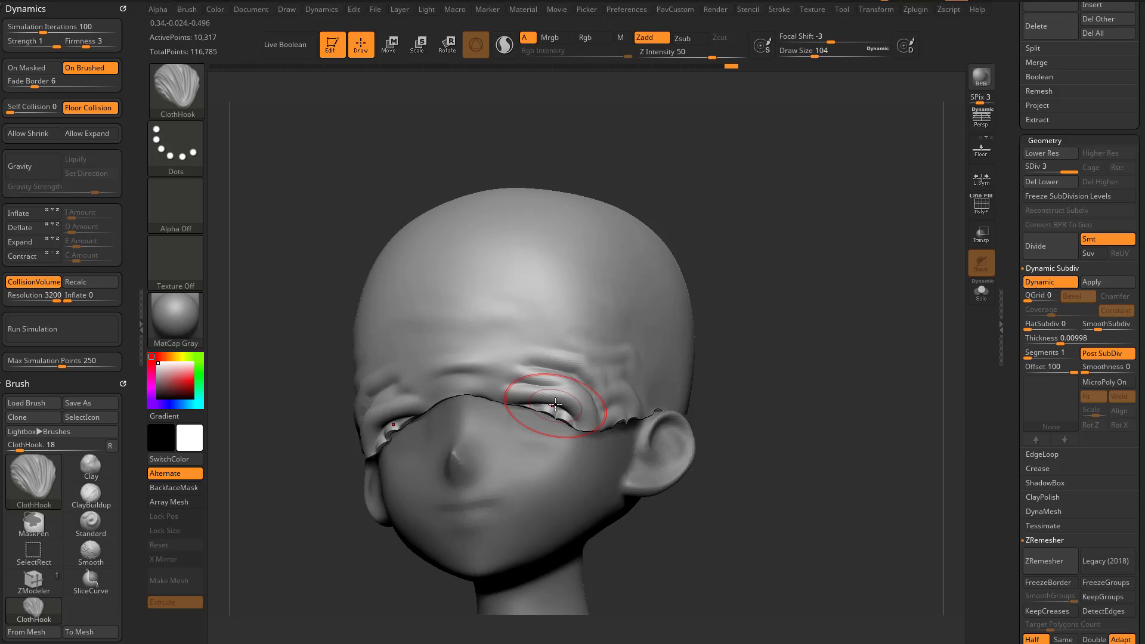
drag(554, 405, 541, 324)
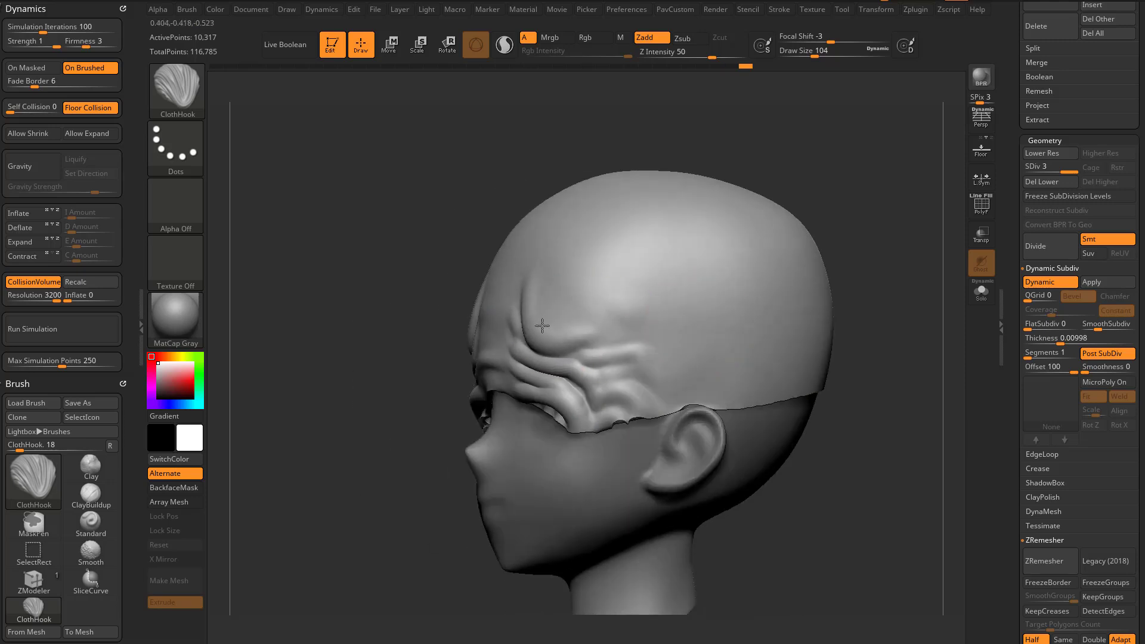
drag(540, 324, 839, 385)
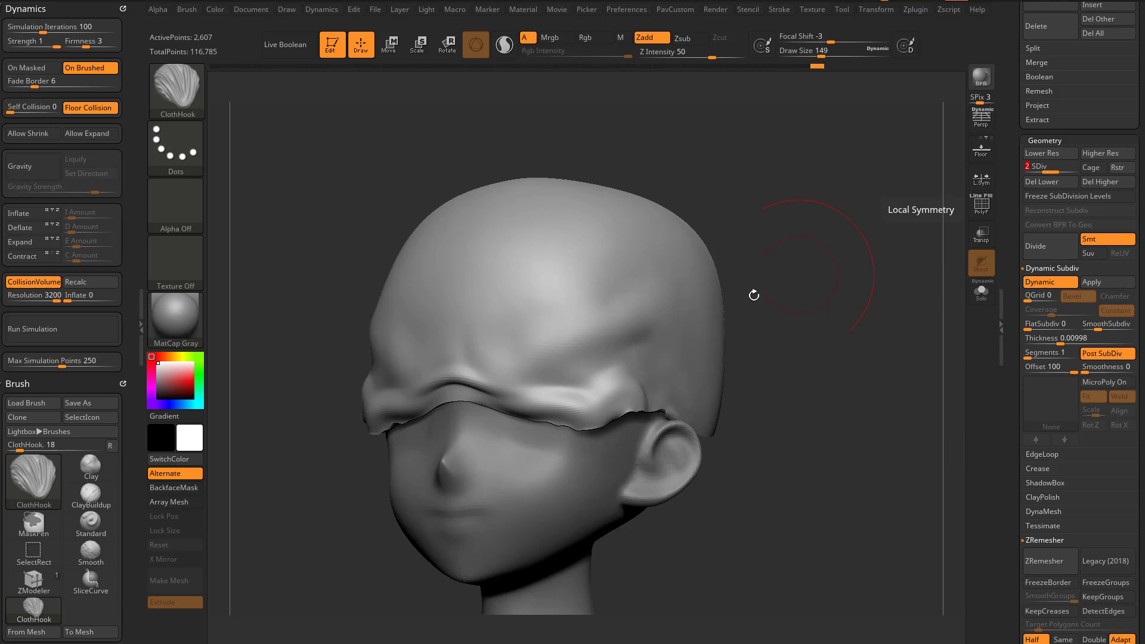
click(1066, 195)
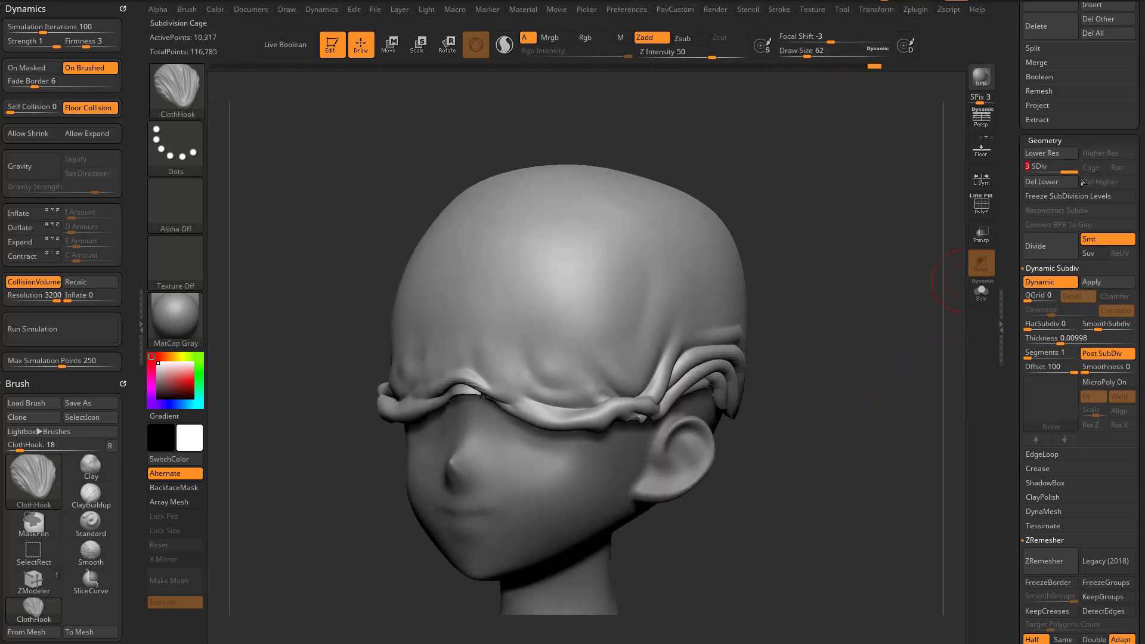
Load a fresh Sphere3D from the Tool palette's Quick Pick as the model
click(1059, 337)
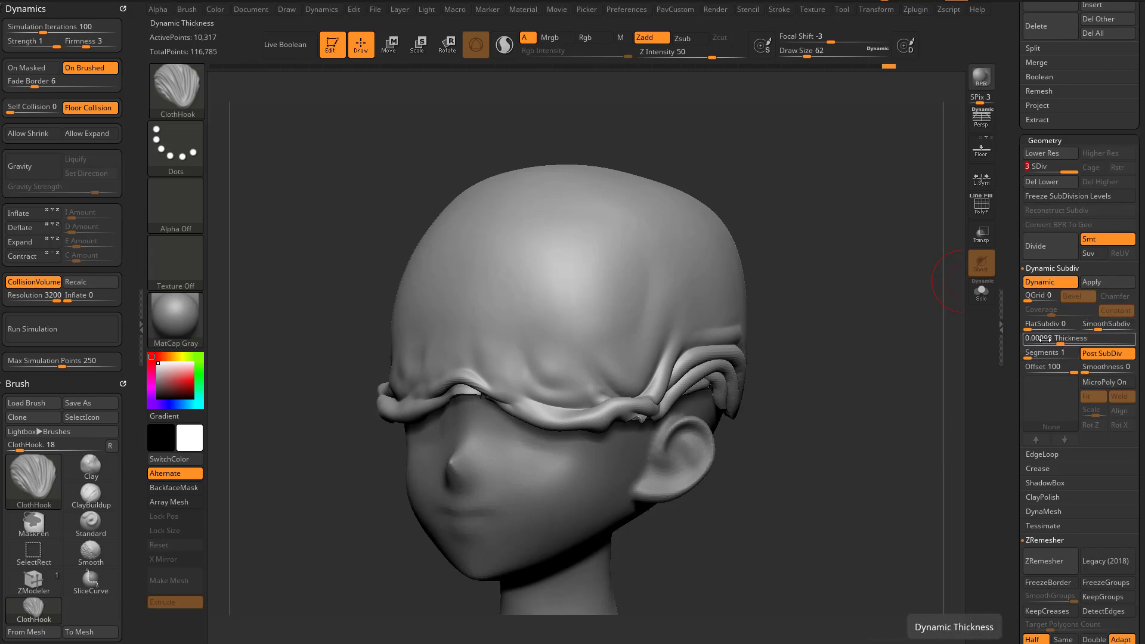
click(1049, 281)
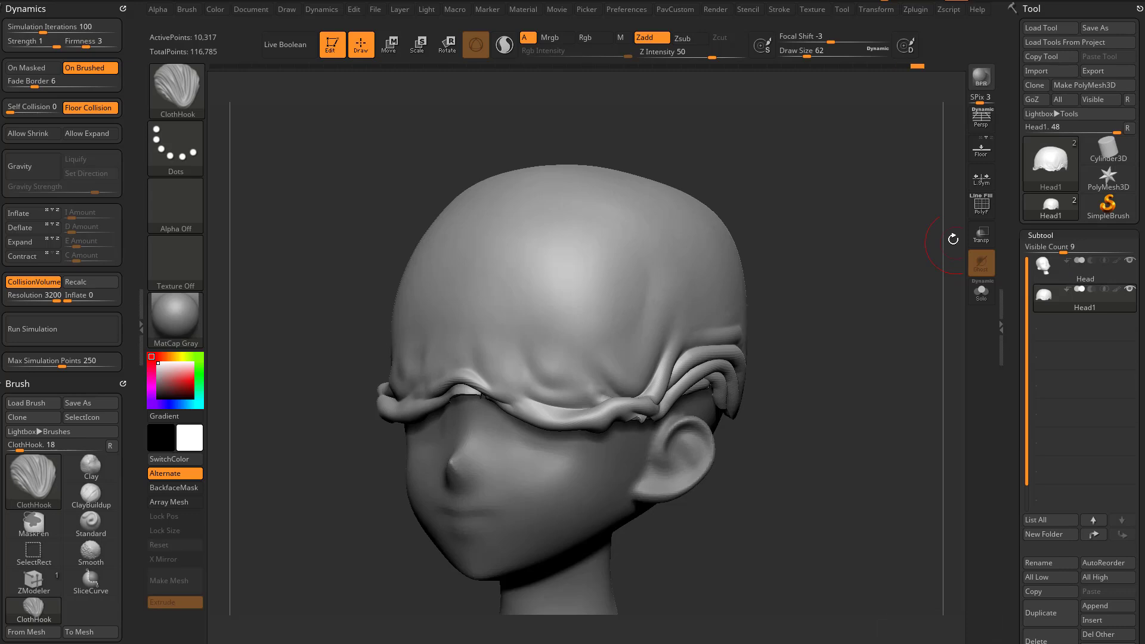
click(1049, 164)
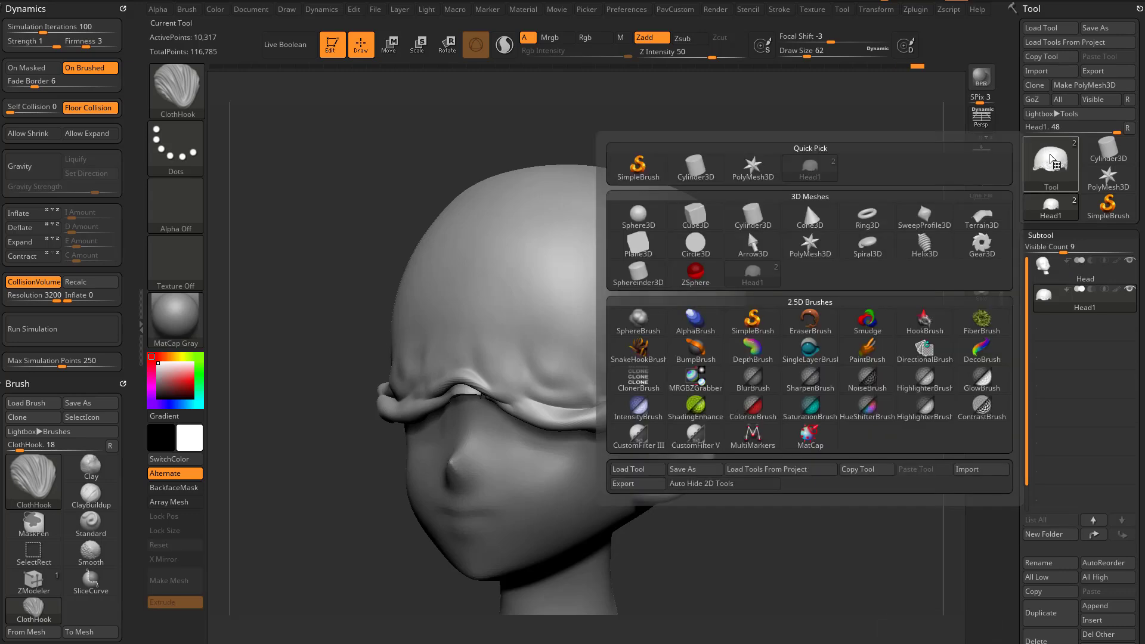
click(637, 216)
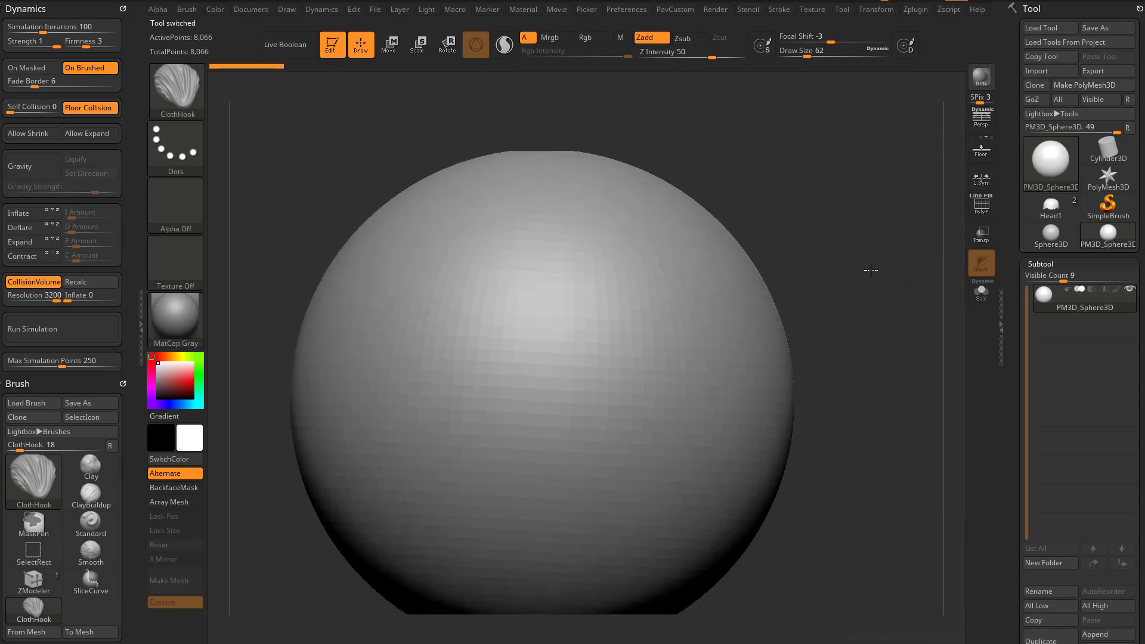
Show the sphere's Polyframe and trim it down to a shallow open dome
click(981, 206)
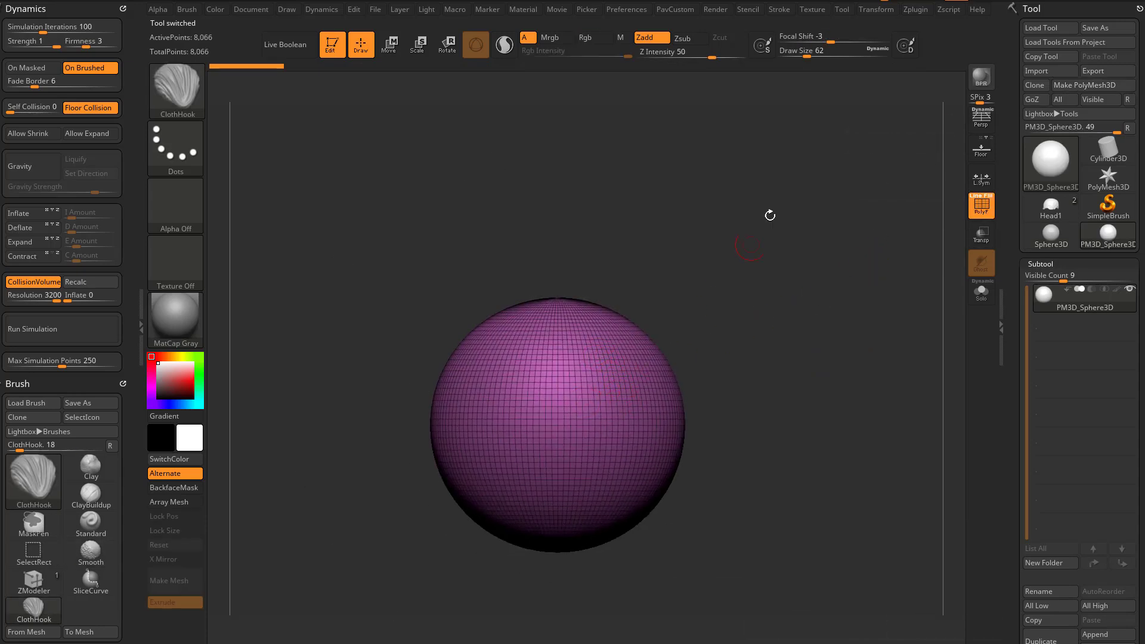
click(876, 8)
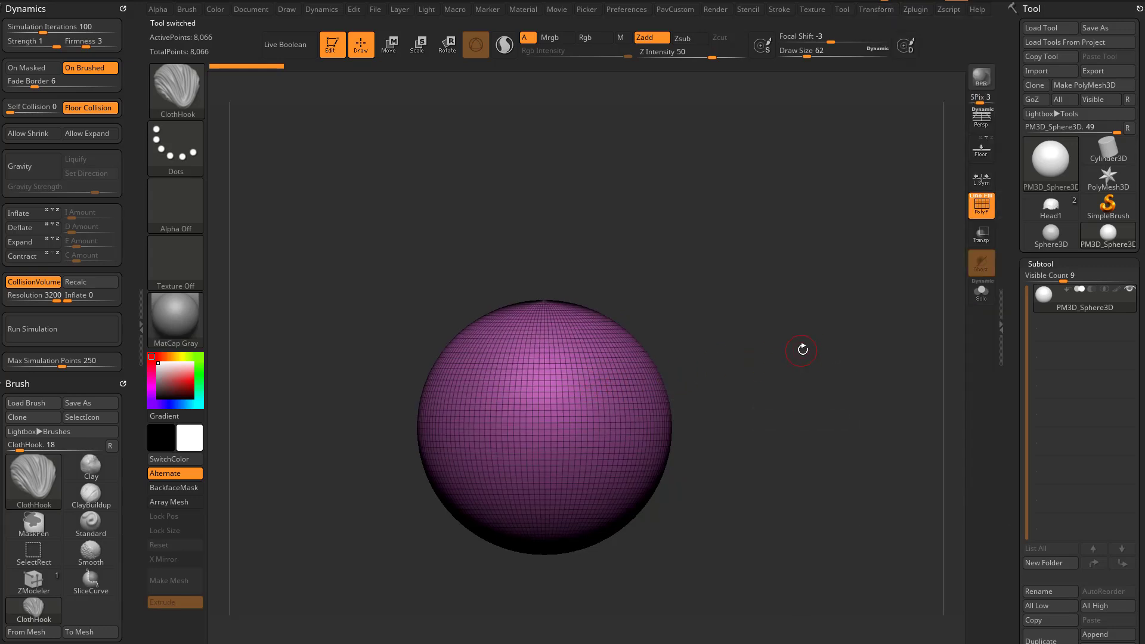
click(91, 577)
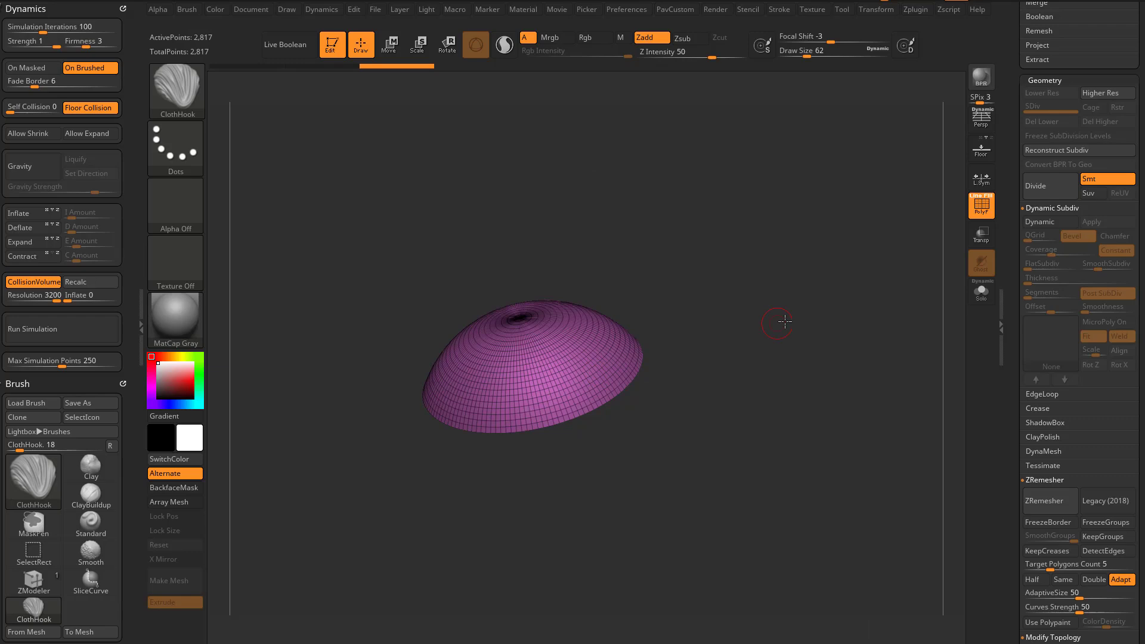
After a glance at Chrome, remesh the dome with ZRemesher at AdaptiveSize 0 into a ~147-point quad mesh
click(33, 165)
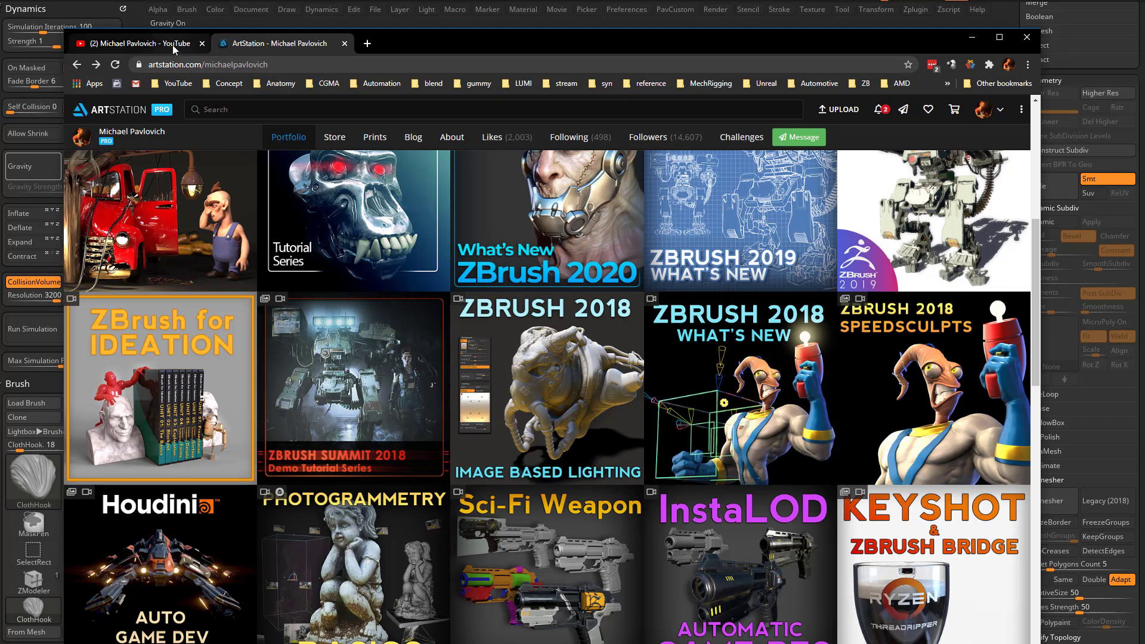
click(135, 43)
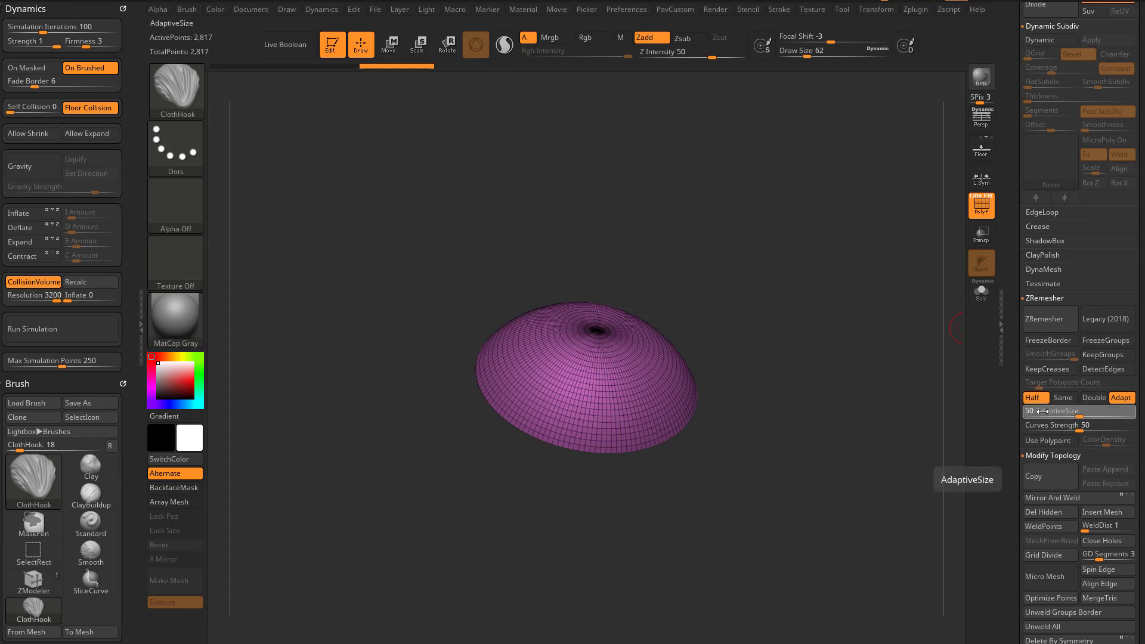
click(1049, 320)
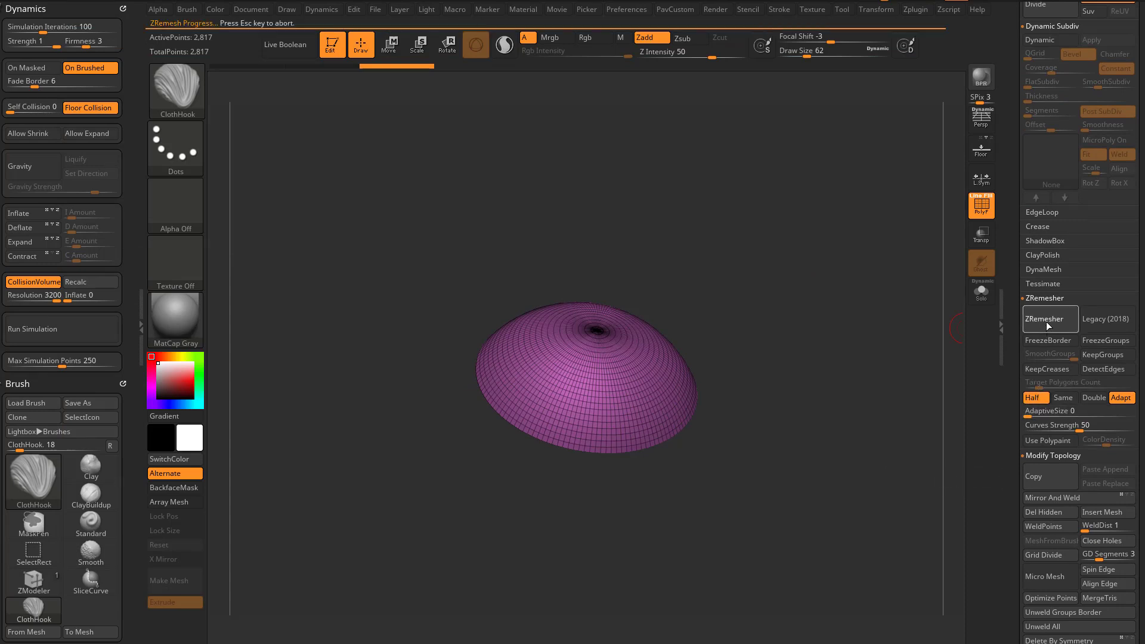
click(1048, 318)
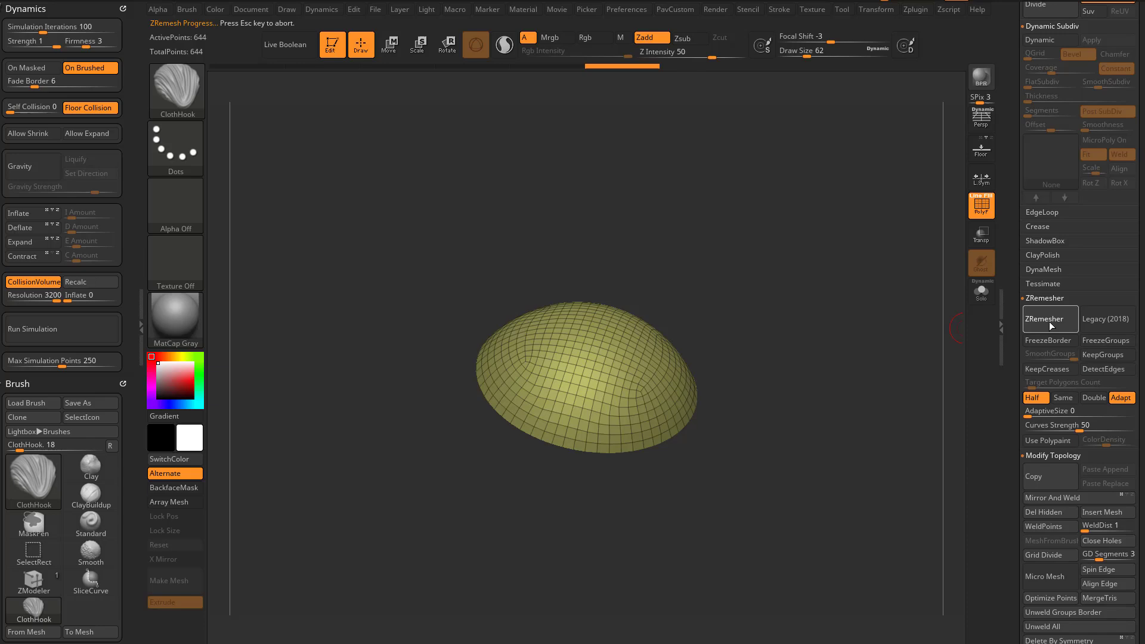
click(1048, 318)
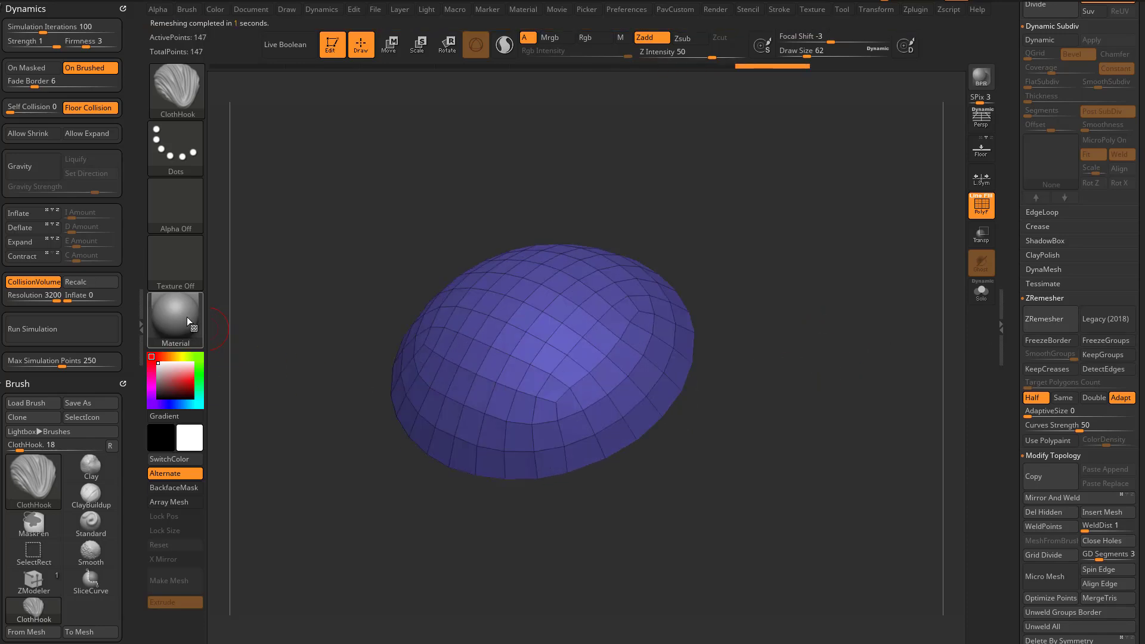
Change the display material and extrude a flat rim around the dome's lower edge with ZModeler Extrude EdgeLoop
click(175, 320)
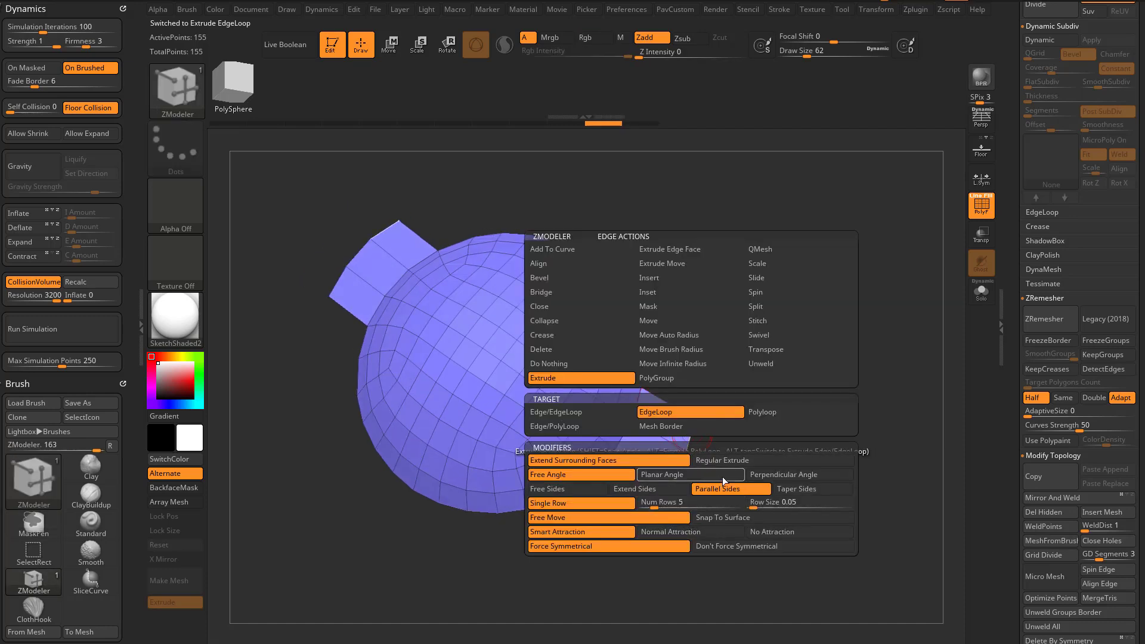
click(726, 460)
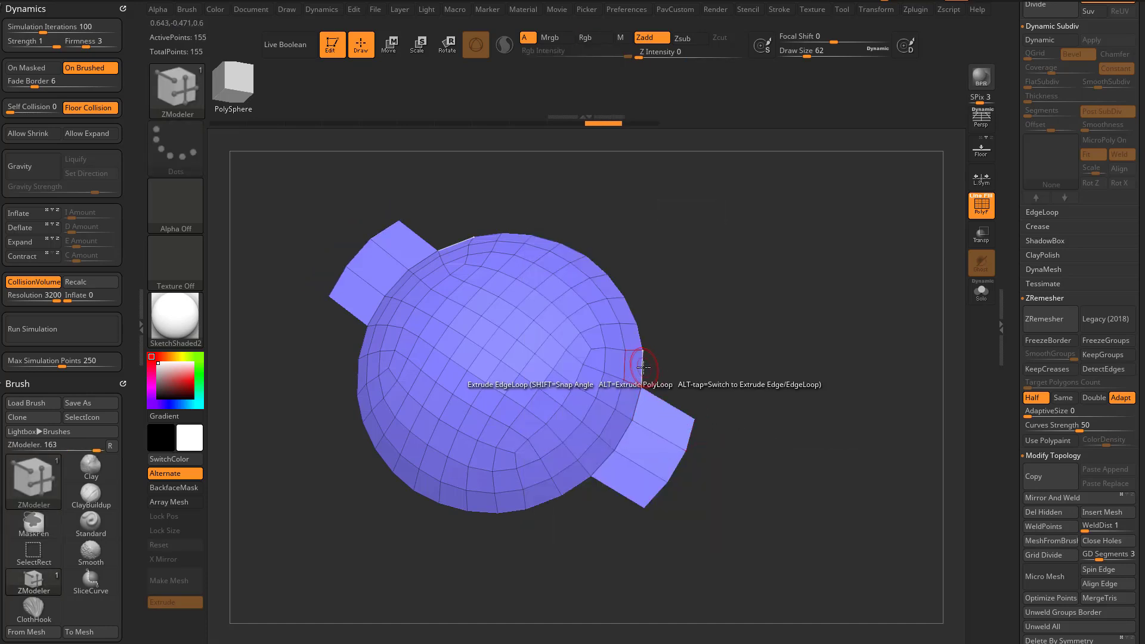
drag(642, 365, 671, 365)
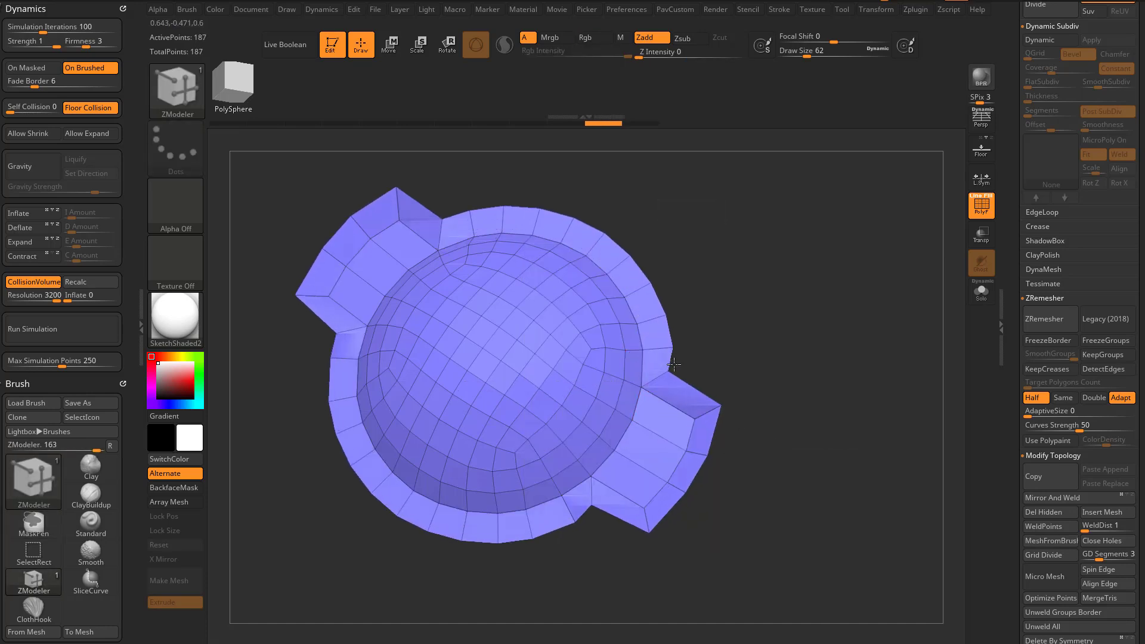
Orbit the cap to inspect the rim and its two opposite tabs from low side angles
drag(672, 365, 770, 416)
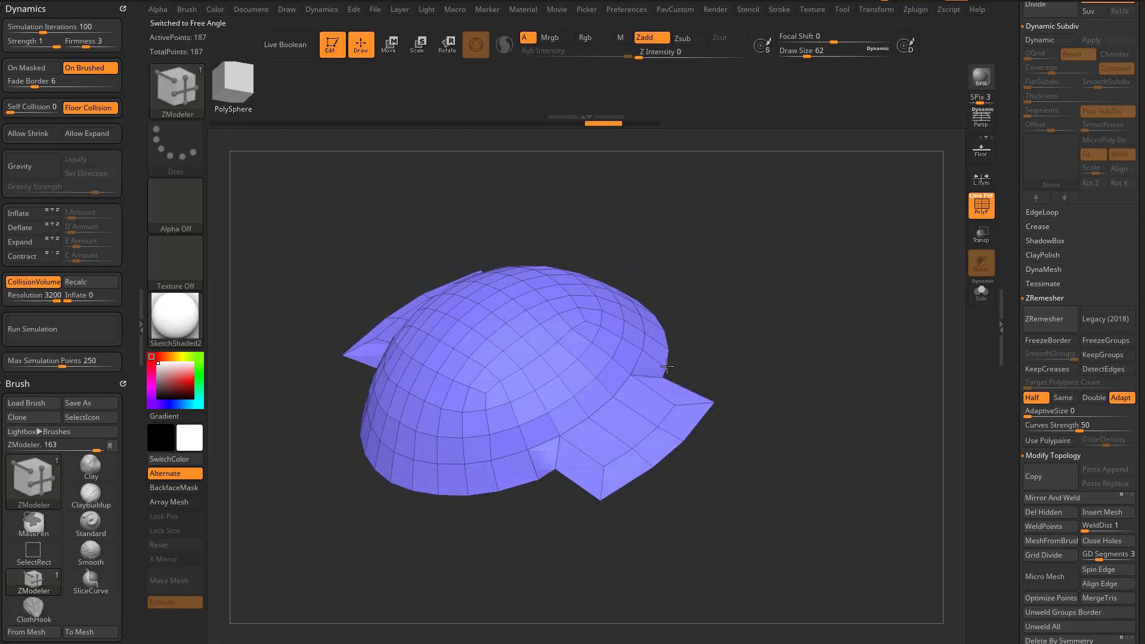
drag(664, 364, 654, 378)
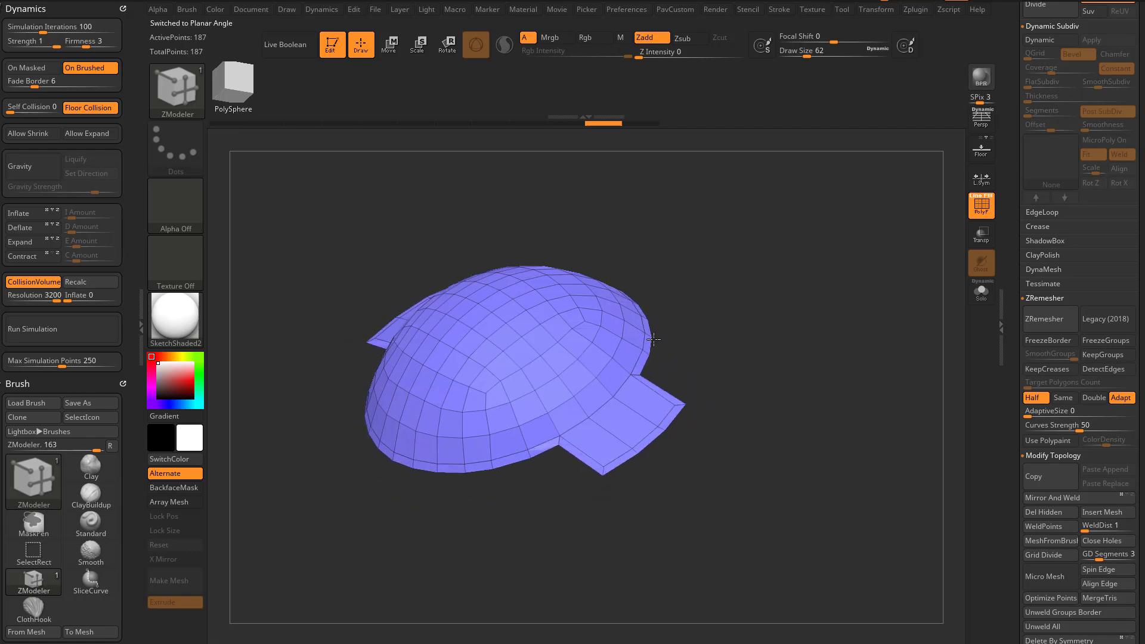
drag(653, 339, 726, 427)
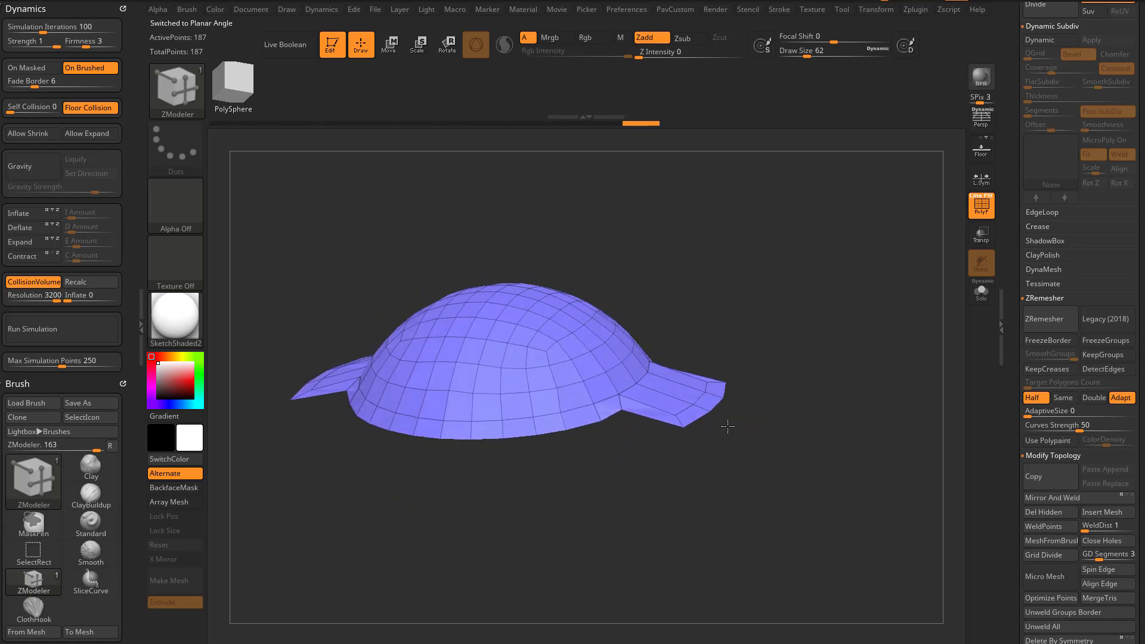
drag(727, 427, 965, 406)
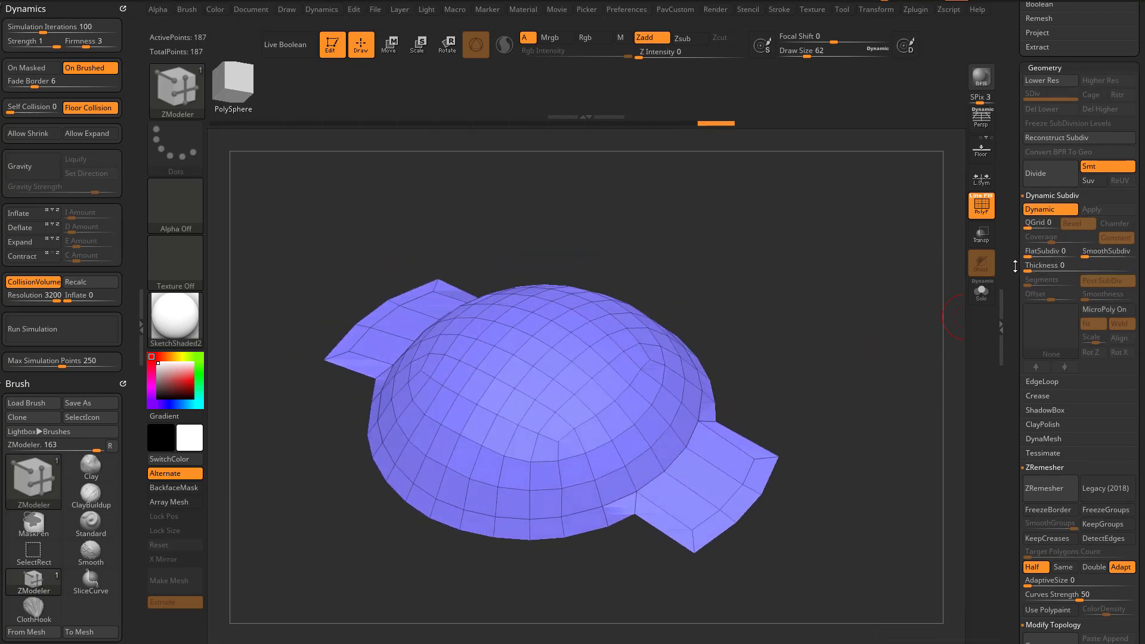
Give the tabbed cap a dynamic thickness of about 0.035 and orbit to inspect its inner surface
drag(1051, 265, 1073, 265)
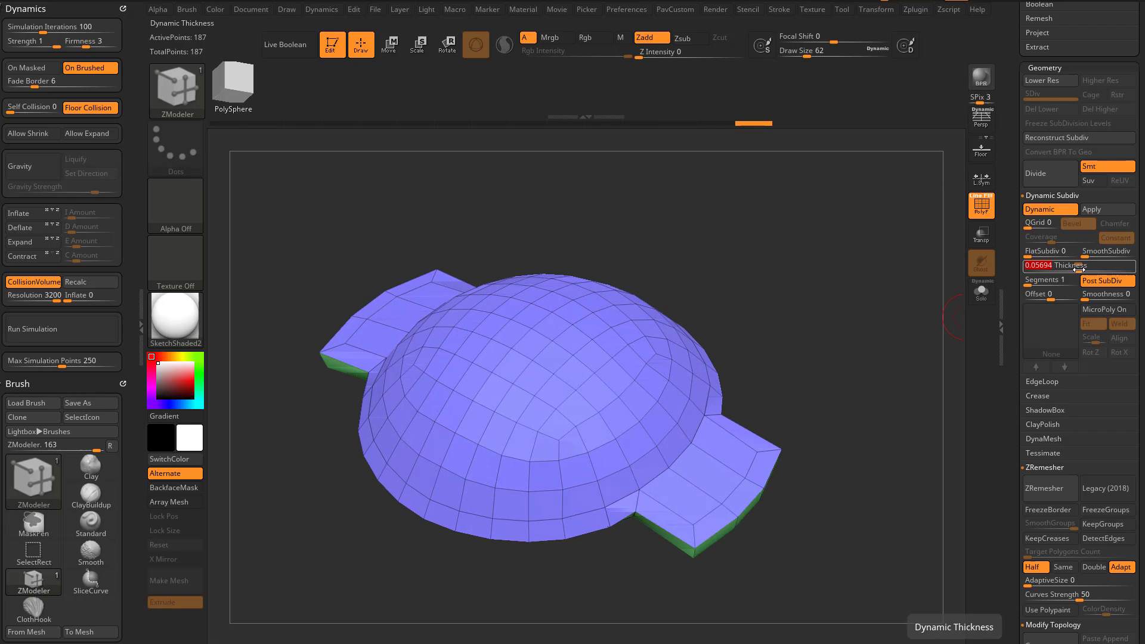
drag(1073, 264, 1051, 265)
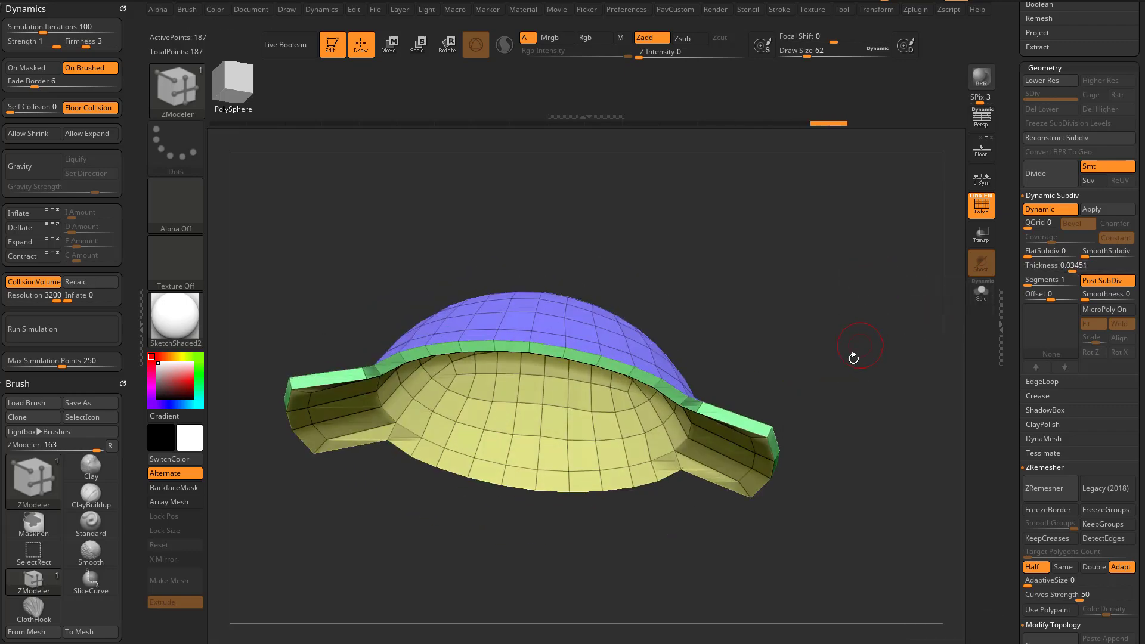
drag(860, 357, 801, 417)
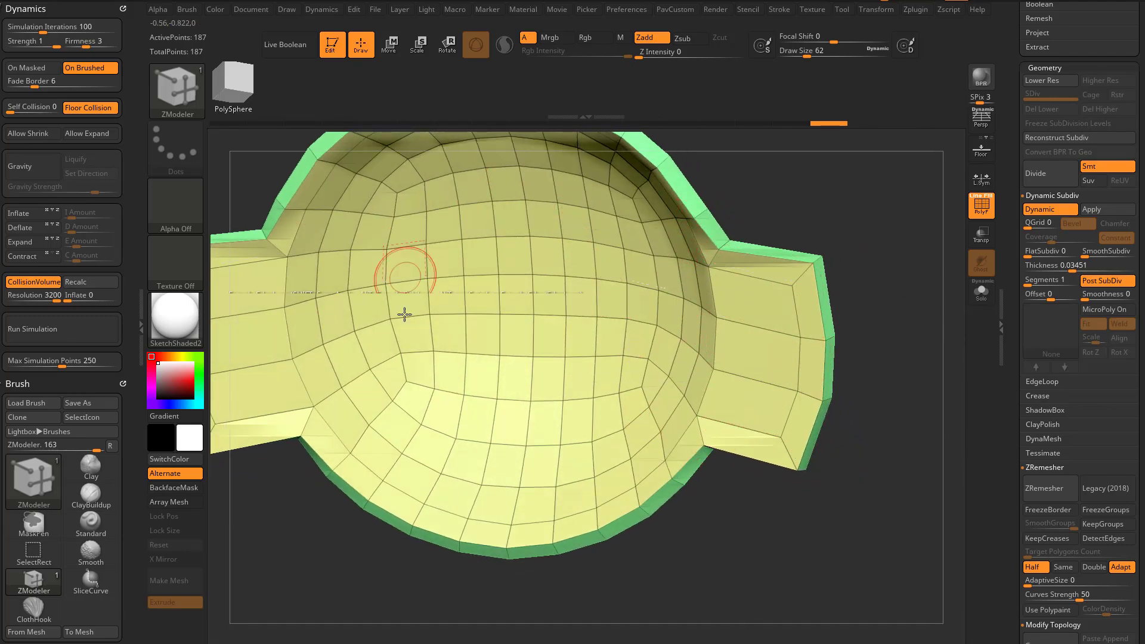
drag(406, 313, 679, 379)
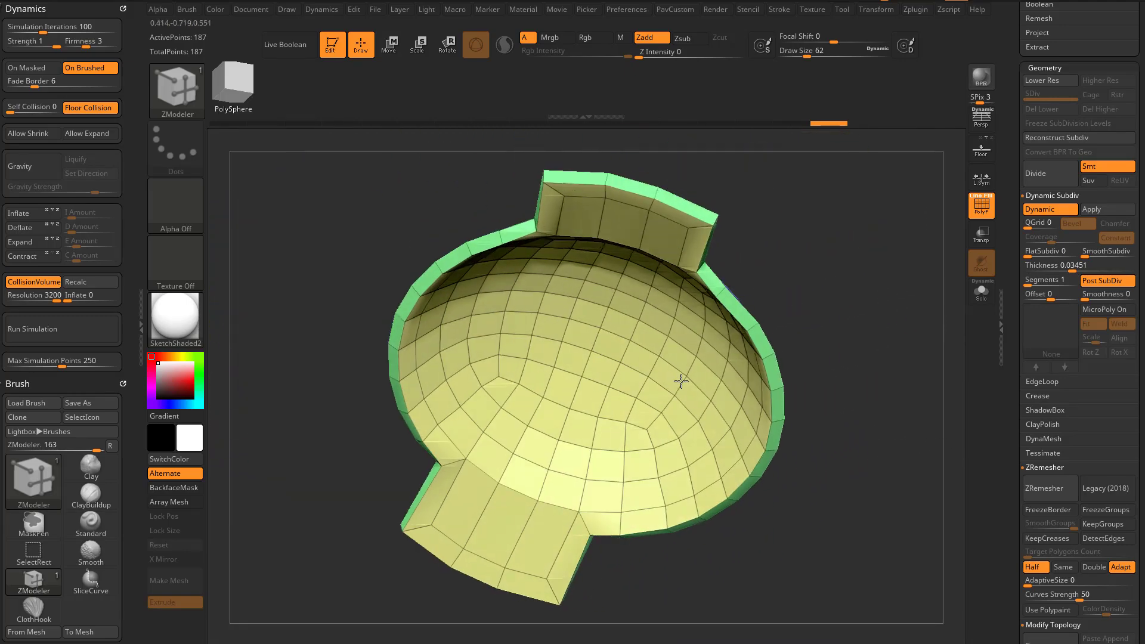
drag(679, 379, 835, 304)
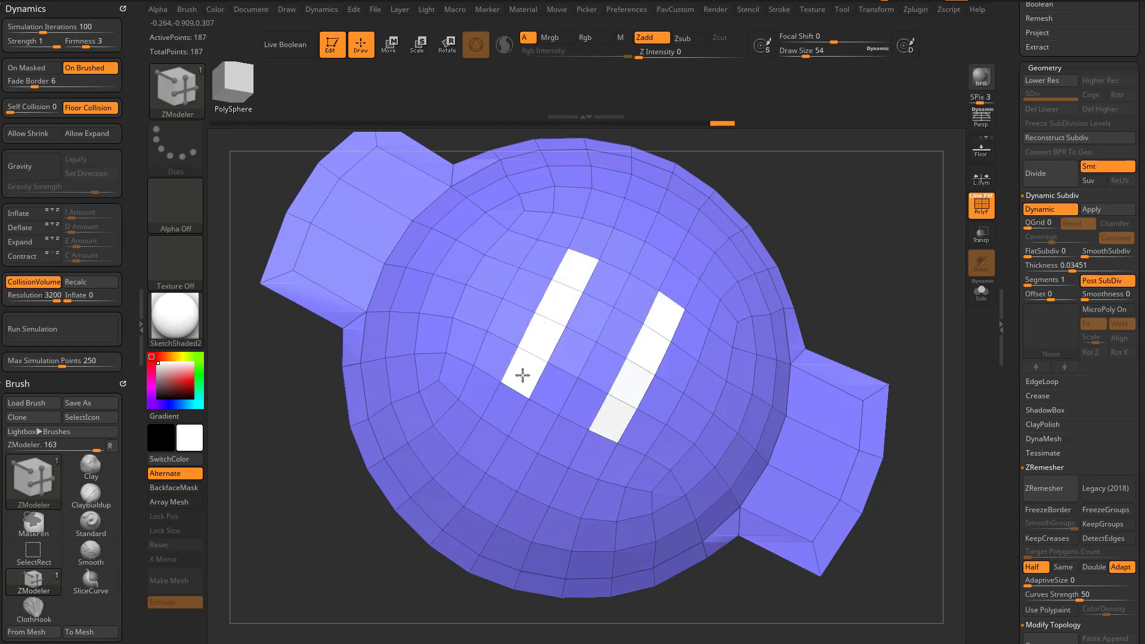
Raise the marked polygon strip on the dome top into a panel with ZModeler Extrude
drag(522, 374, 843, 293)
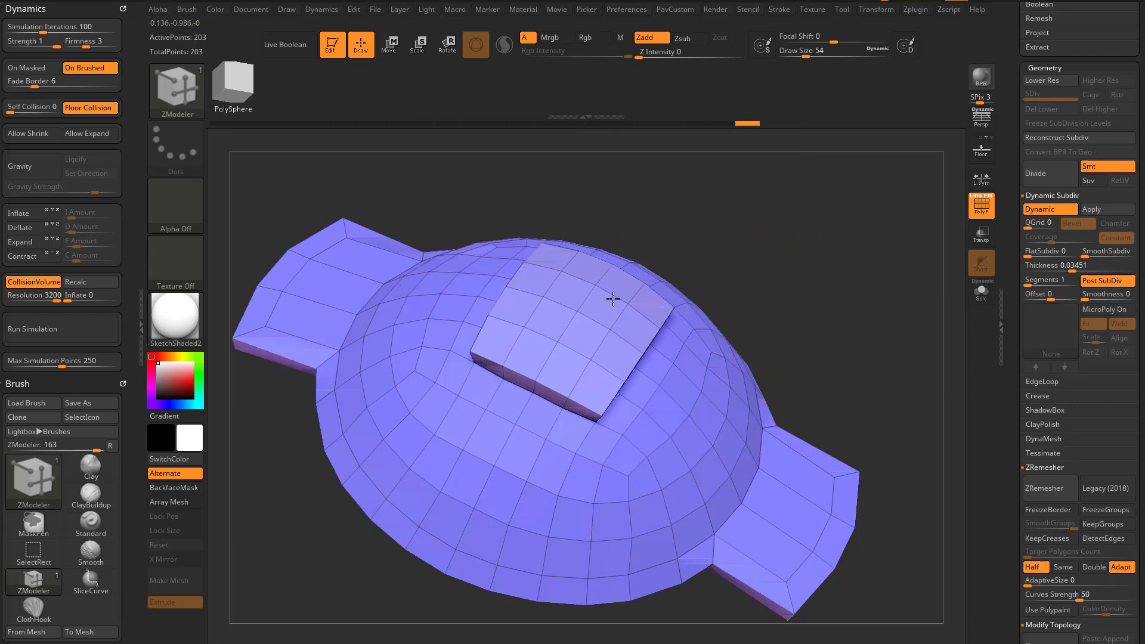
drag(613, 299, 828, 345)
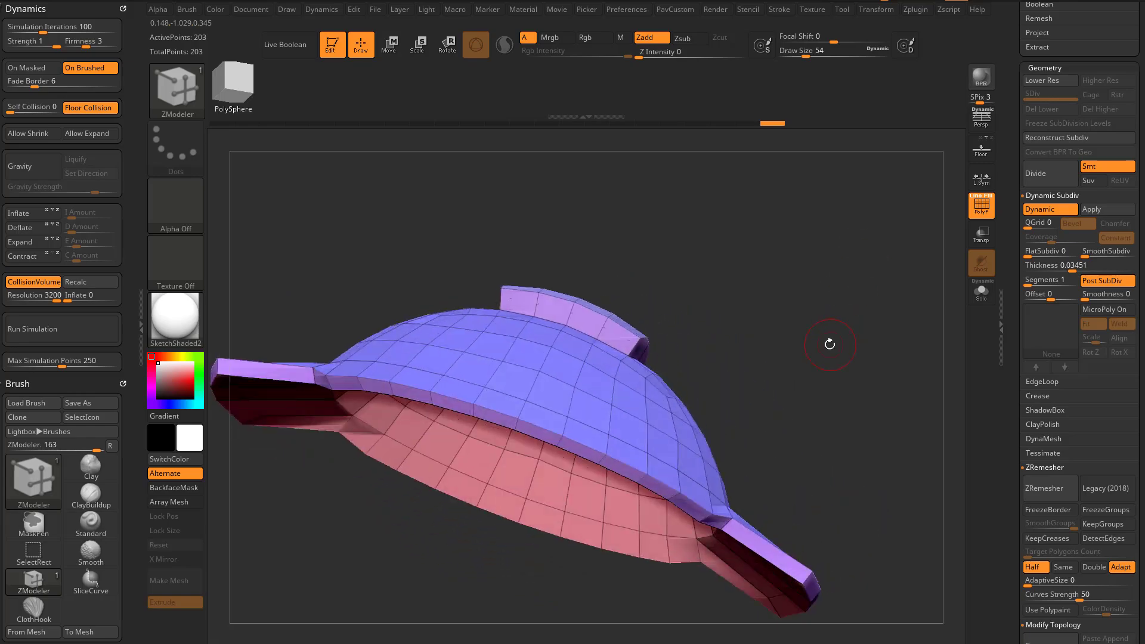
drag(828, 344, 873, 281)
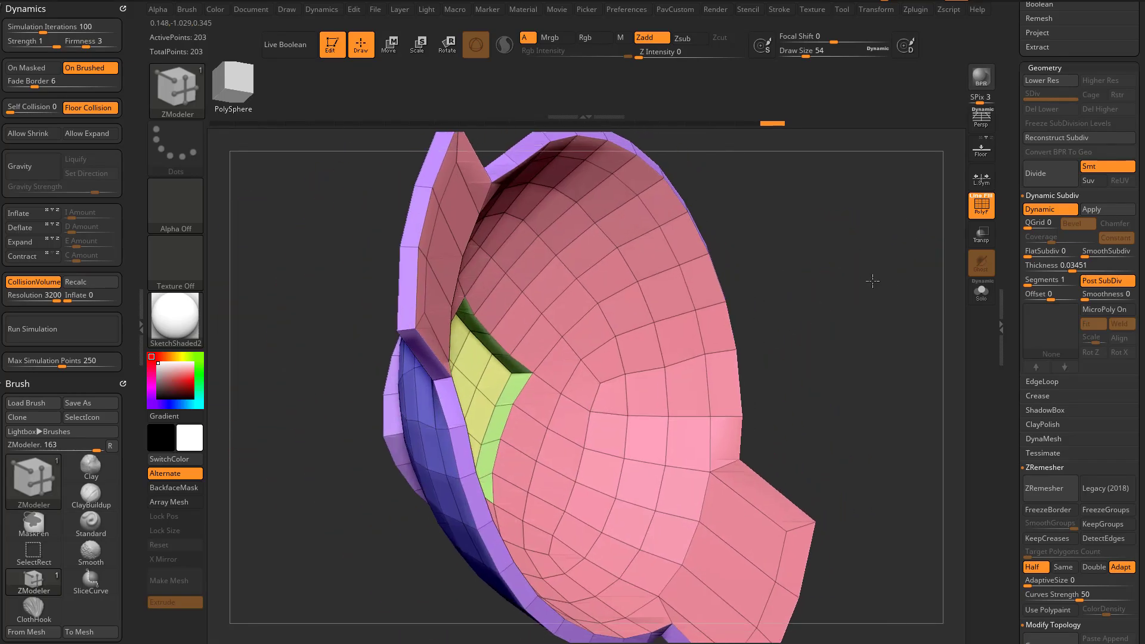
drag(872, 281, 847, 254)
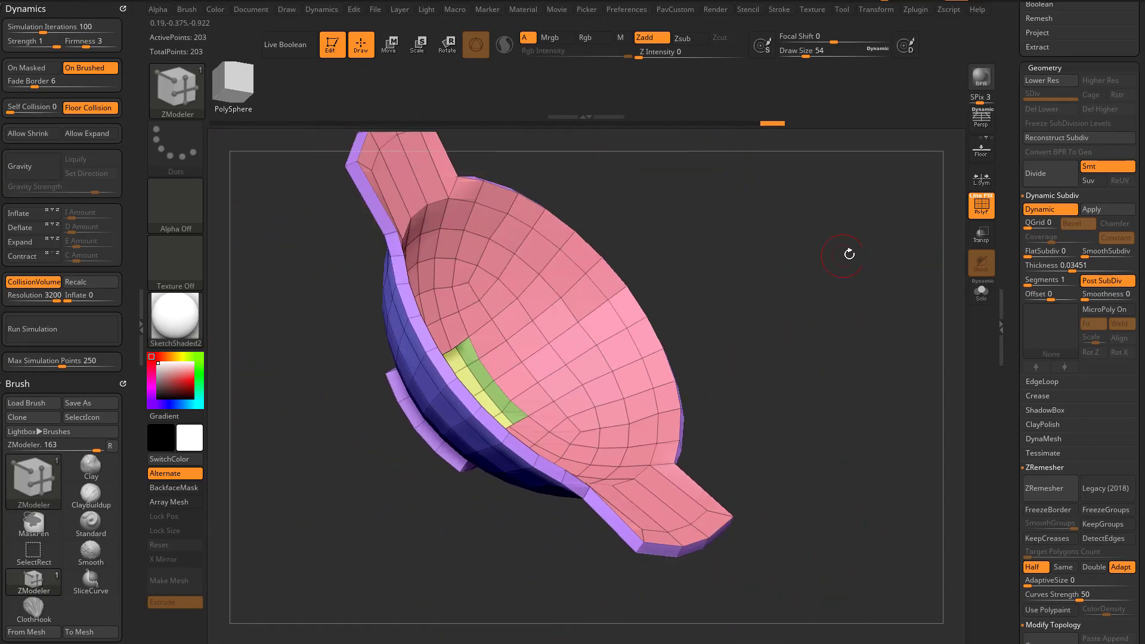
drag(849, 254, 789, 306)
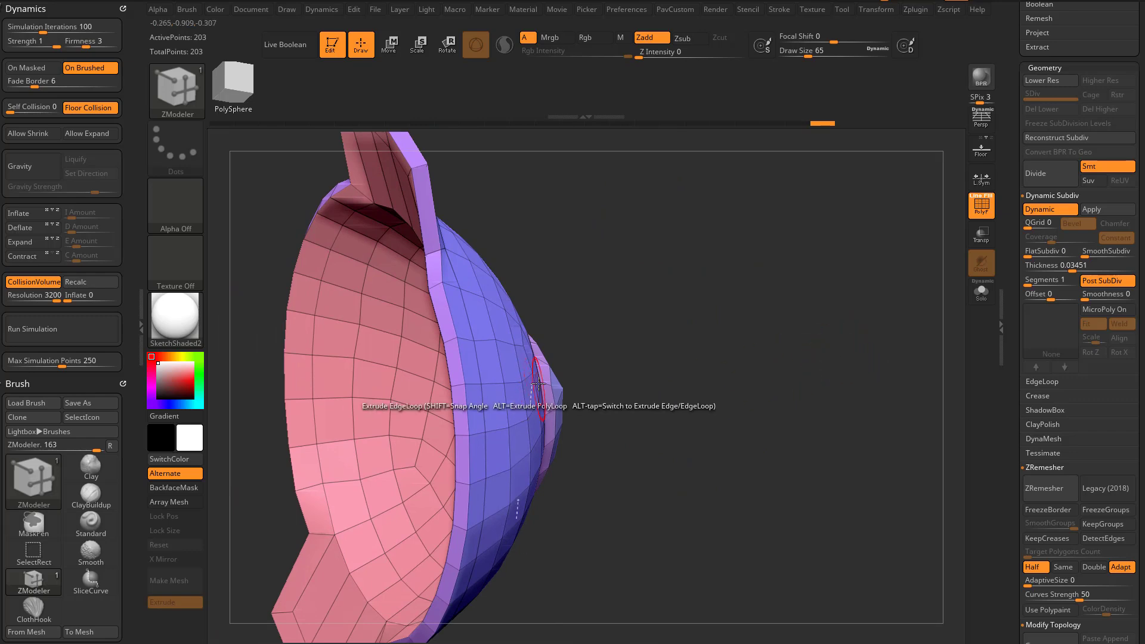
Push the square patch into the cap with Extrude Polygroup All and check it from inside
drag(533, 386, 709, 387)
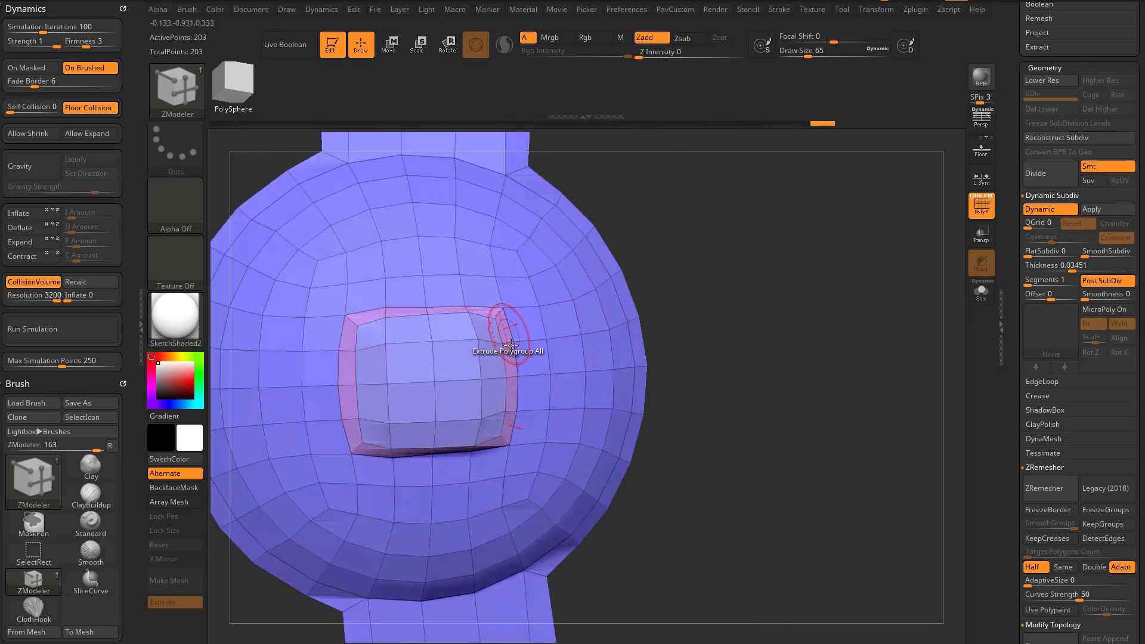
drag(511, 340, 595, 358)
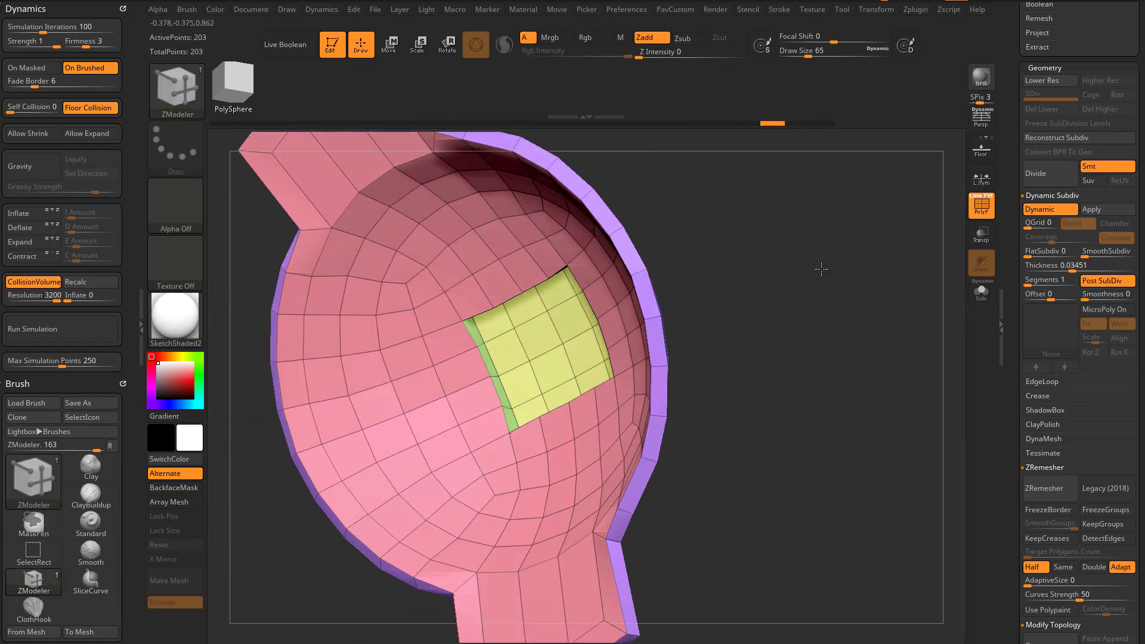
drag(820, 268, 736, 272)
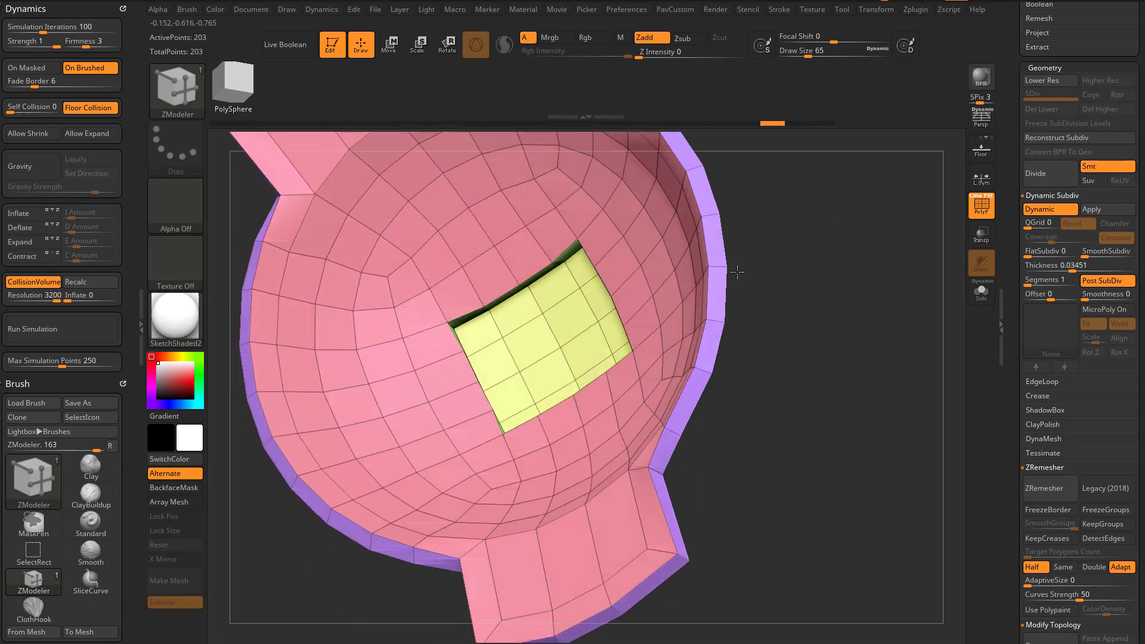
drag(737, 271, 750, 339)
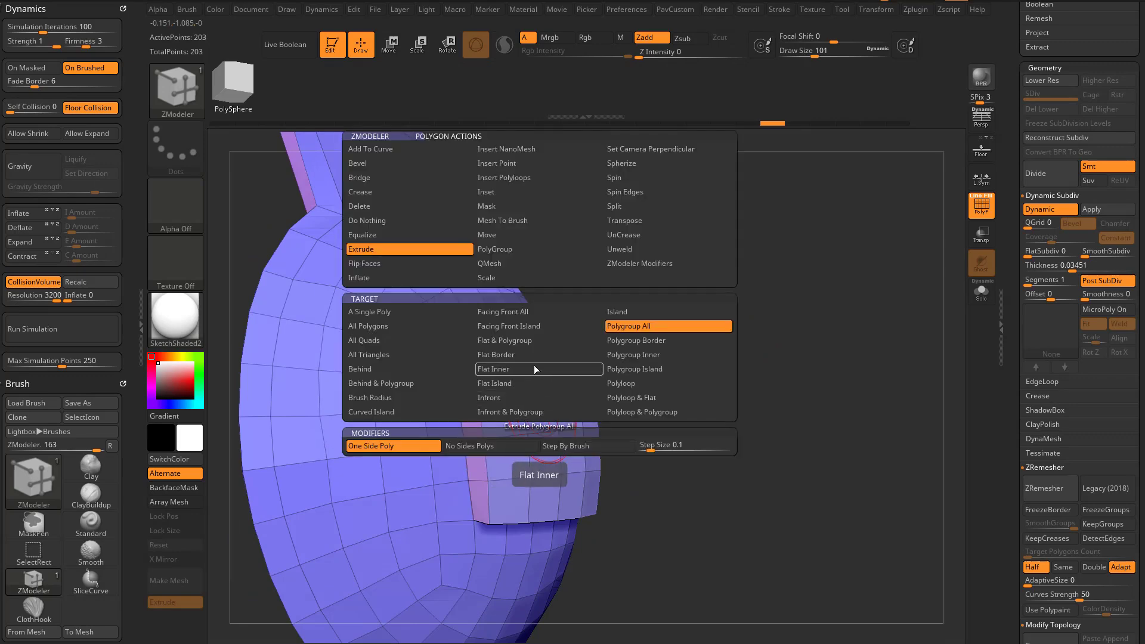
Set the extrusion target to Polygroup for the square patch and adjust Dynamic Subdiv Smoothness
click(505, 369)
text(31)
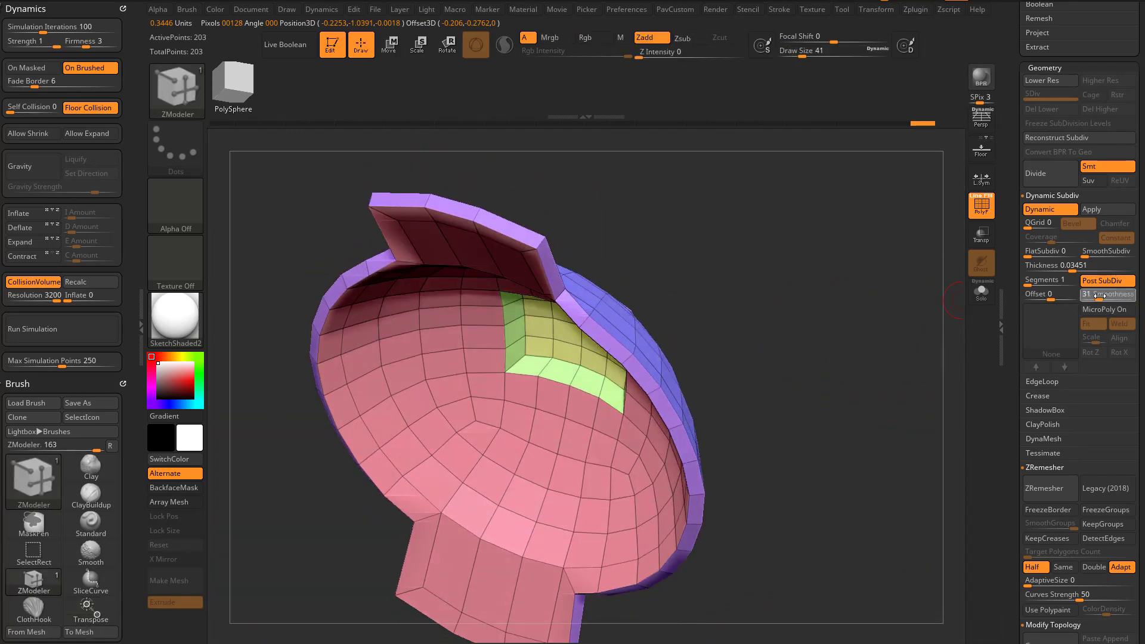
drag(1095, 294, 1132, 294)
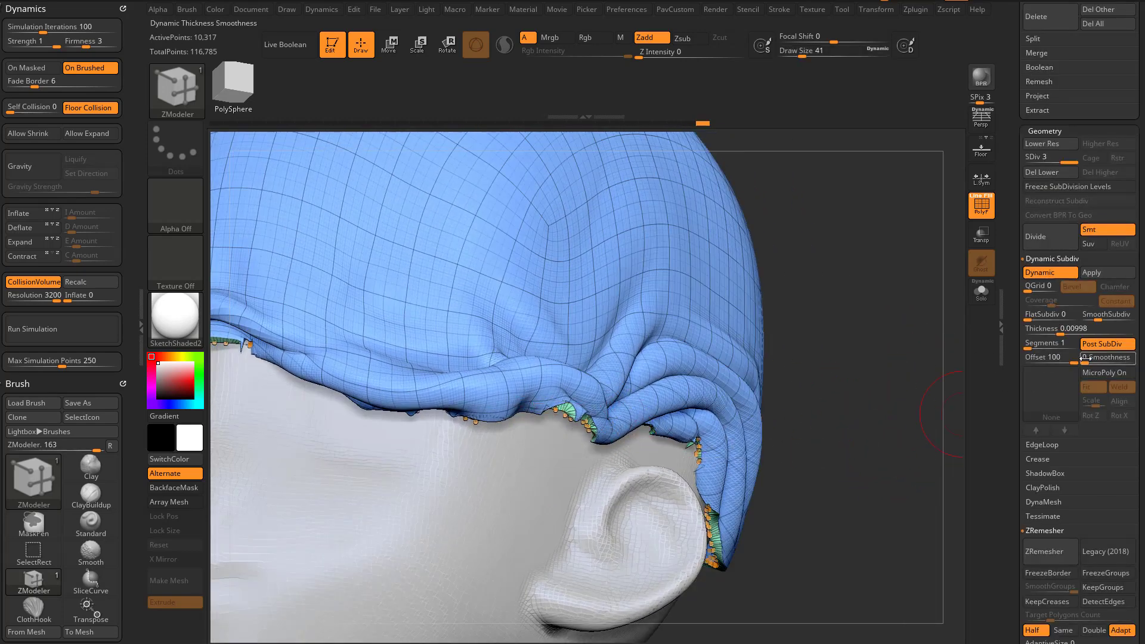
Tweak the cap-on-head thickness smoothness and switch the Dynamic Subdiv preview off
click(1087, 356)
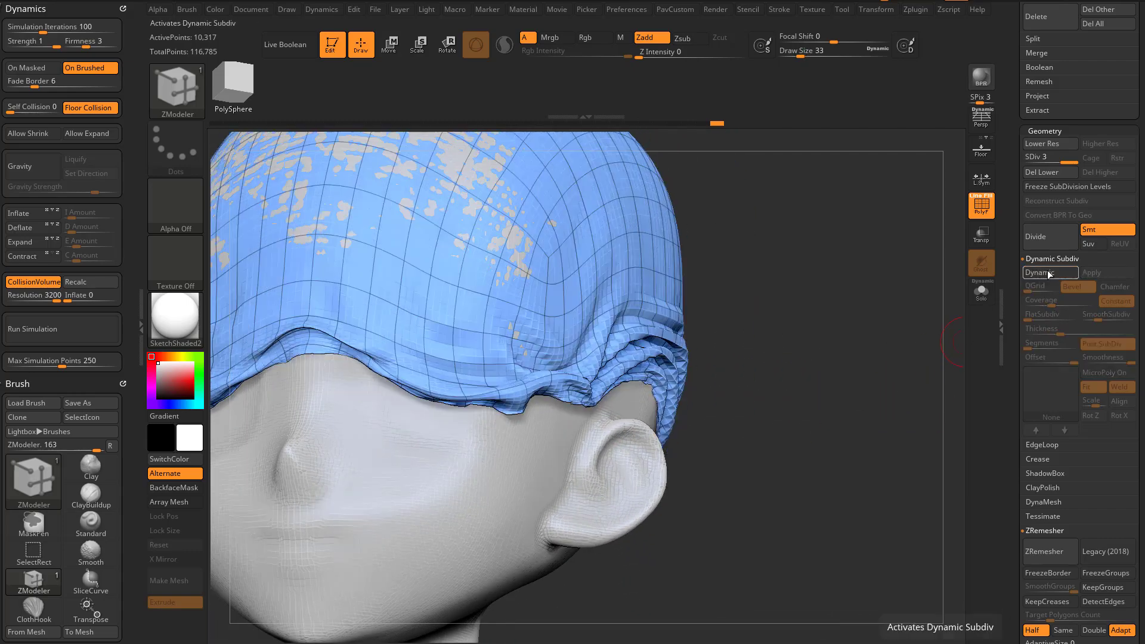
click(1043, 272)
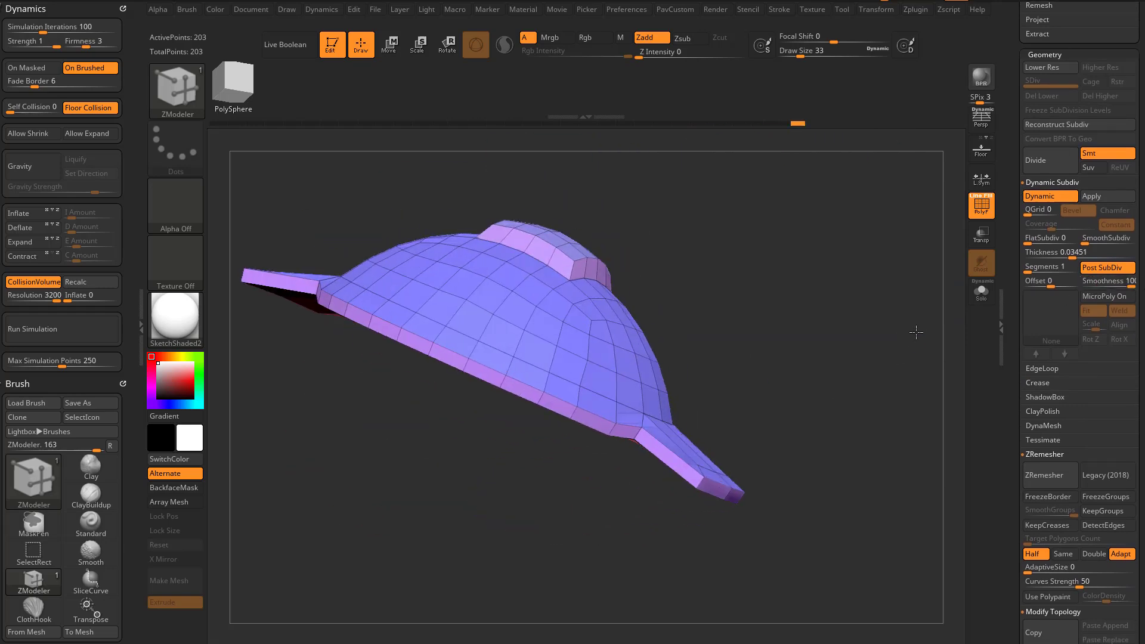
Cut a square opening through the dome's side next to the tabs with ZModeler
drag(825, 50, 866, 362)
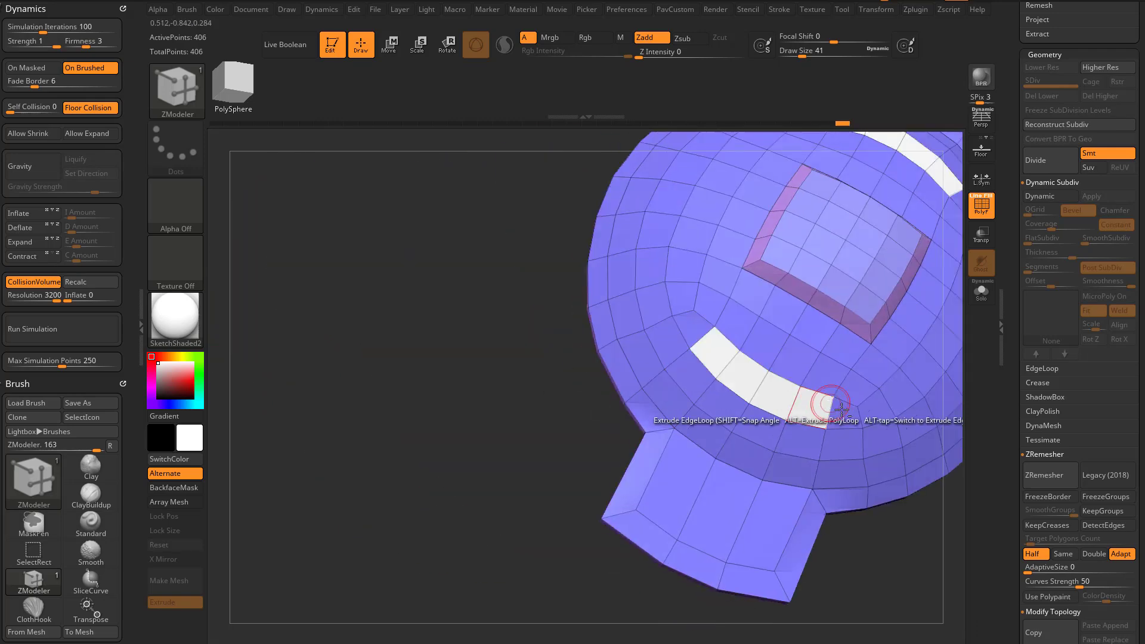
drag(832, 405, 886, 349)
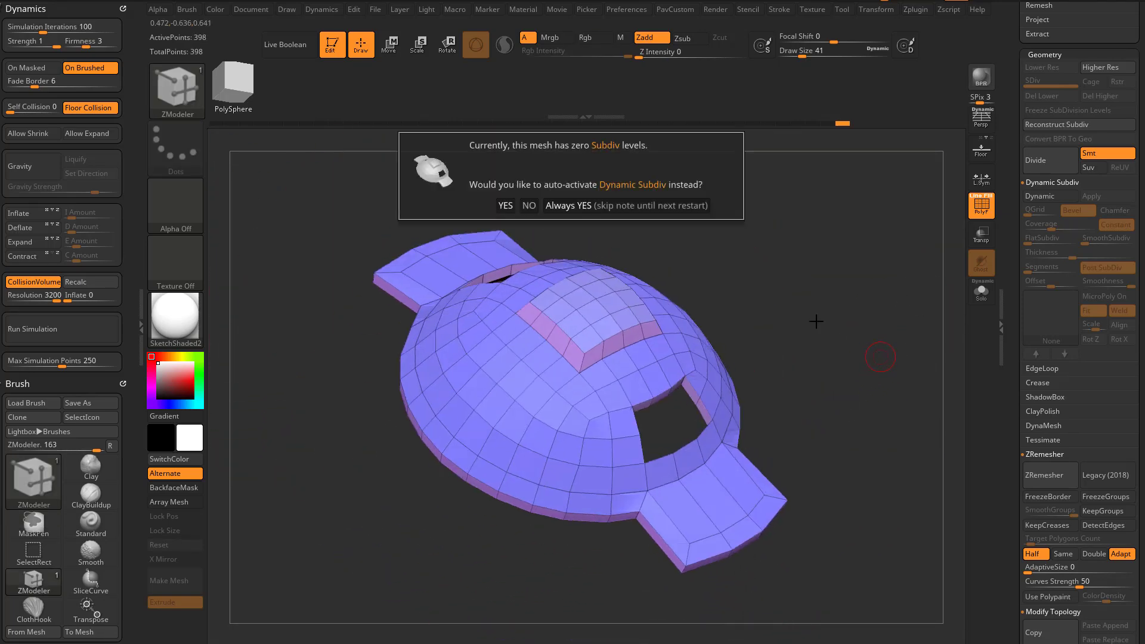
Accept Dynamic Subdiv, set Thickness to 0, crease all edges and enable the smooth Dynamic preview
click(505, 205)
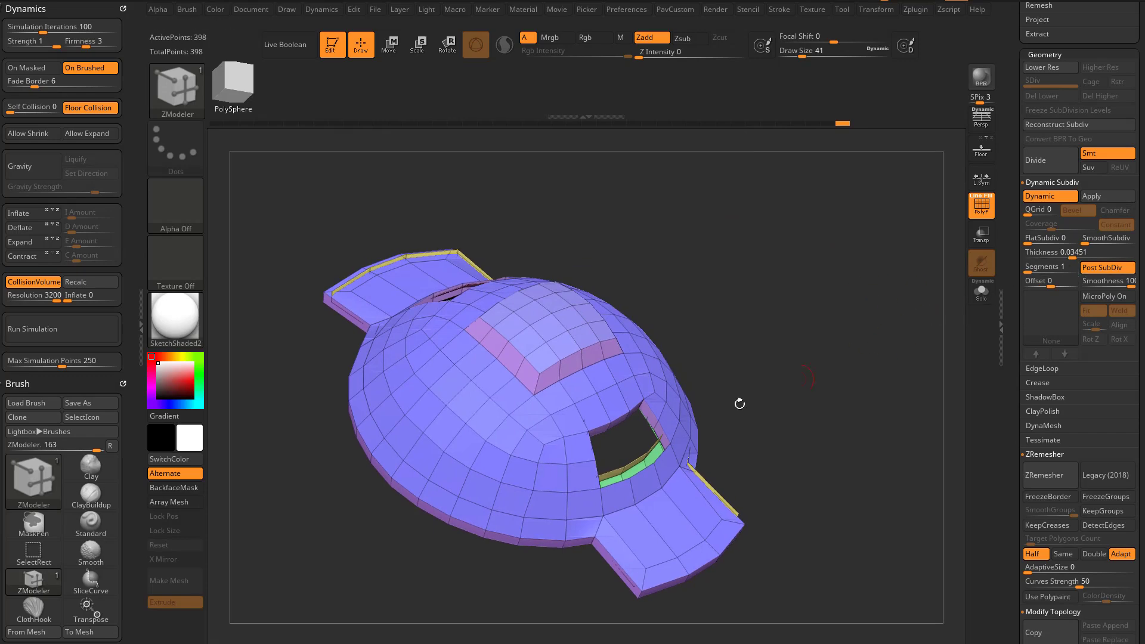
drag(739, 403, 830, 453)
text(0)
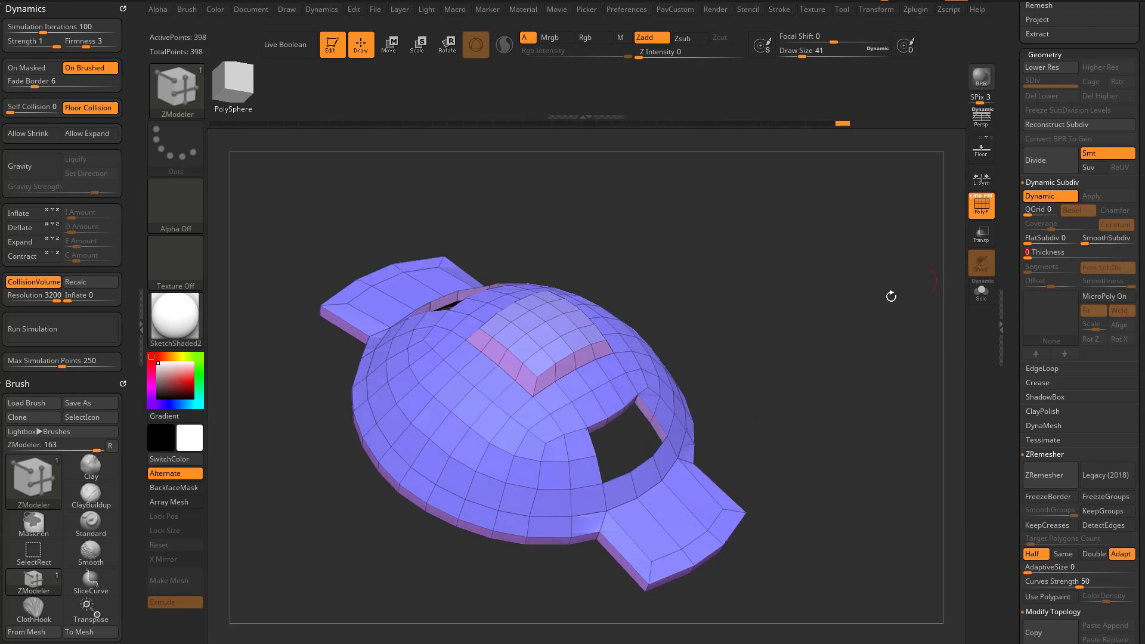
click(1105, 239)
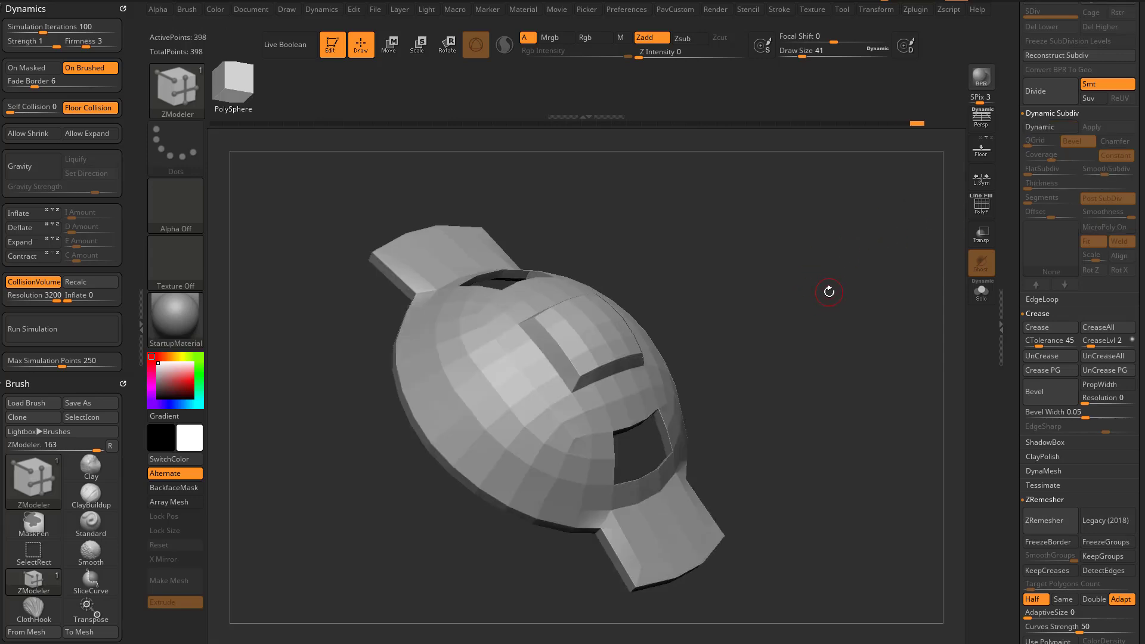
click(1048, 127)
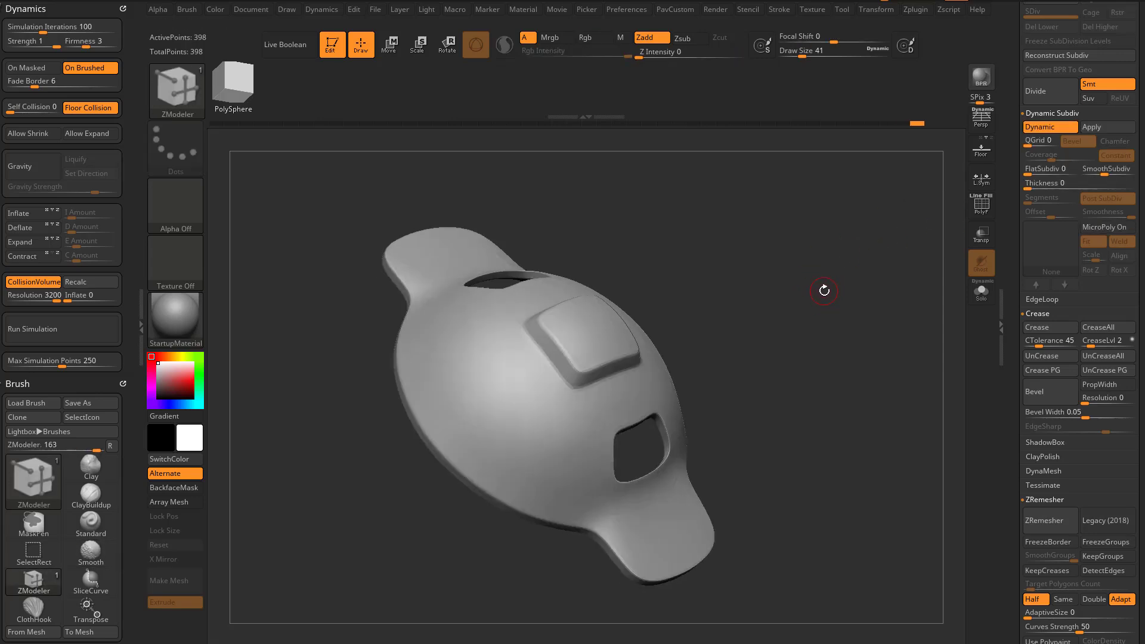